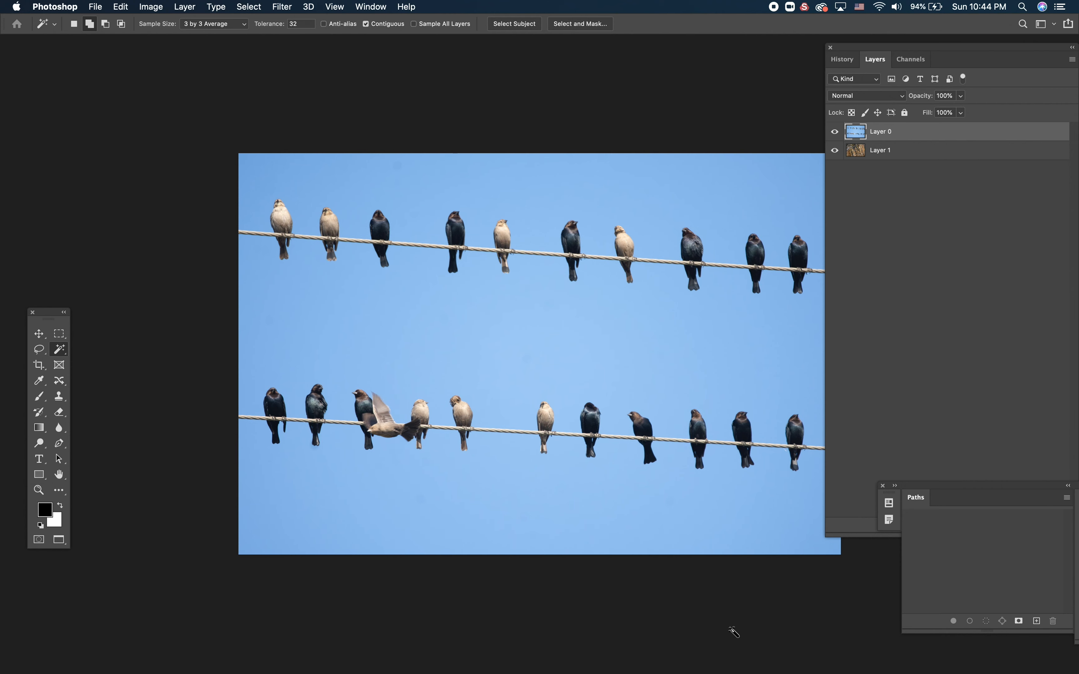
{"action": "mouse_move", "coordinate": [538, 295]}
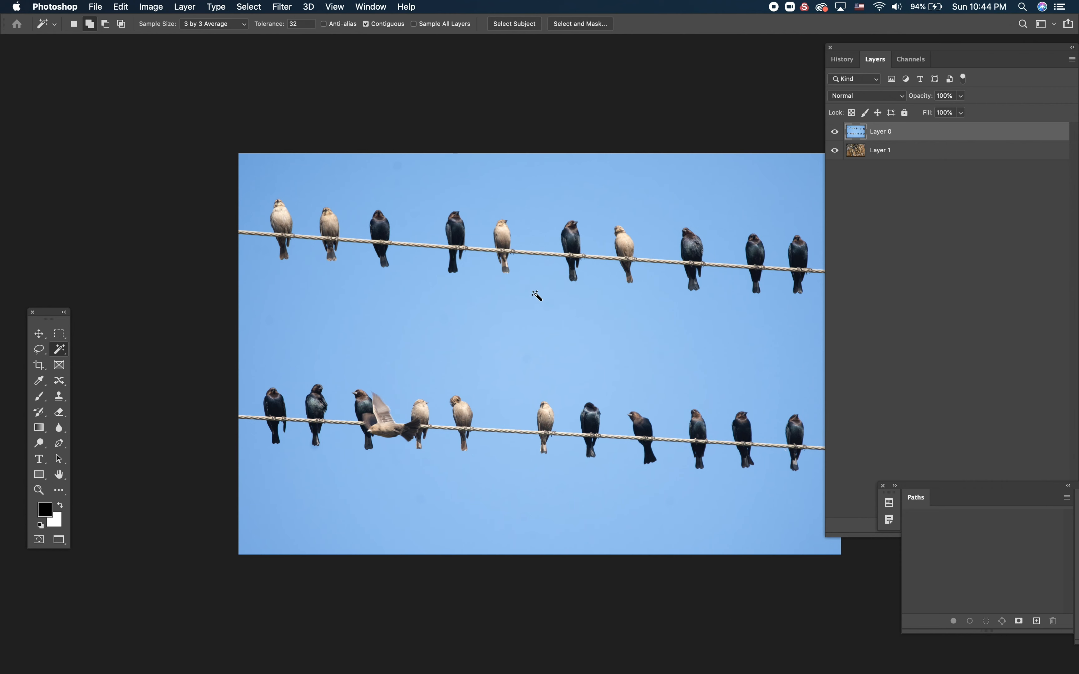
{"action": "mouse_move", "coordinate": [687, 77]}
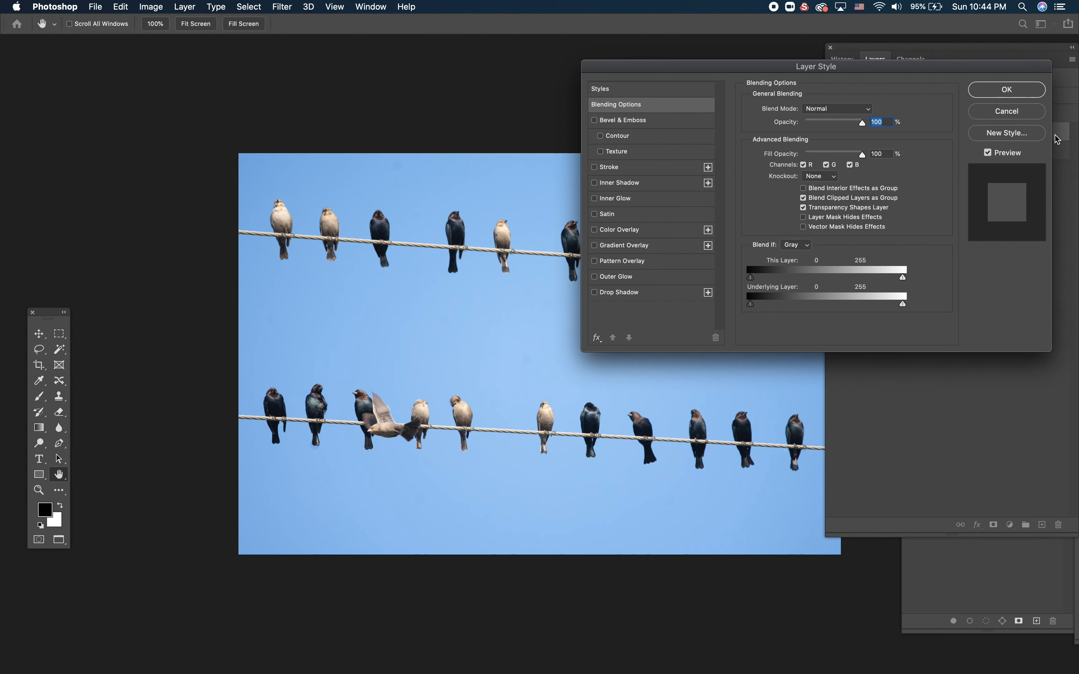
{"action": "mouse_move", "coordinate": [599, 296]}
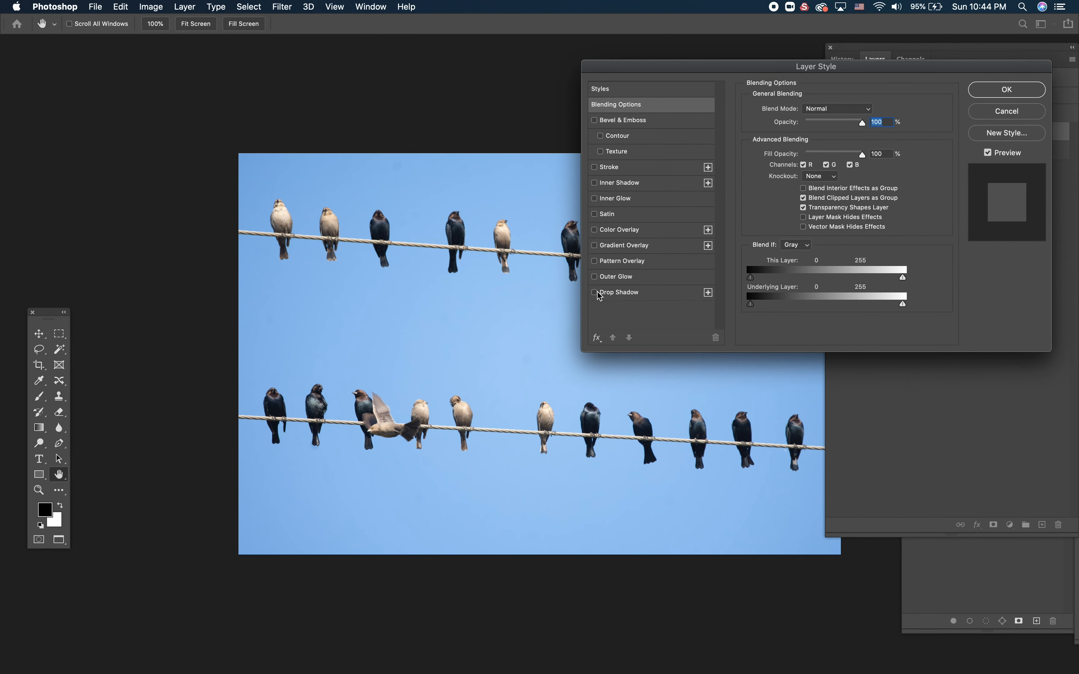
Try a drop shadow on the layer, then discard it and tidy the workspace around the photo.
{"action": "left_click", "coordinate": [594, 292]}
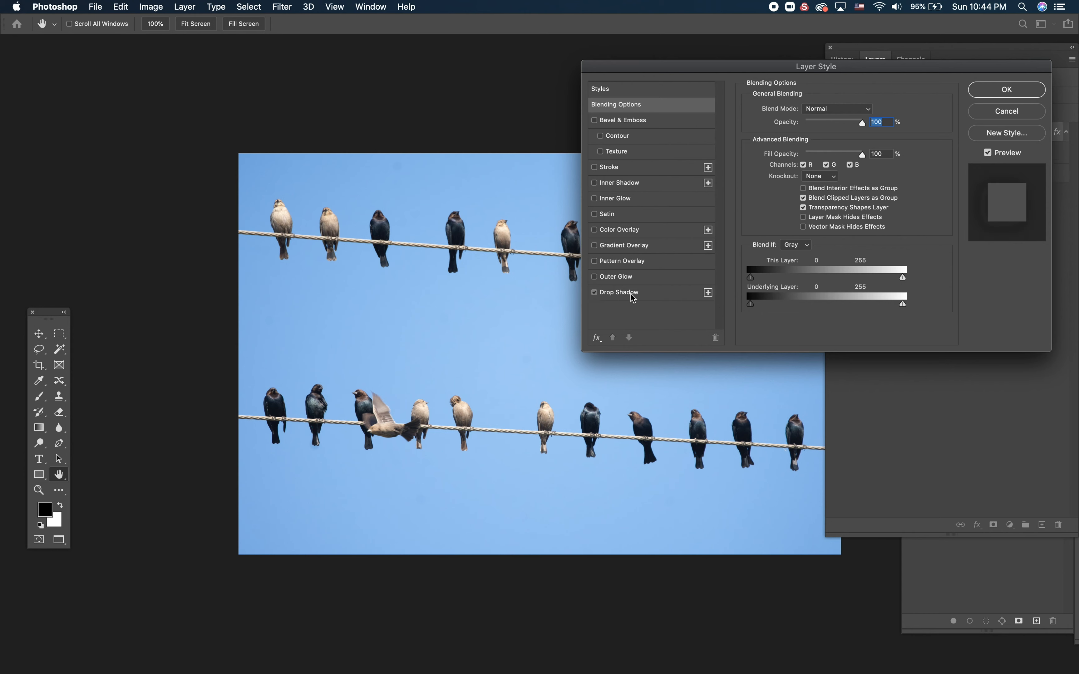
{"action": "left_click", "coordinate": [620, 291]}
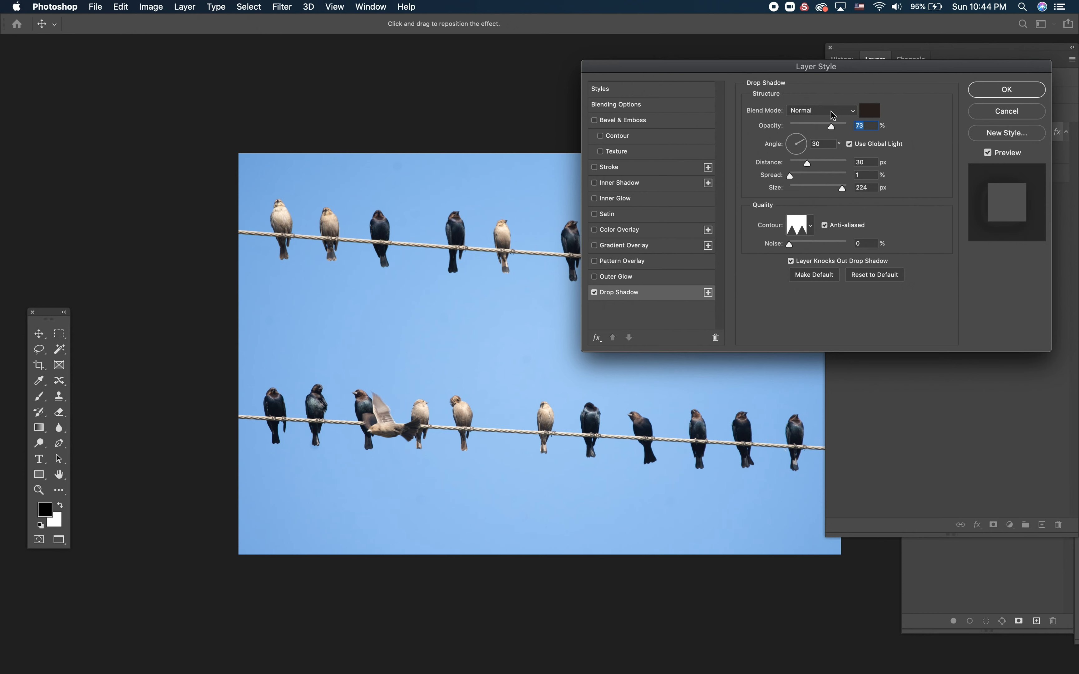
{"action": "mouse_move", "coordinate": [800, 118]}
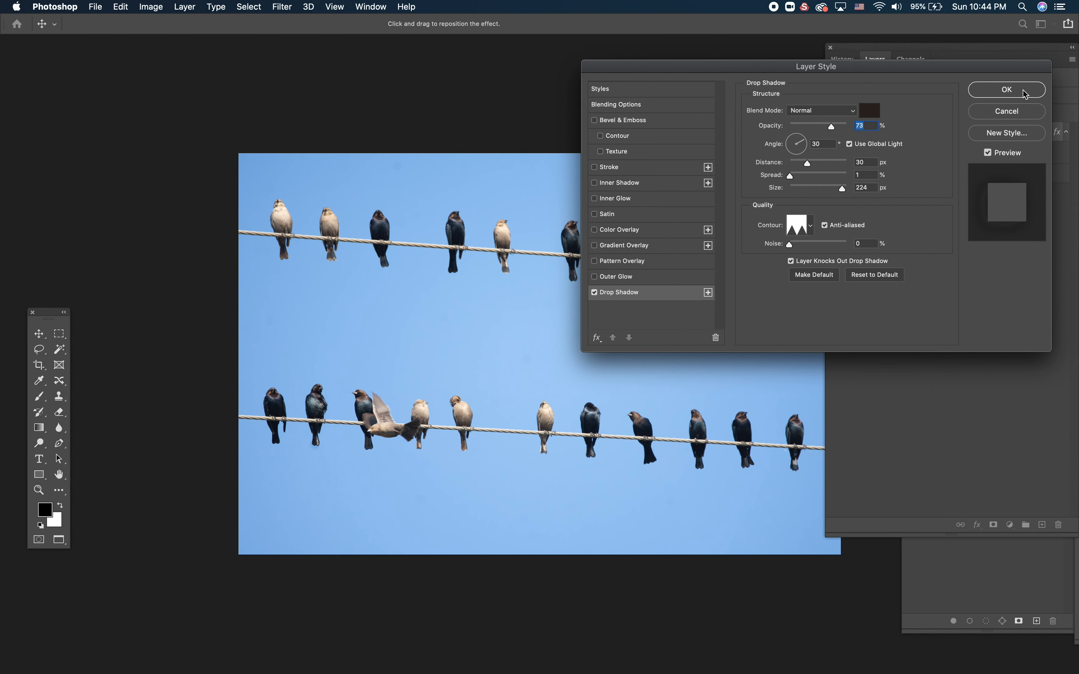
{"action": "mouse_move", "coordinate": [1006, 111]}
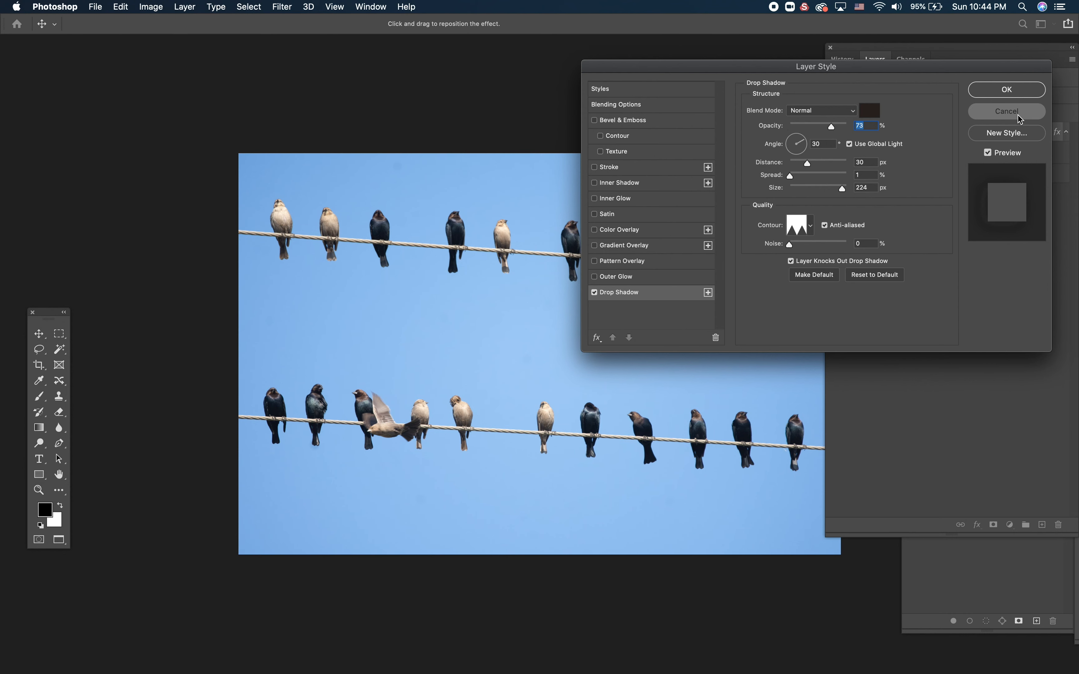
{"action": "left_click", "coordinate": [1006, 111]}
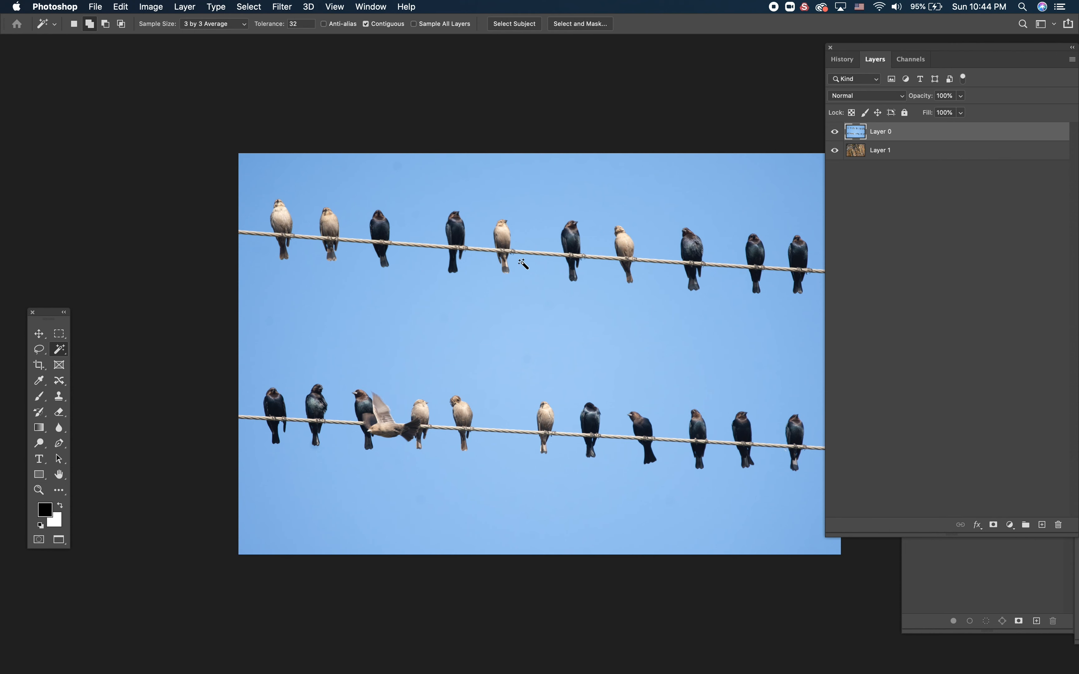
{"action": "mouse_move", "coordinate": [708, 254]}
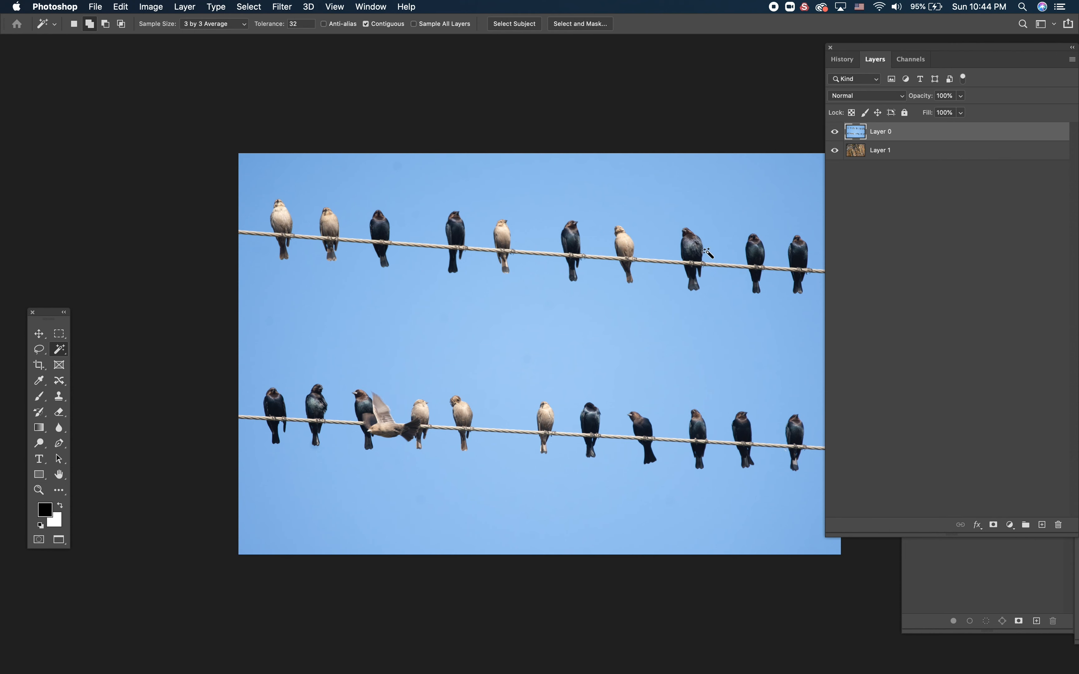
{"action": "mouse_move", "coordinate": [585, 364]}
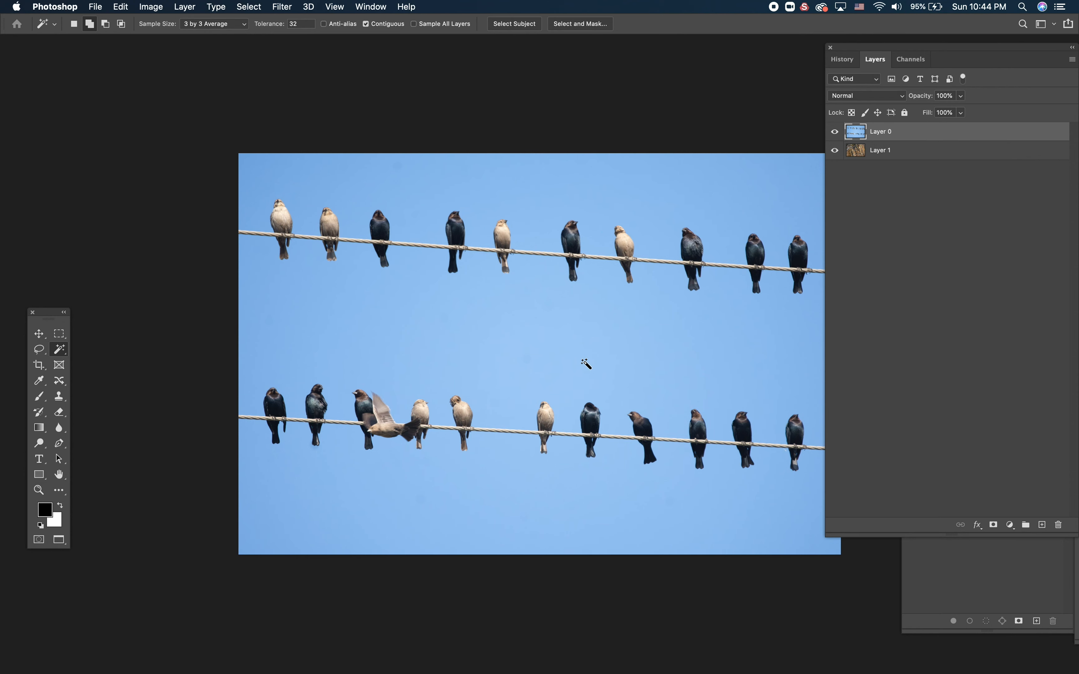
{"action": "mouse_move", "coordinate": [228, 205]}
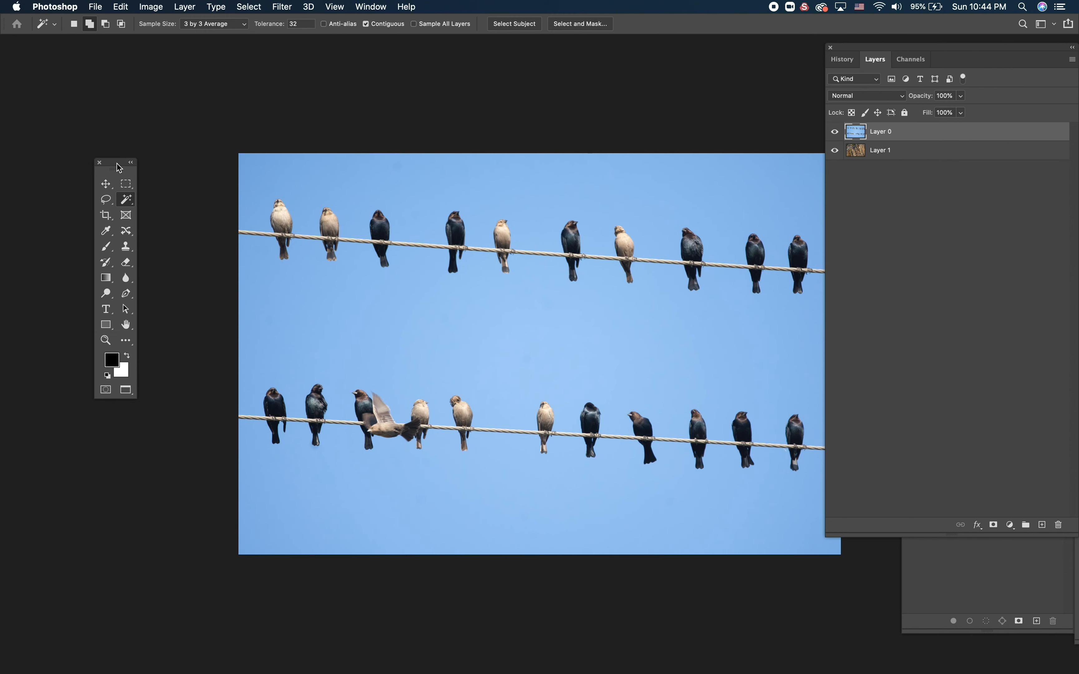
{"action": "left_click_drag", "start_coordinate": [115, 163], "coordinate": [110, 141]}
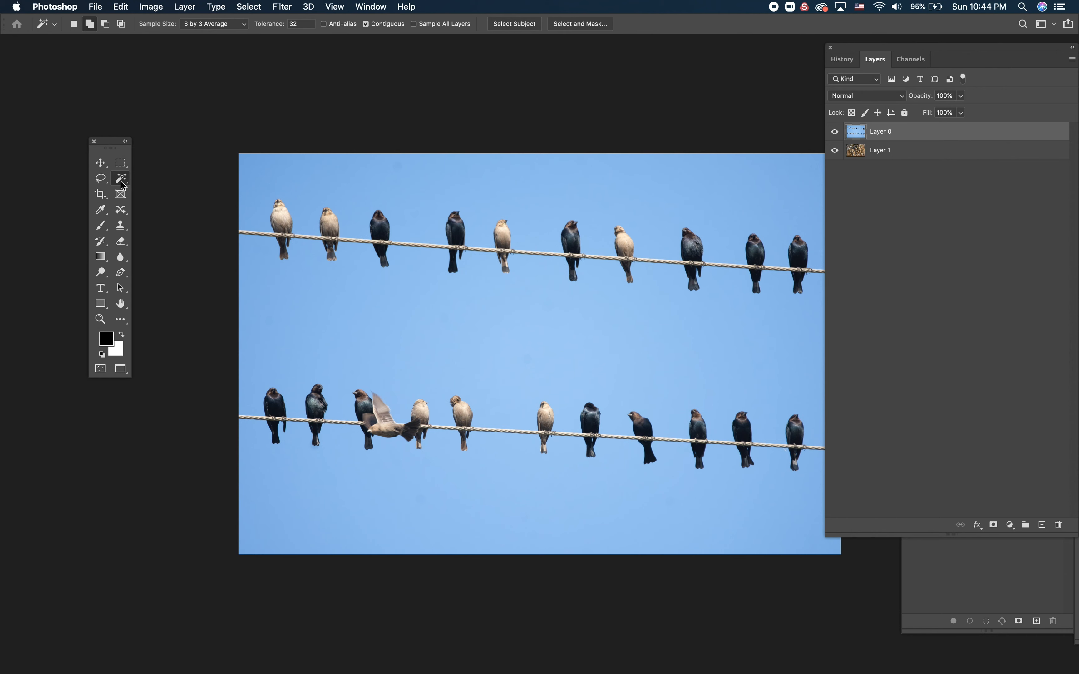
{"action": "mouse_move", "coordinate": [168, 198]}
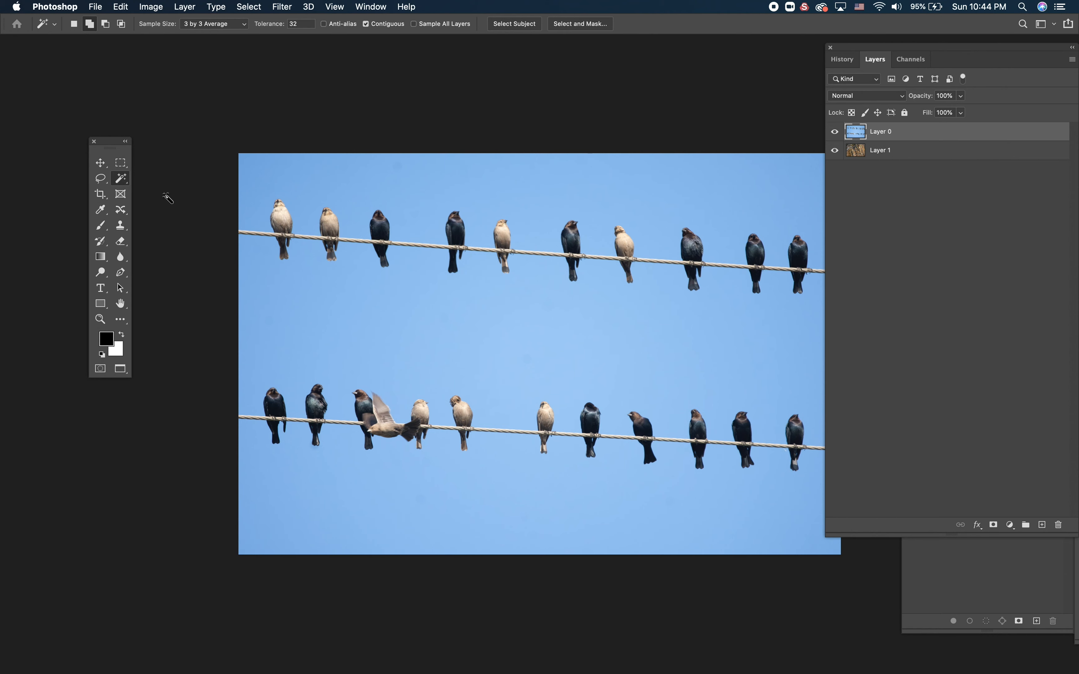
{"action": "mouse_move", "coordinate": [314, 184]}
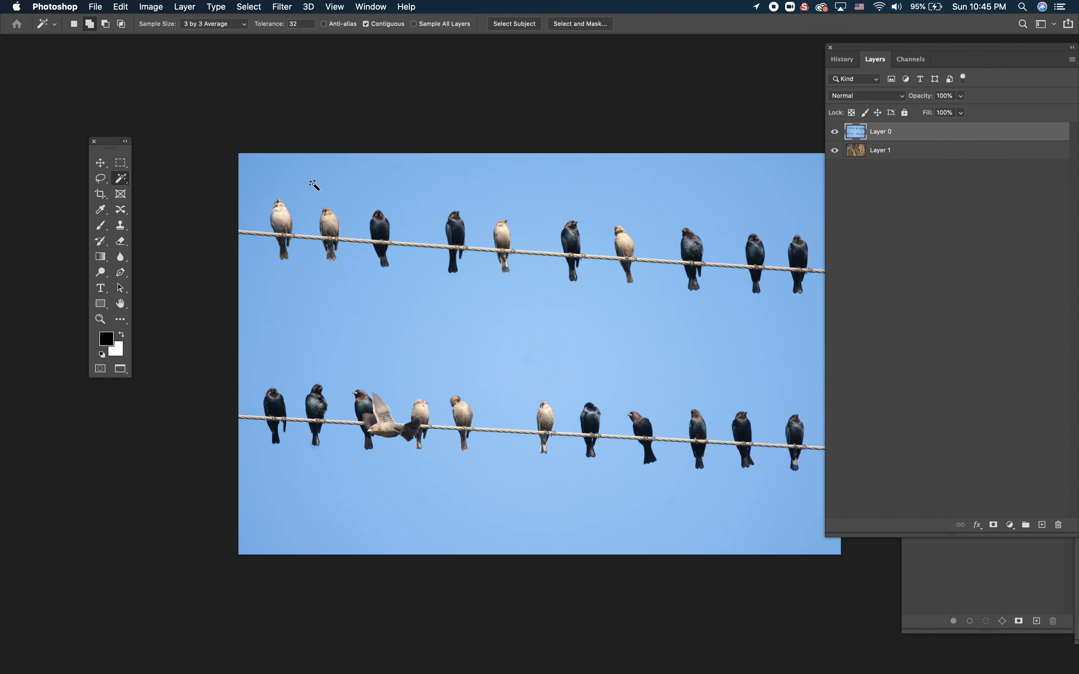
{"action": "mouse_move", "coordinate": [403, 186]}
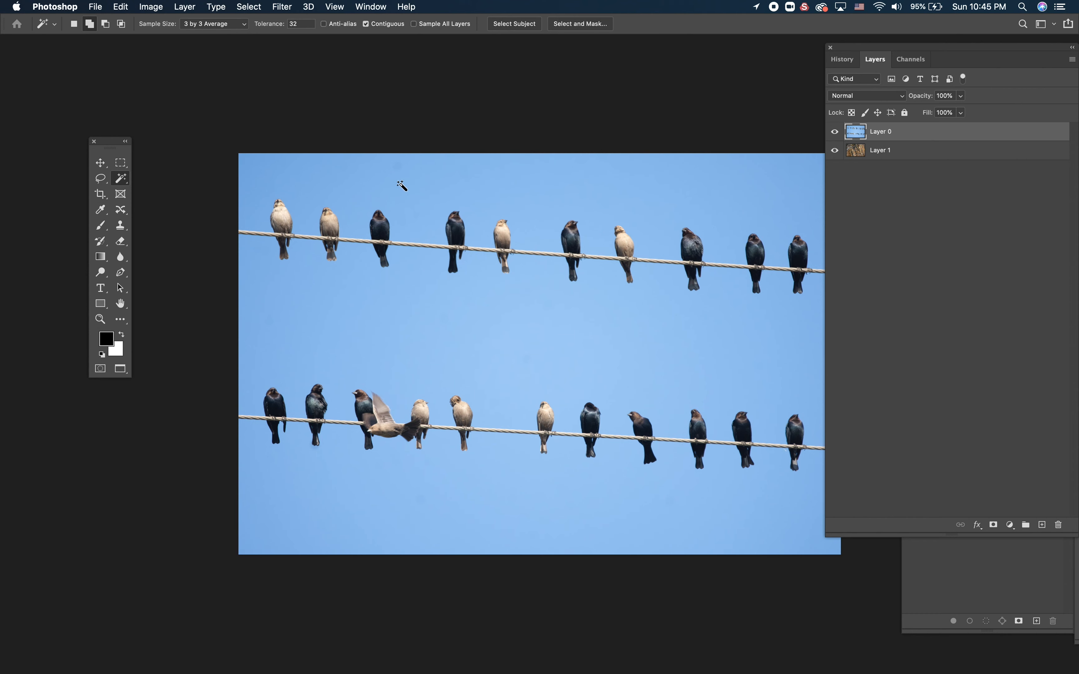
{"action": "mouse_move", "coordinate": [414, 188]}
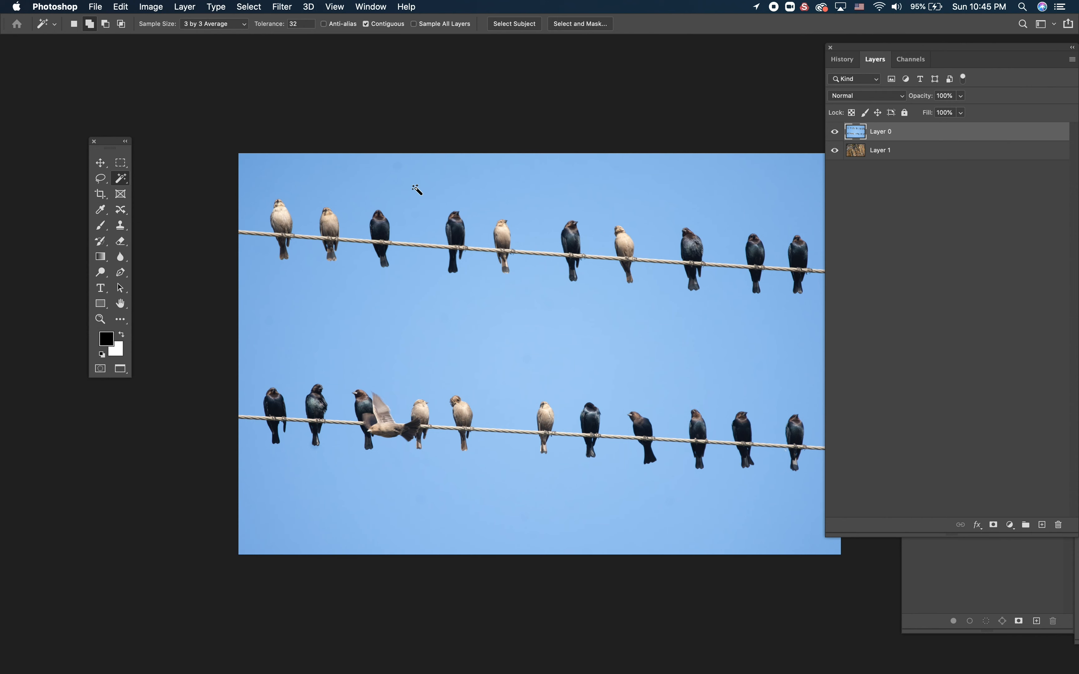
{"action": "mouse_move", "coordinate": [486, 212]}
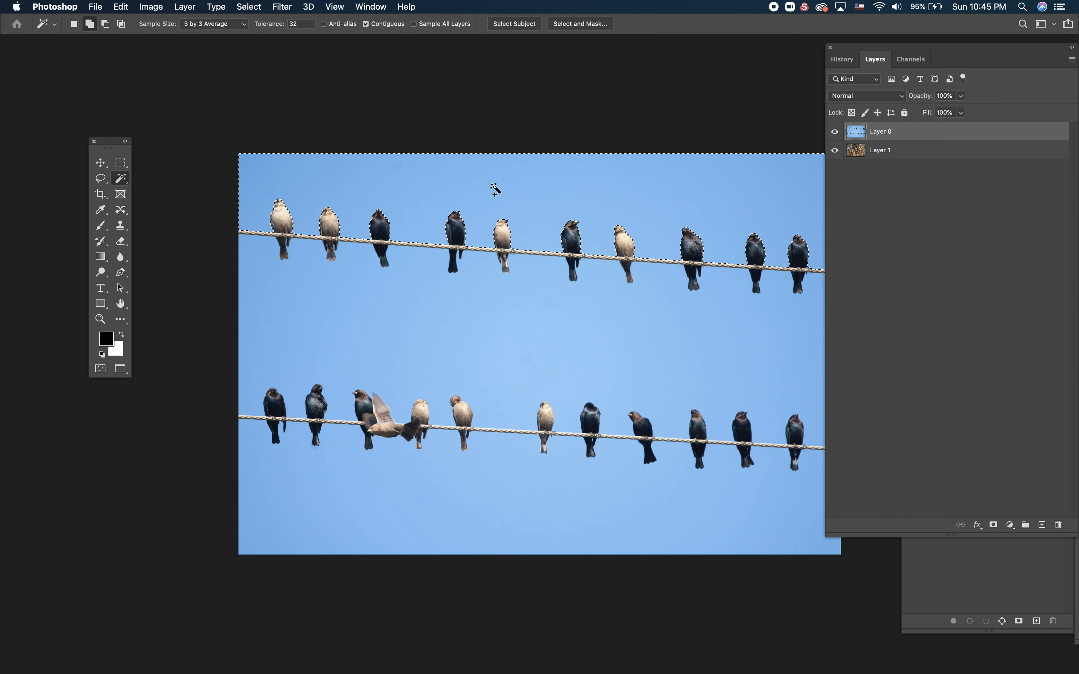
{"action": "mouse_move", "coordinate": [470, 346]}
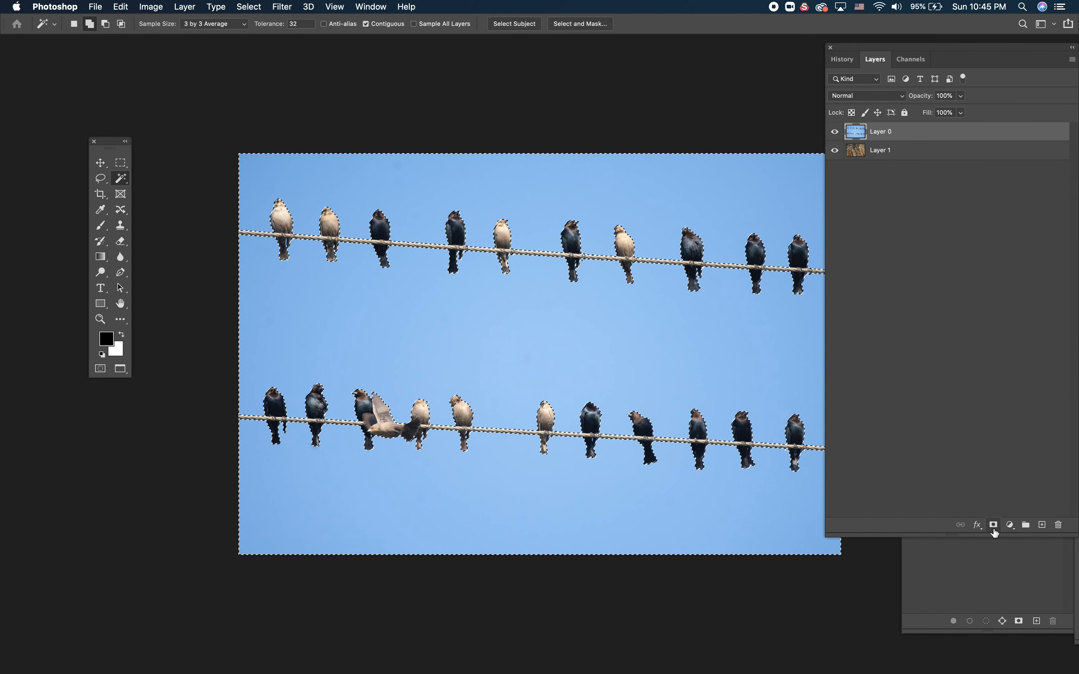
Add a layer mask to Layer 0 from the sky selection so the rock shows through the birds.
{"action": "left_click", "coordinate": [993, 525]}
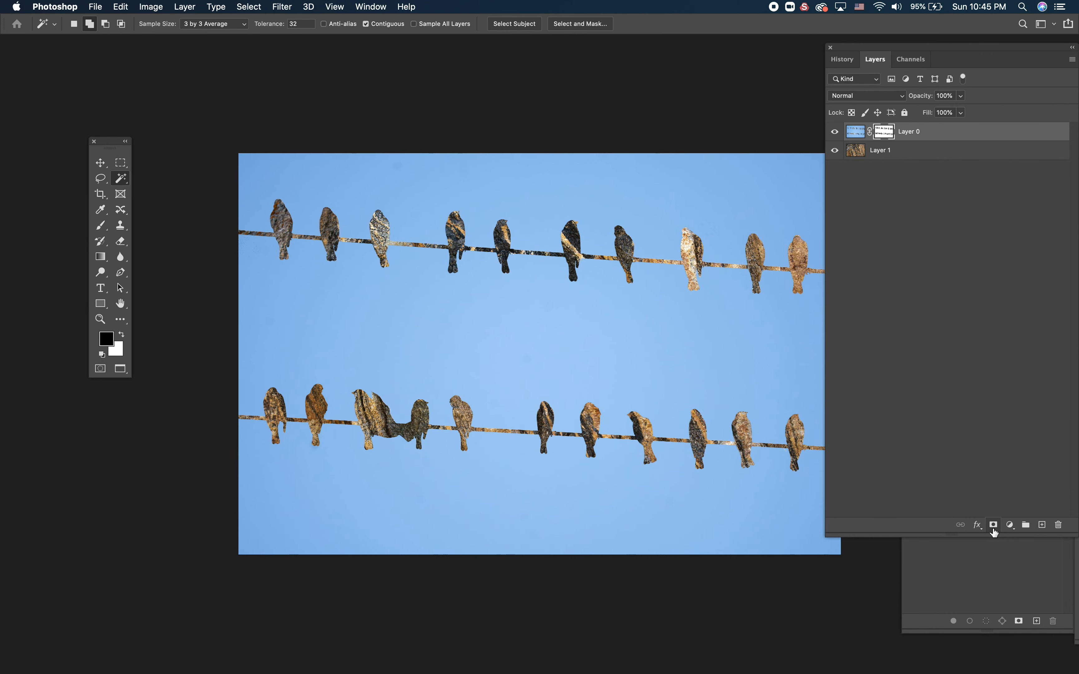
{"action": "mouse_move", "coordinate": [992, 525]}
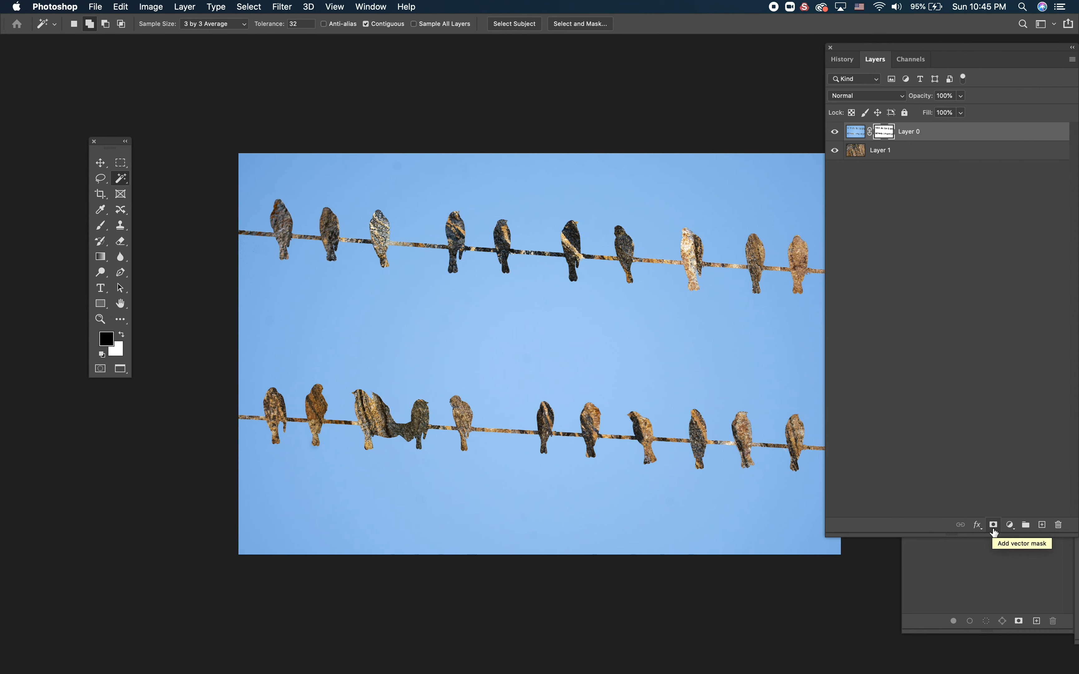
{"action": "mouse_move", "coordinate": [883, 131]}
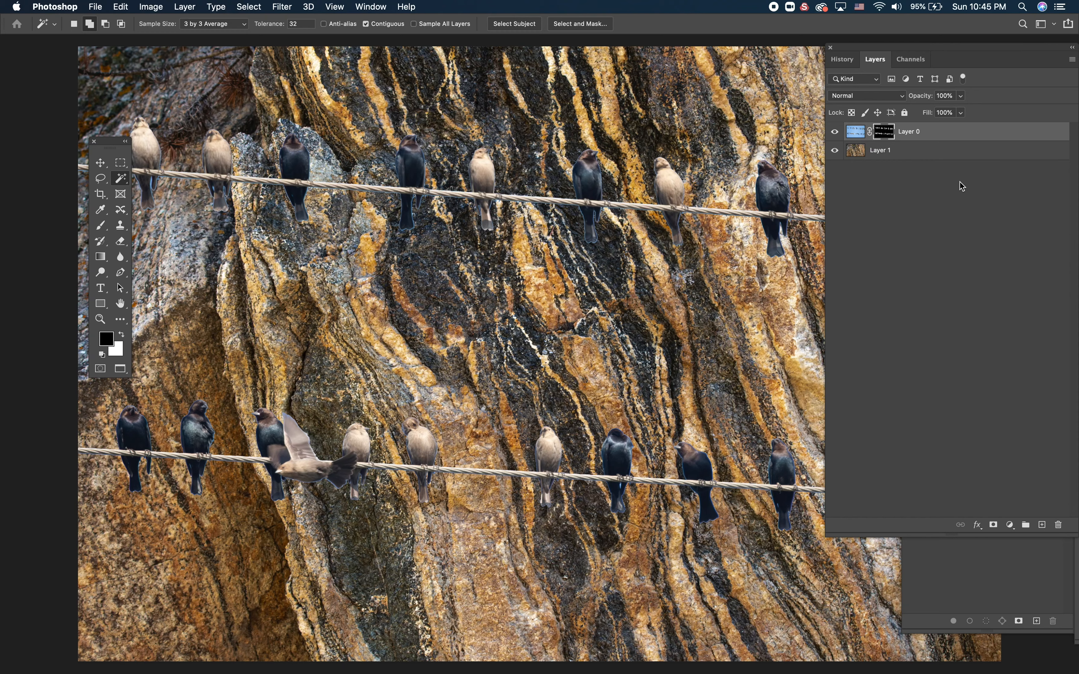
{"action": "mouse_move", "coordinate": [921, 348]}
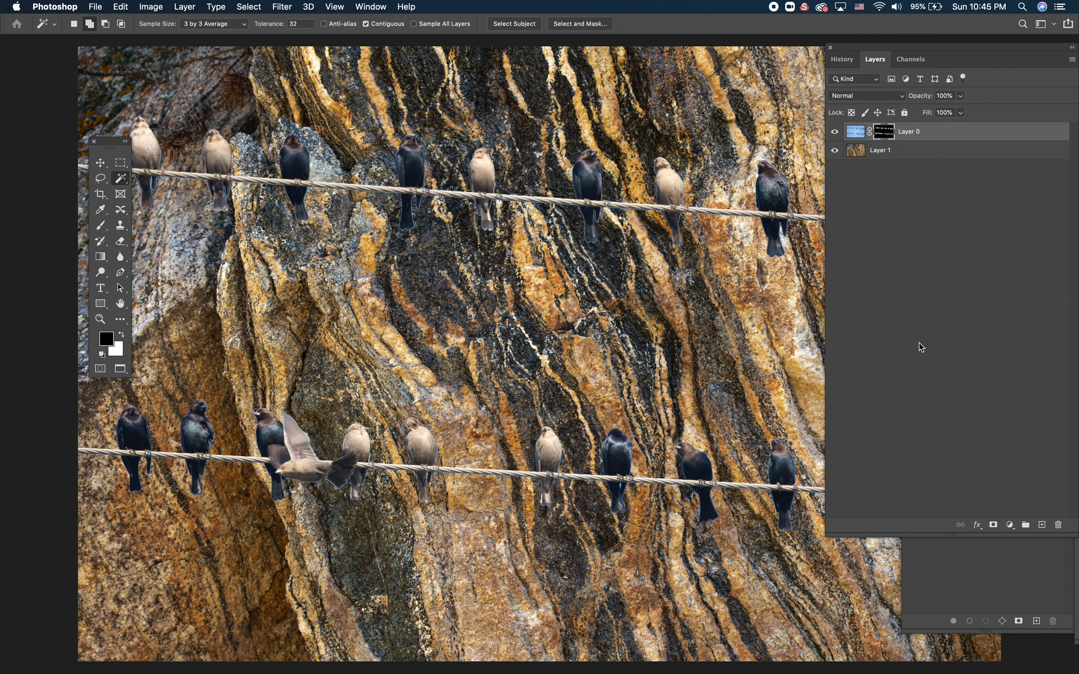
{"action": "mouse_move", "coordinate": [953, 287]}
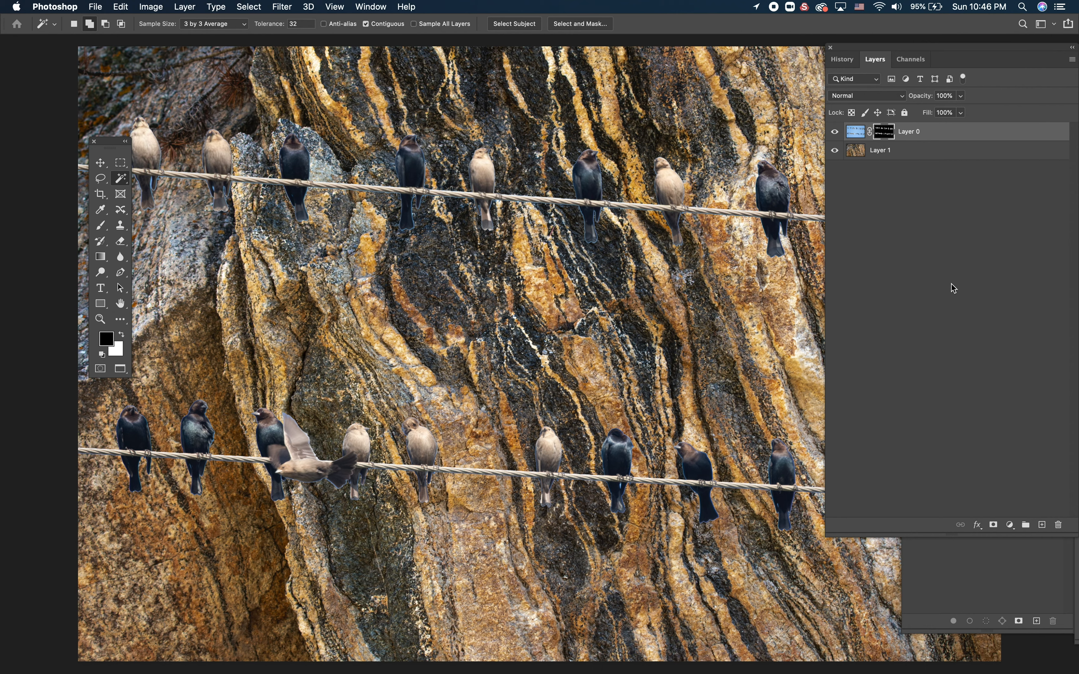
{"action": "mouse_move", "coordinate": [931, 159]}
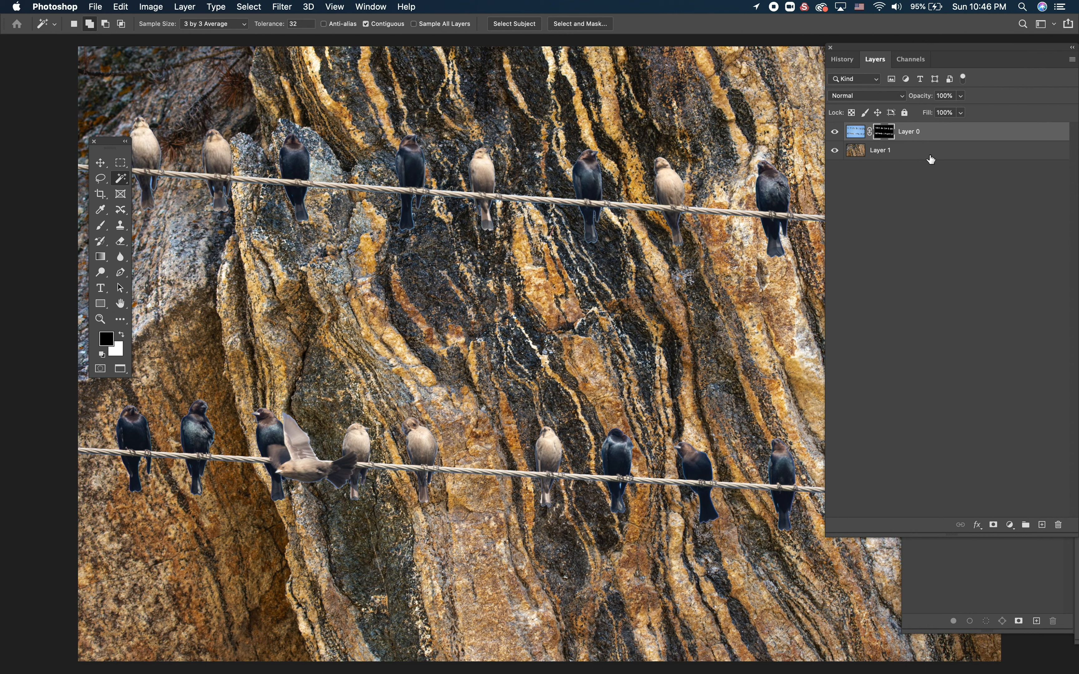
{"action": "mouse_move", "coordinate": [962, 139]}
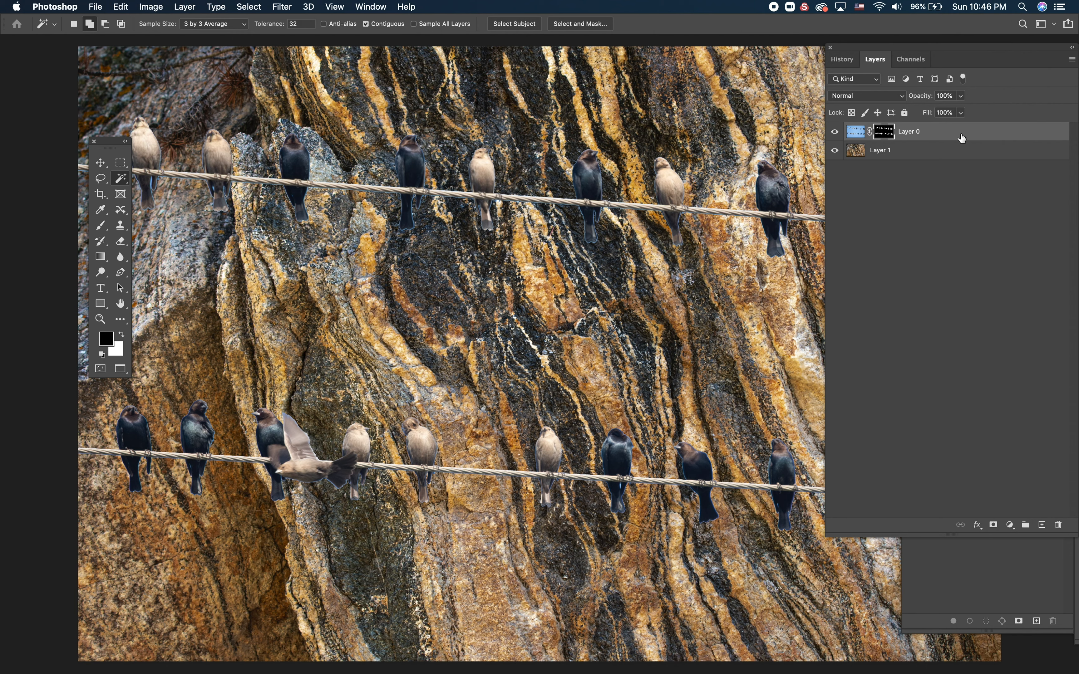
{"action": "mouse_move", "coordinate": [1041, 134]}
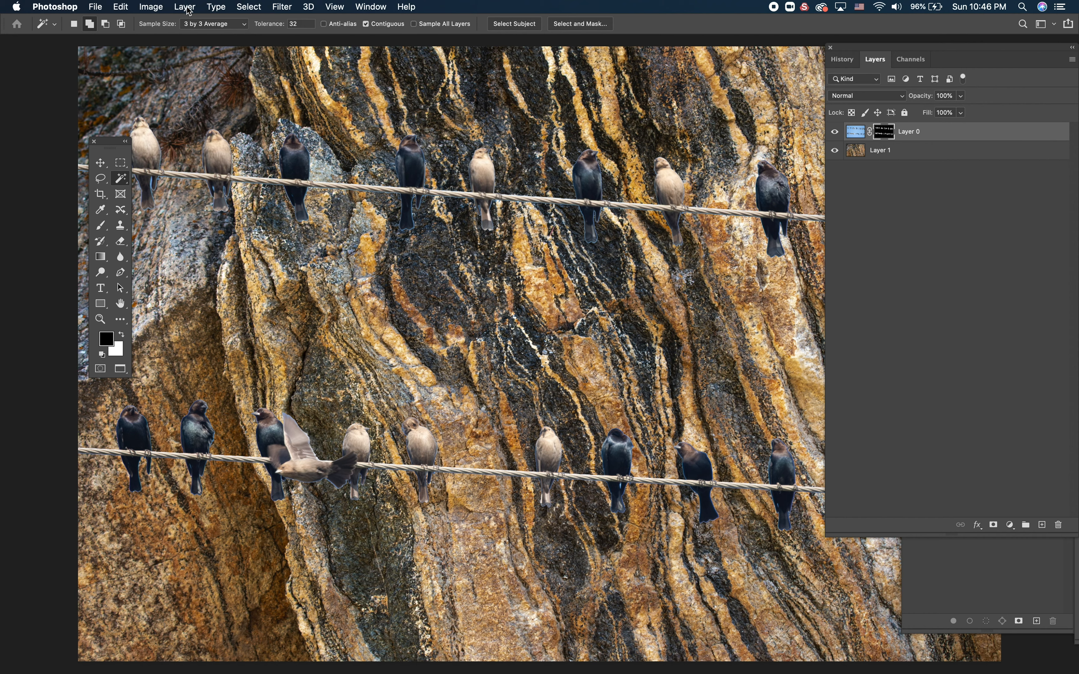
{"action": "left_click", "coordinate": [184, 6]}
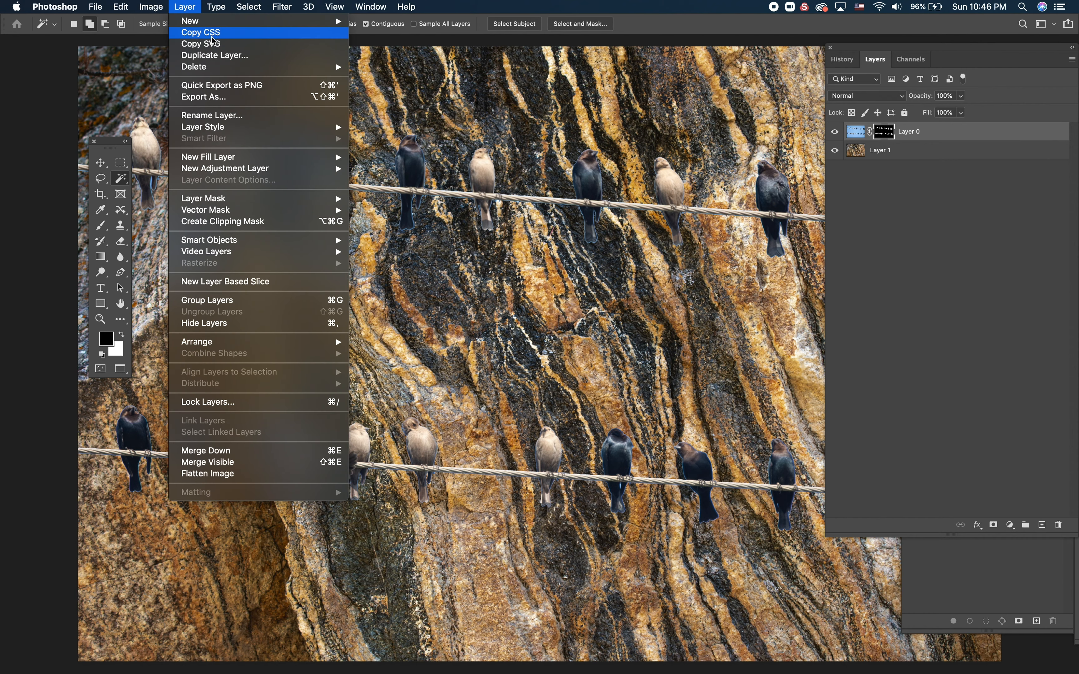
{"action": "left_click", "coordinate": [216, 6]}
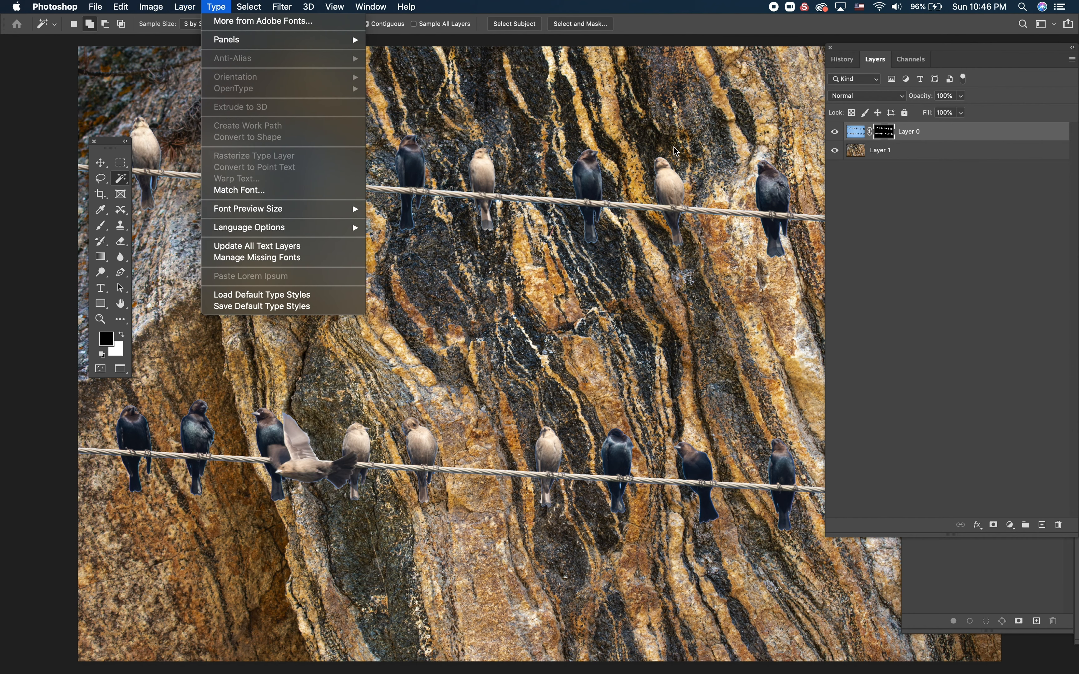
{"action": "mouse_move", "coordinate": [900, 221]}
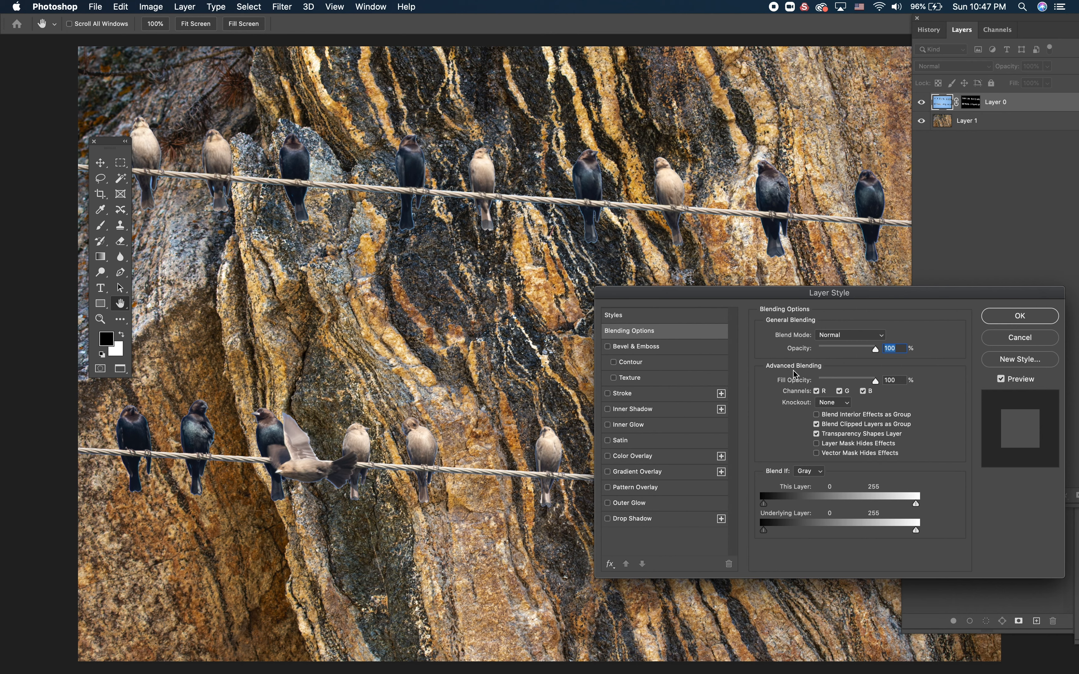
{"action": "mouse_move", "coordinate": [730, 303]}
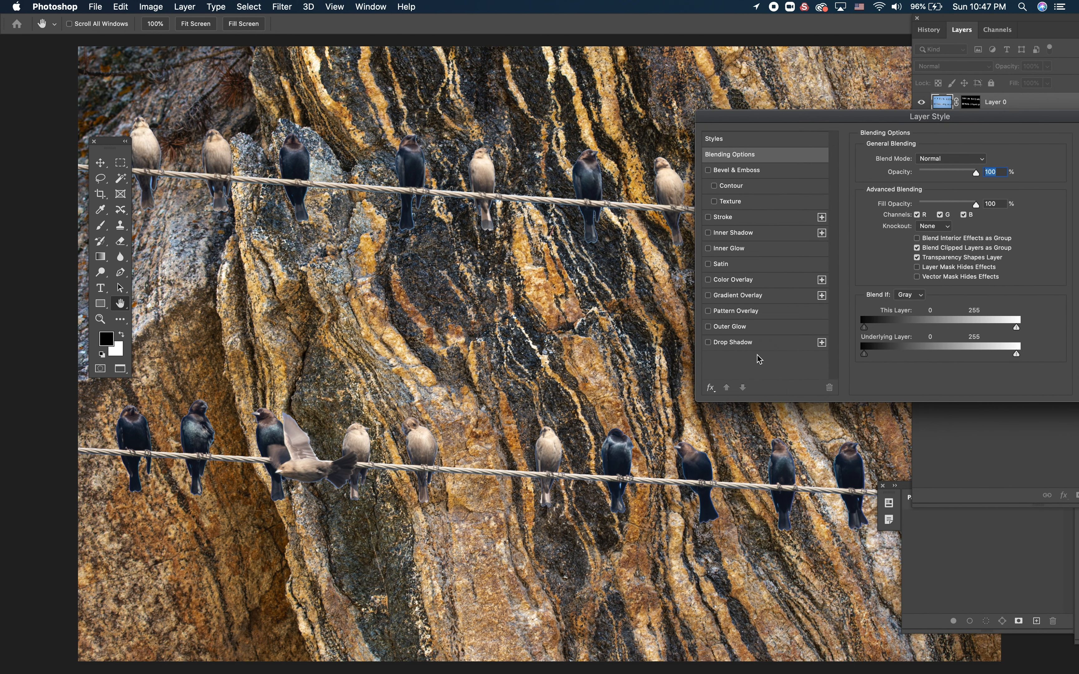
{"action": "mouse_move", "coordinate": [760, 352]}
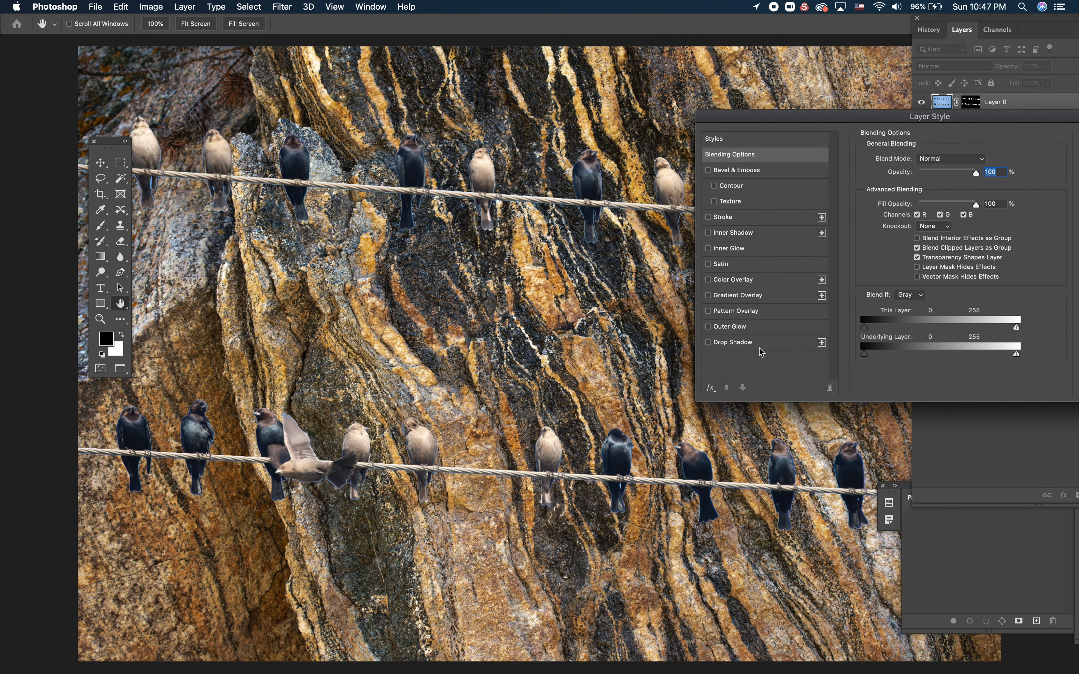
{"action": "mouse_move", "coordinate": [710, 349]}
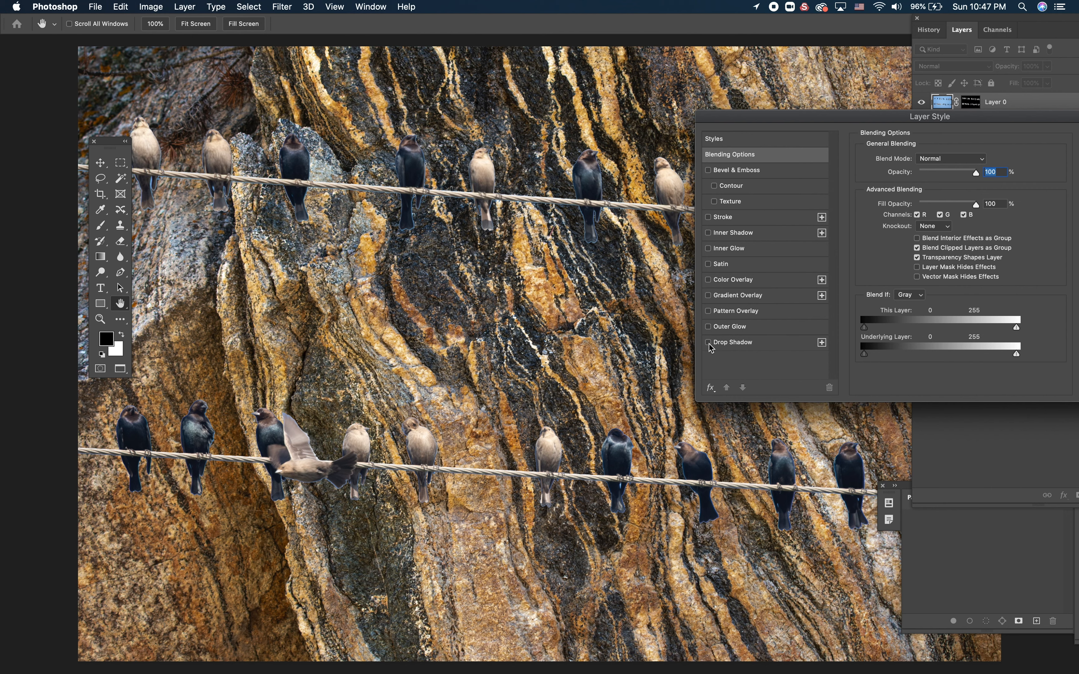
{"action": "mouse_move", "coordinate": [768, 351]}
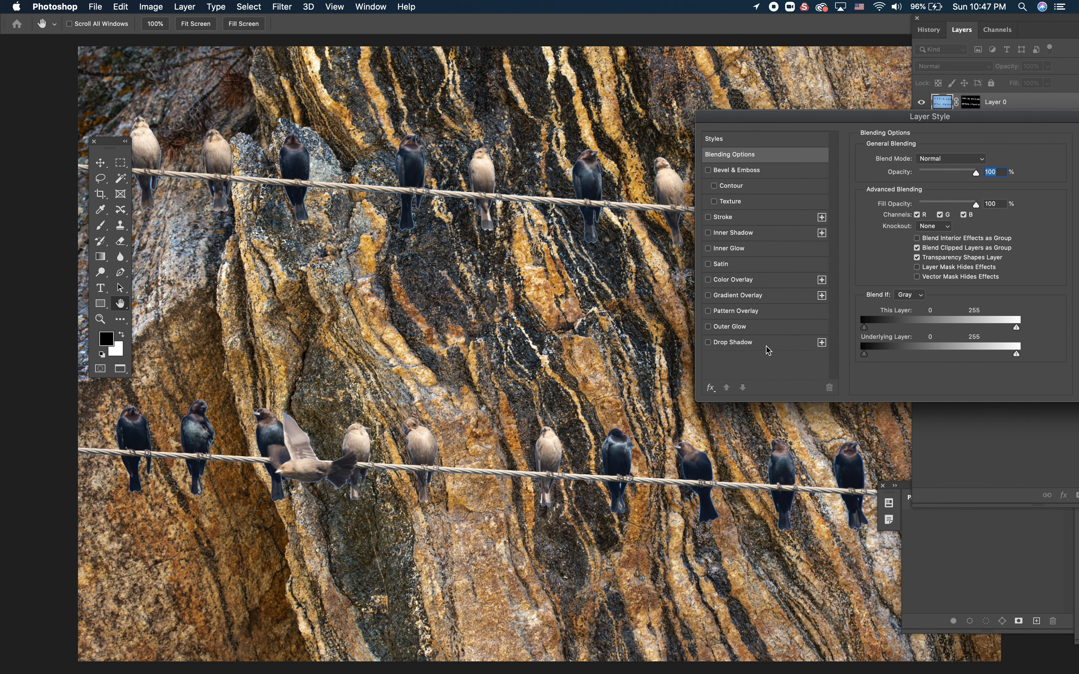
Switch on the Drop Shadow effect for the birds layer at default settings.
{"action": "left_click", "coordinate": [708, 342]}
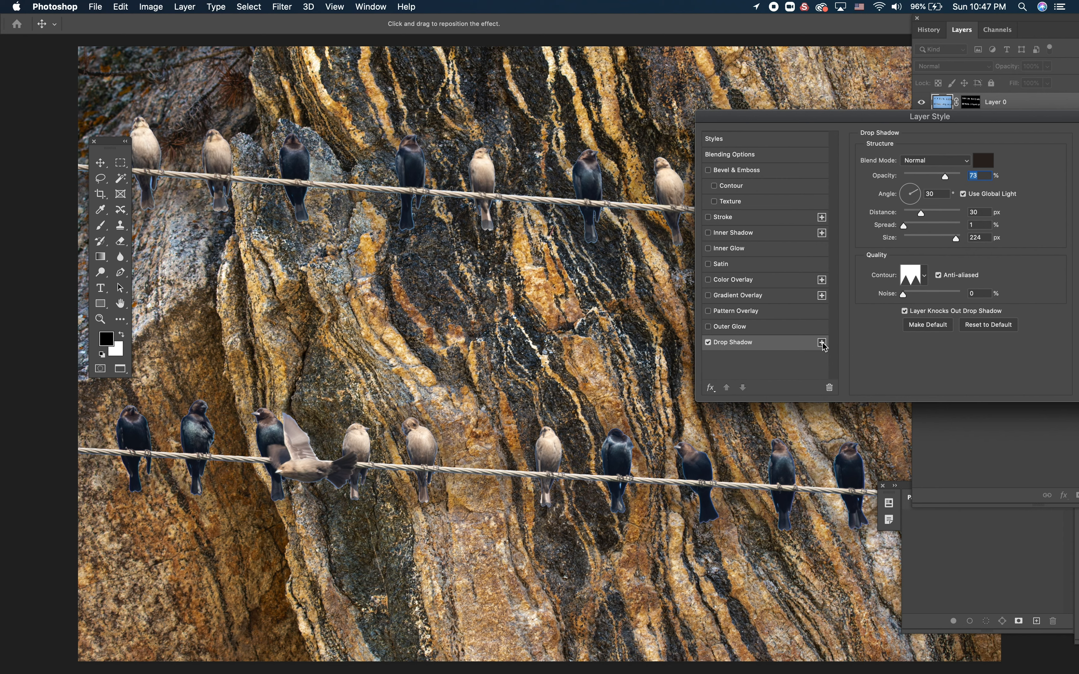
{"action": "mouse_move", "coordinate": [825, 345]}
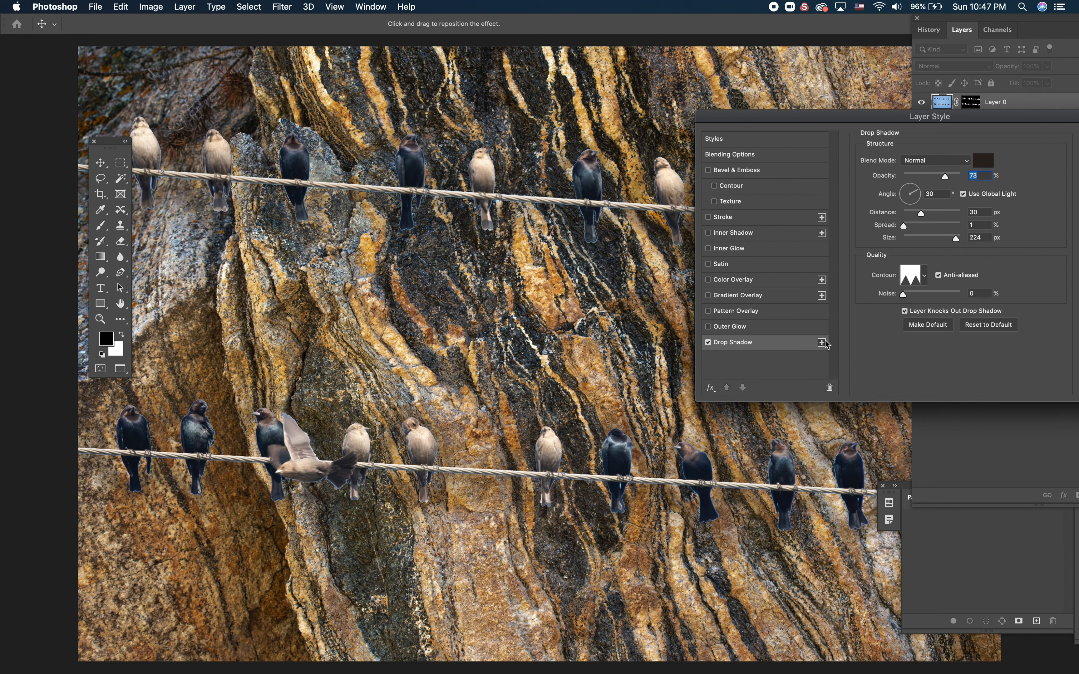
{"action": "mouse_move", "coordinate": [823, 346]}
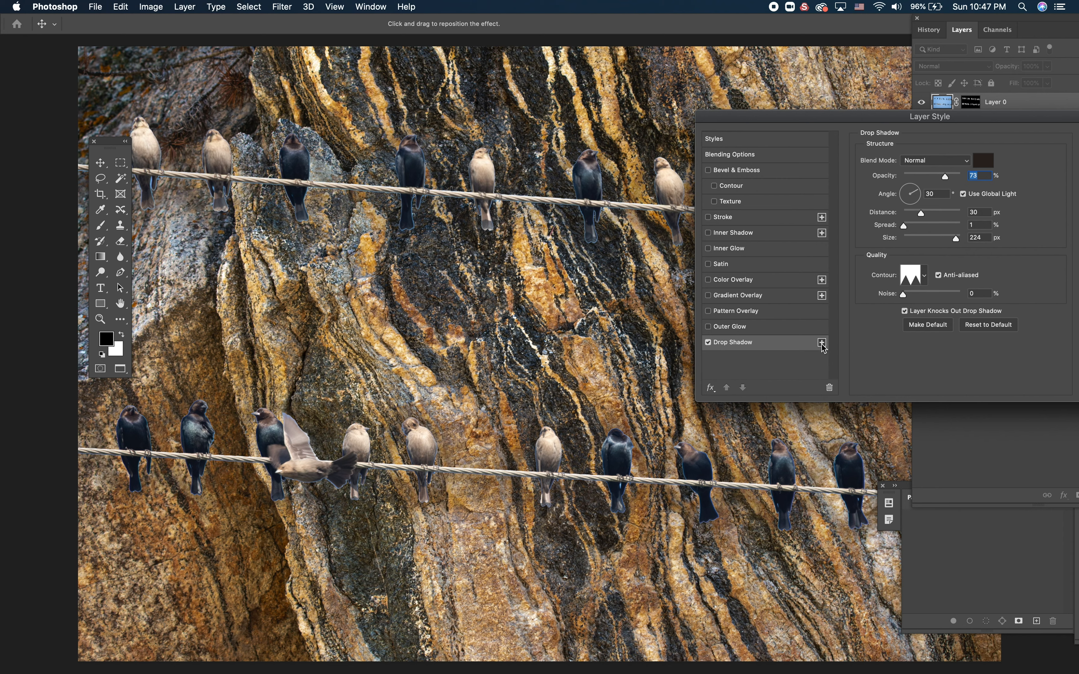
{"action": "mouse_move", "coordinate": [819, 214]}
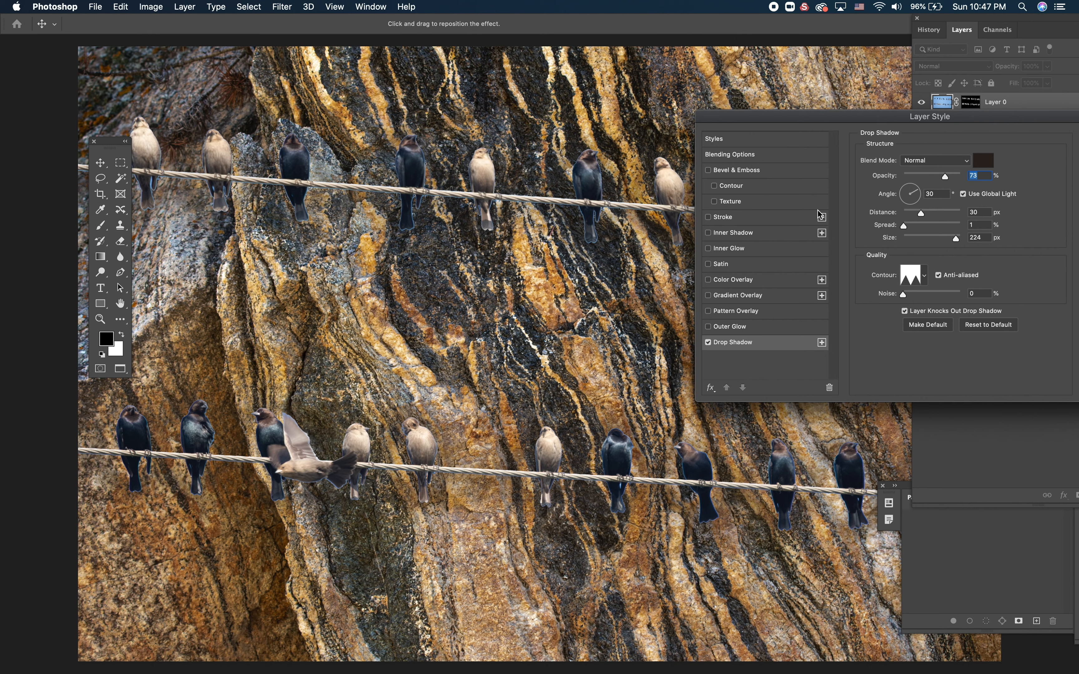
{"action": "mouse_move", "coordinate": [775, 391]}
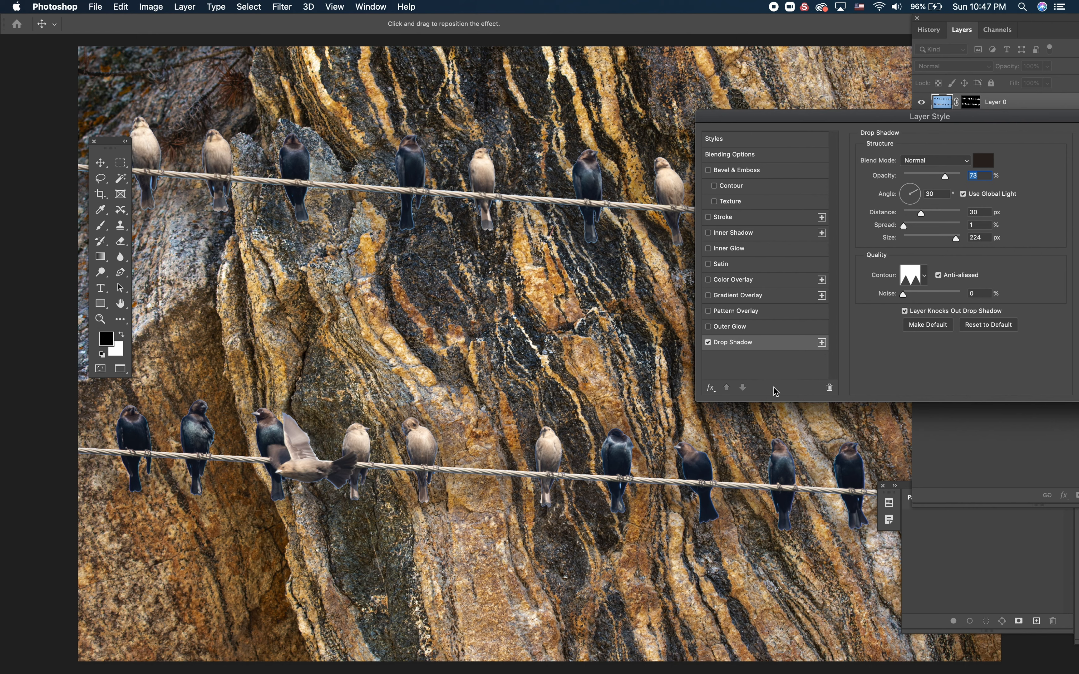
{"action": "mouse_move", "coordinate": [774, 392]}
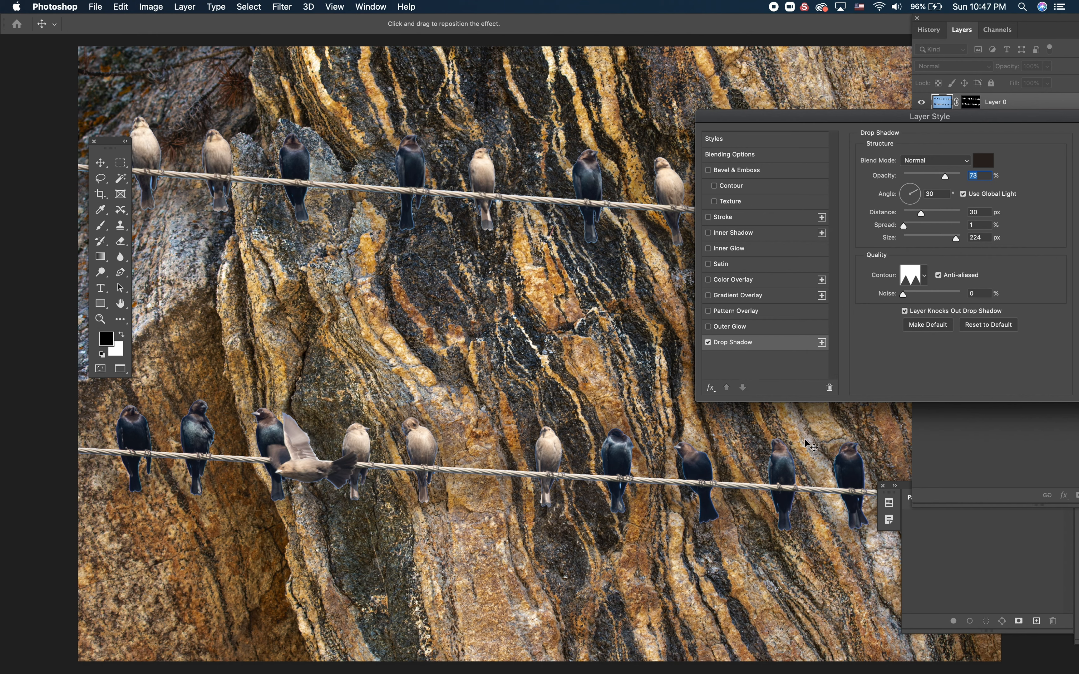
{"action": "mouse_move", "coordinate": [809, 426]}
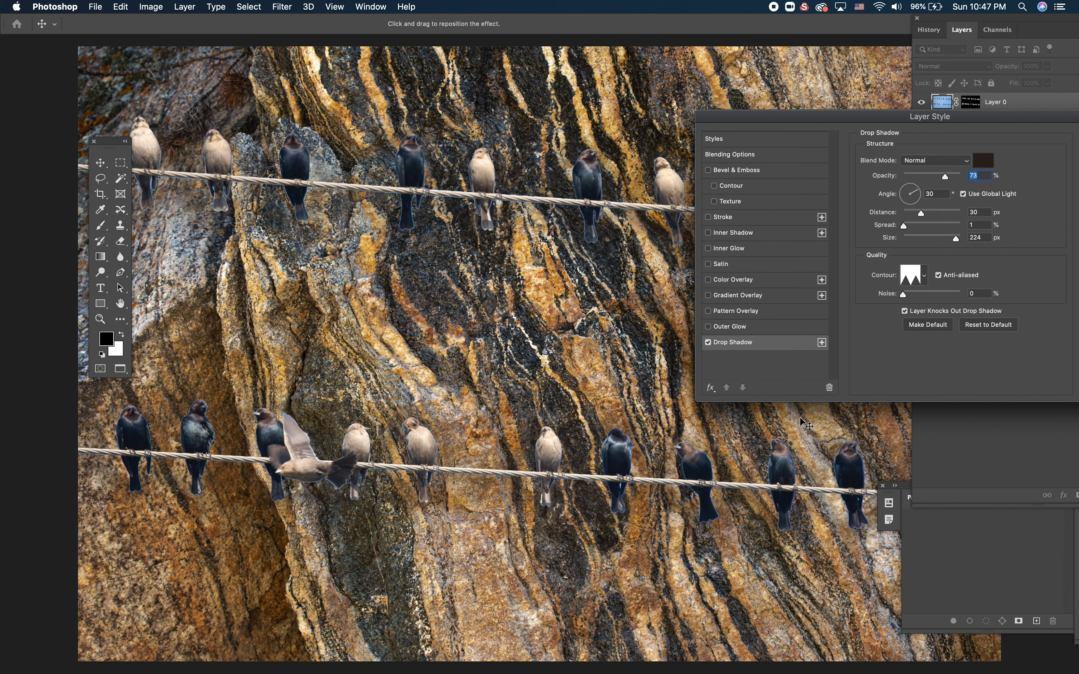
{"action": "mouse_move", "coordinate": [824, 124]}
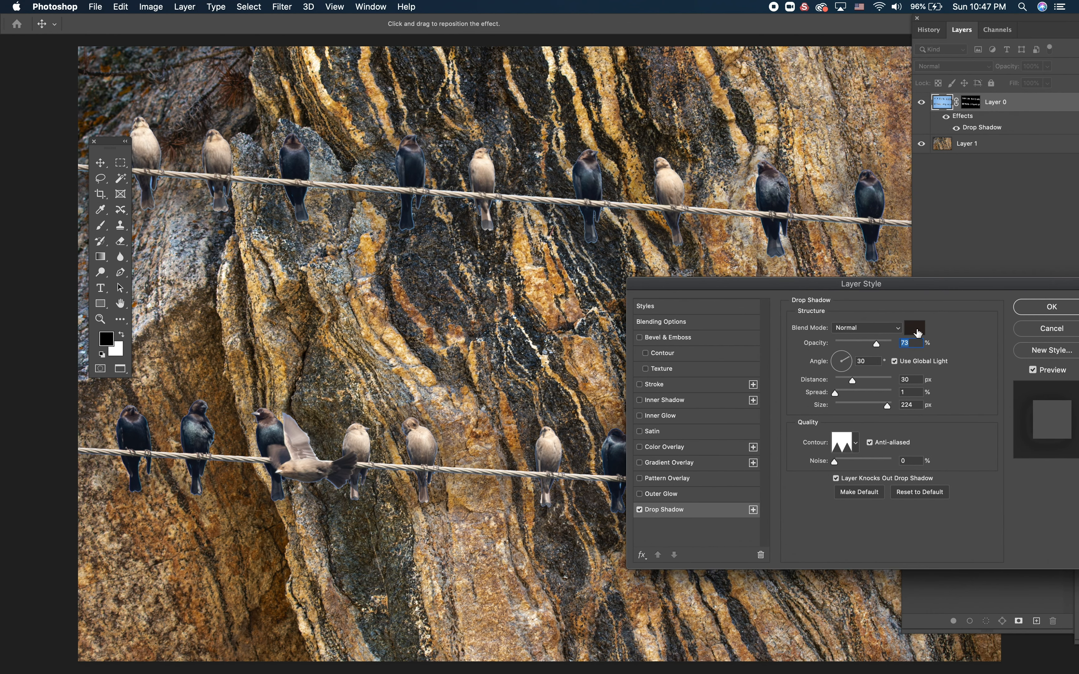
{"action": "mouse_move", "coordinate": [914, 328]}
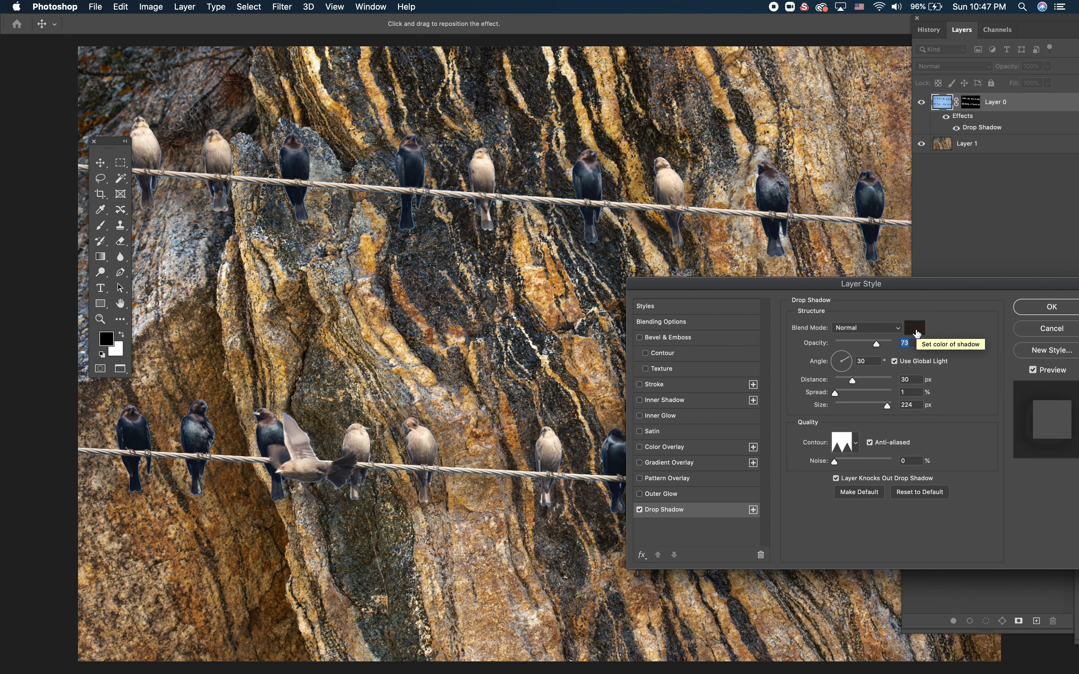
Keep the default shadow colour and give the birds' shadow a straight Linear contour.
{"action": "left_click", "coordinate": [912, 328]}
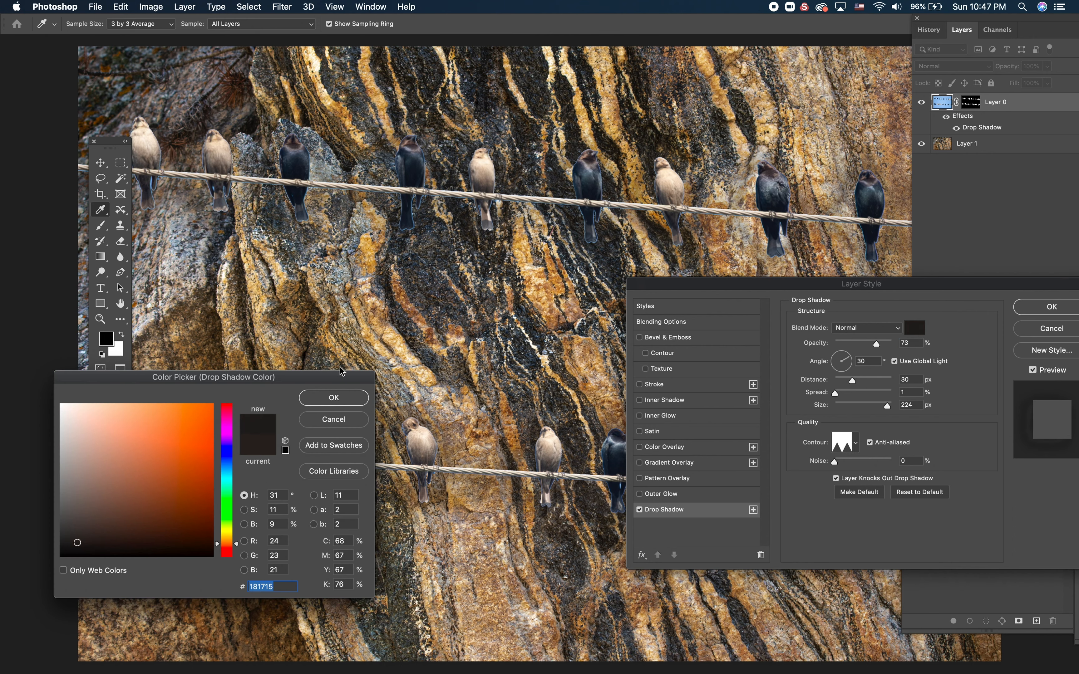
{"action": "left_click", "coordinate": [332, 398]}
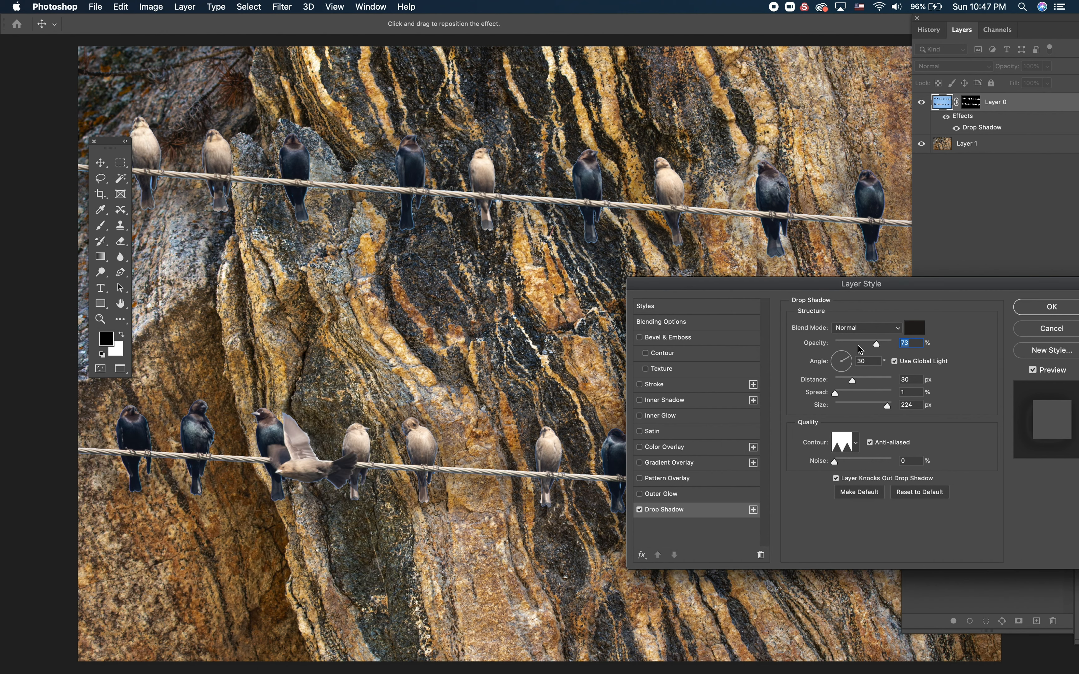
{"action": "mouse_move", "coordinate": [877, 350]}
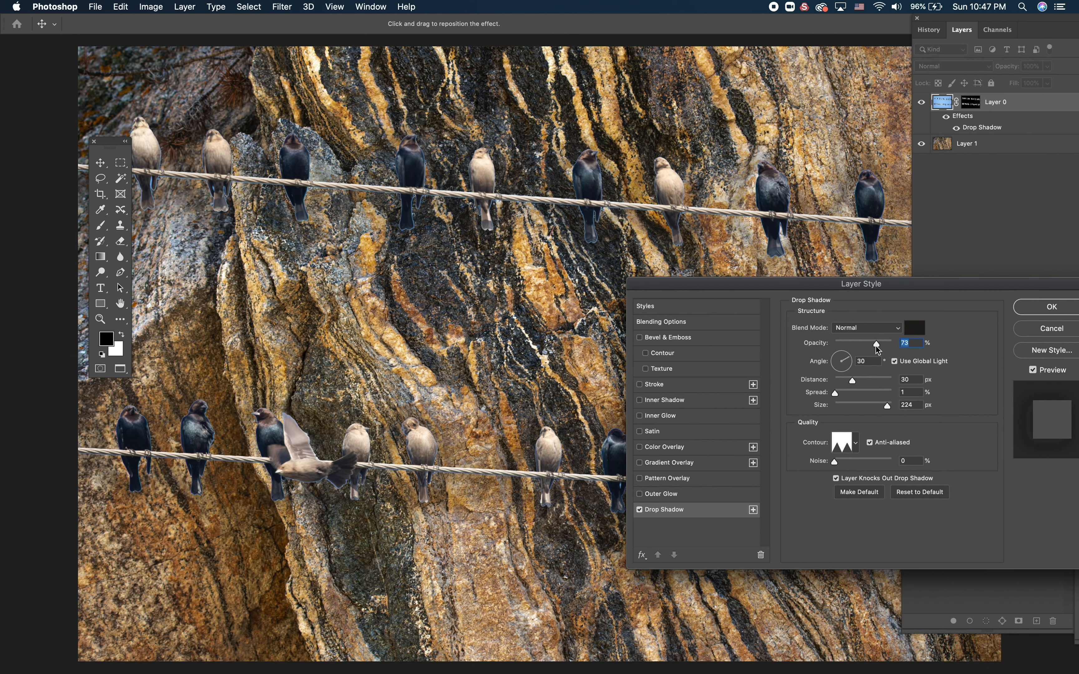
{"action": "mouse_move", "coordinate": [876, 346]}
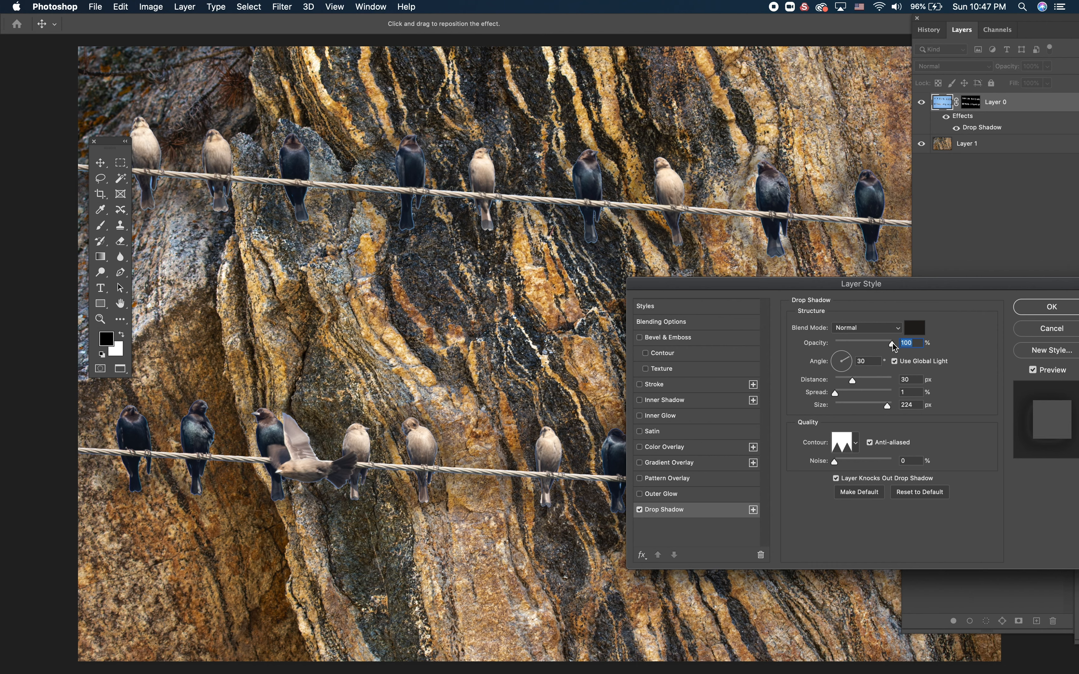
{"action": "mouse_move", "coordinate": [859, 372]}
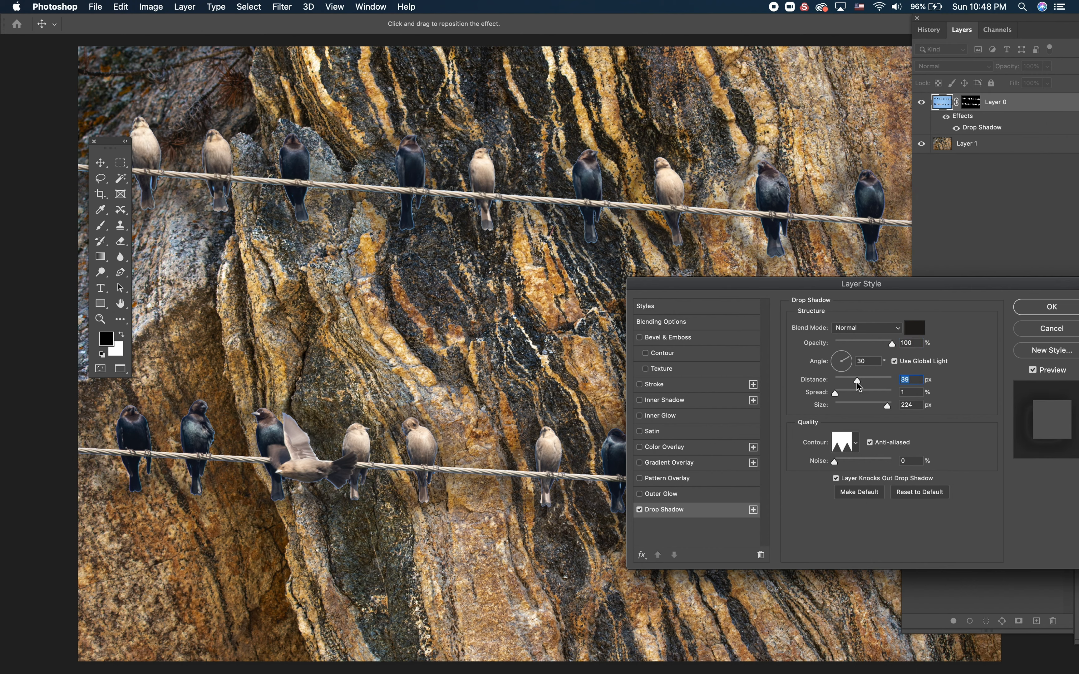
{"action": "left_click", "coordinate": [853, 442]}
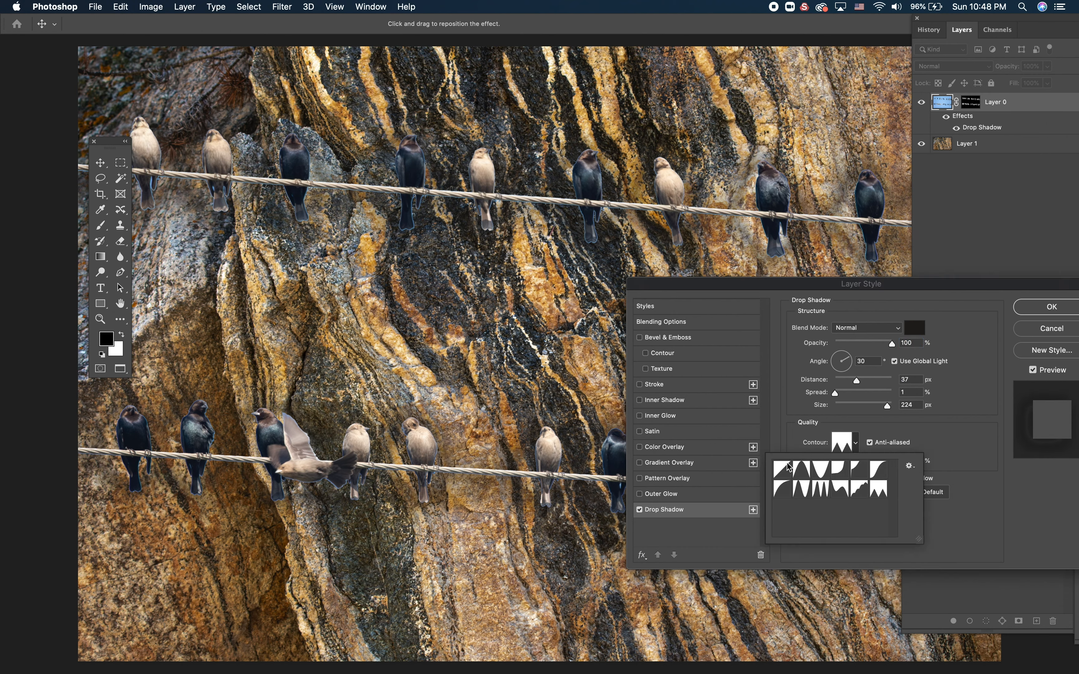
{"action": "left_click", "coordinate": [784, 471]}
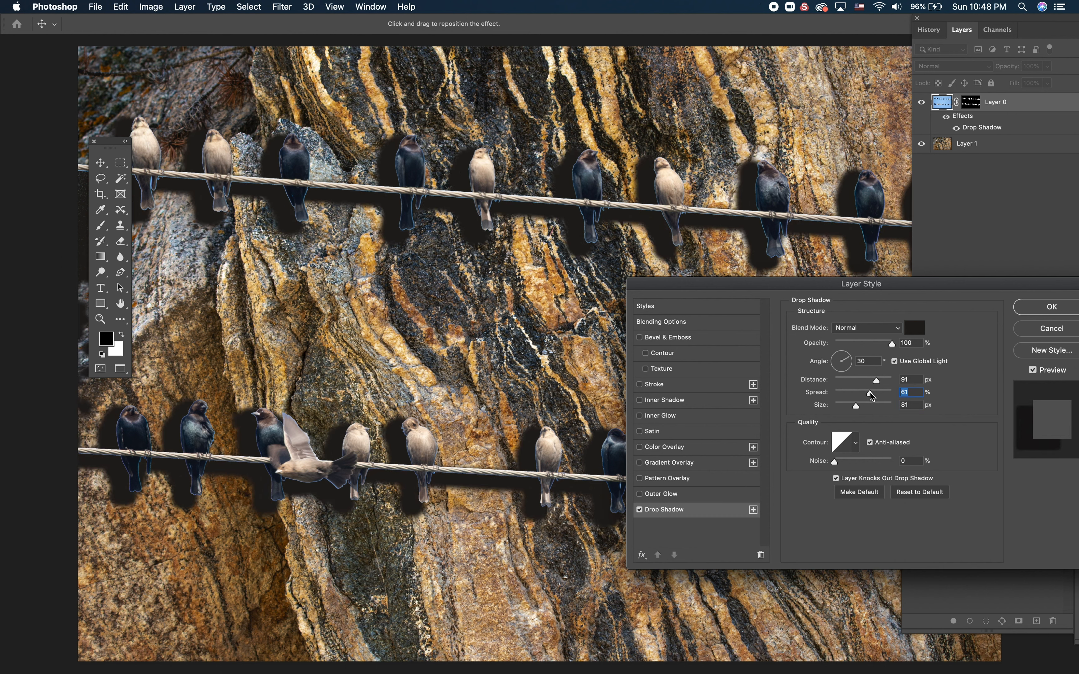
{"action": "mouse_move", "coordinate": [868, 411]}
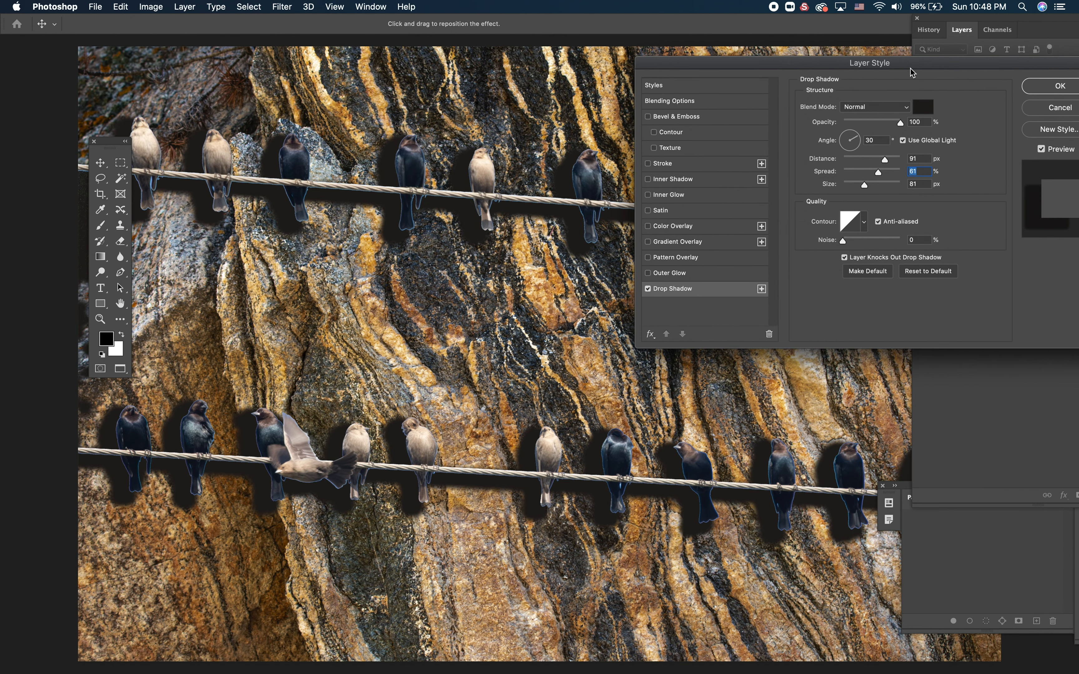
{"action": "mouse_move", "coordinate": [764, 263]}
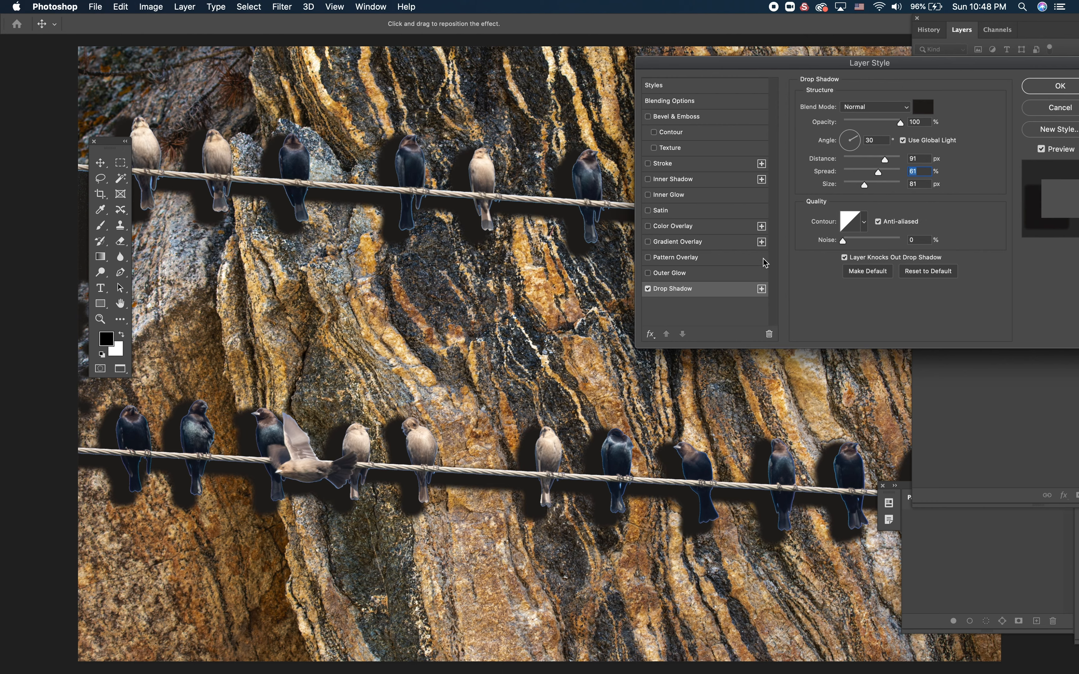
{"action": "mouse_move", "coordinate": [776, 234]}
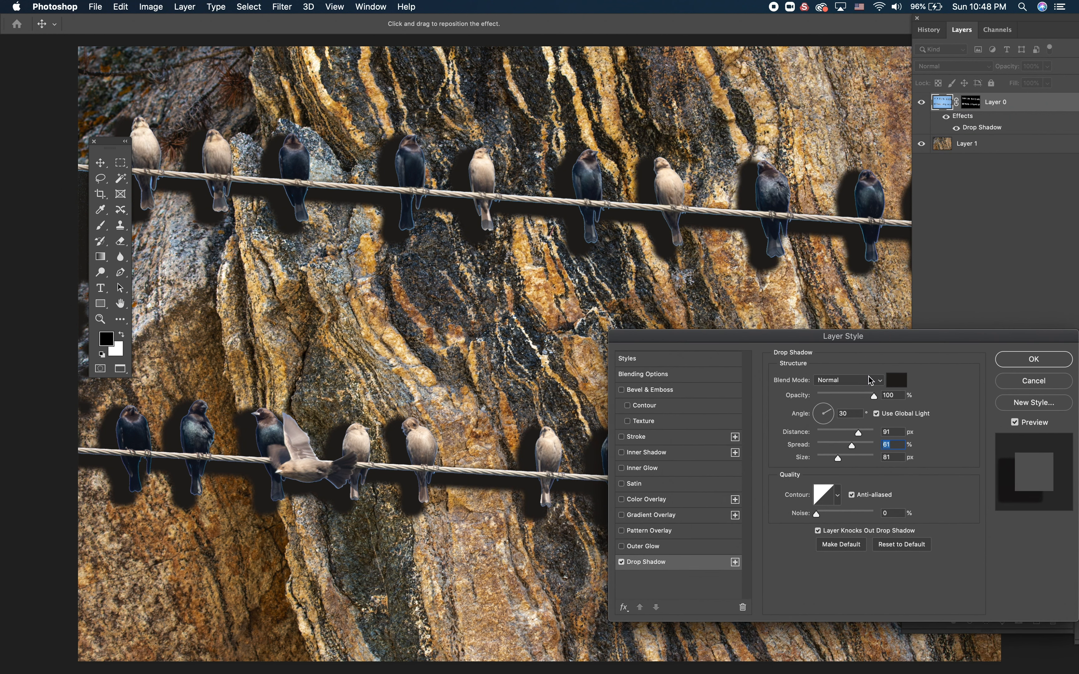
{"action": "mouse_move", "coordinate": [876, 404]}
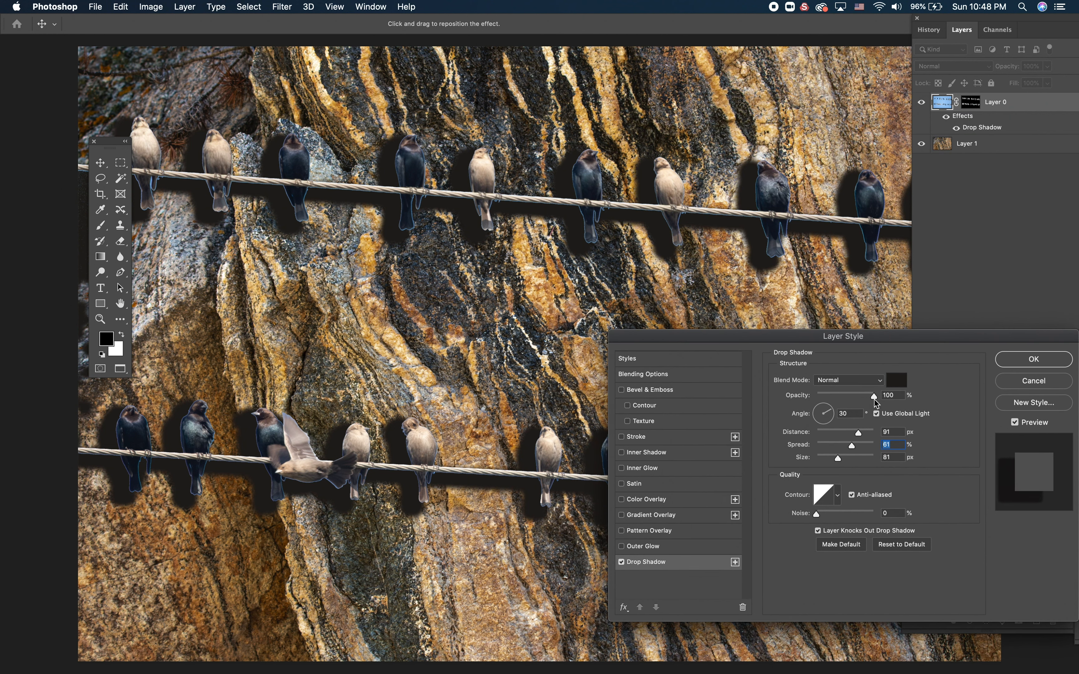
{"action": "mouse_move", "coordinate": [875, 396]}
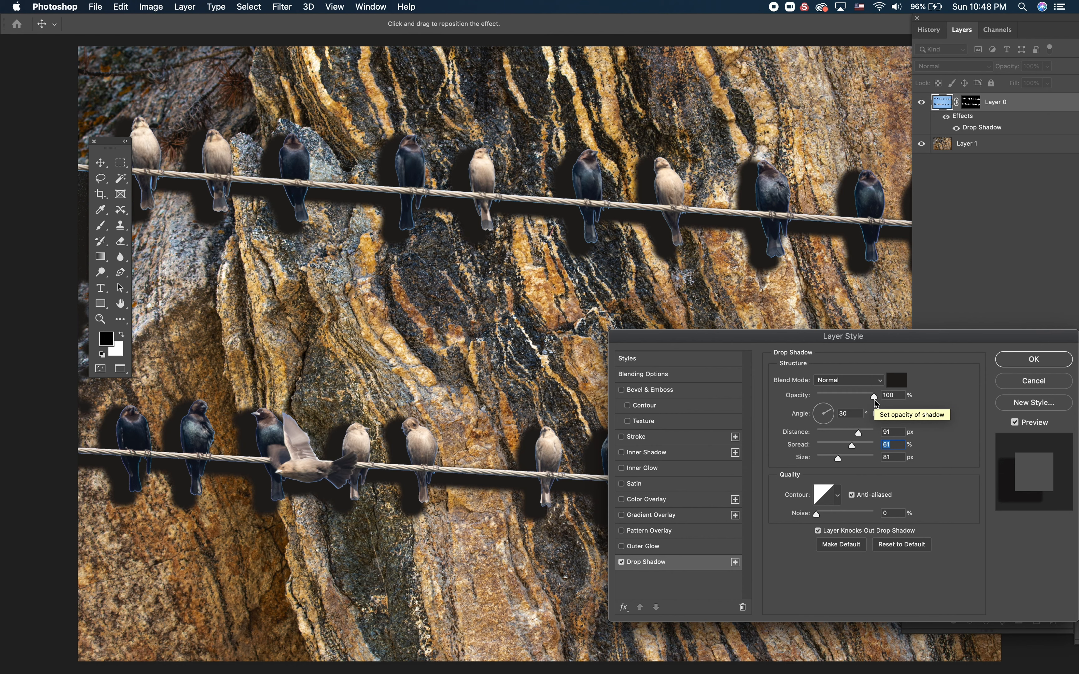
{"action": "mouse_move", "coordinate": [841, 384]}
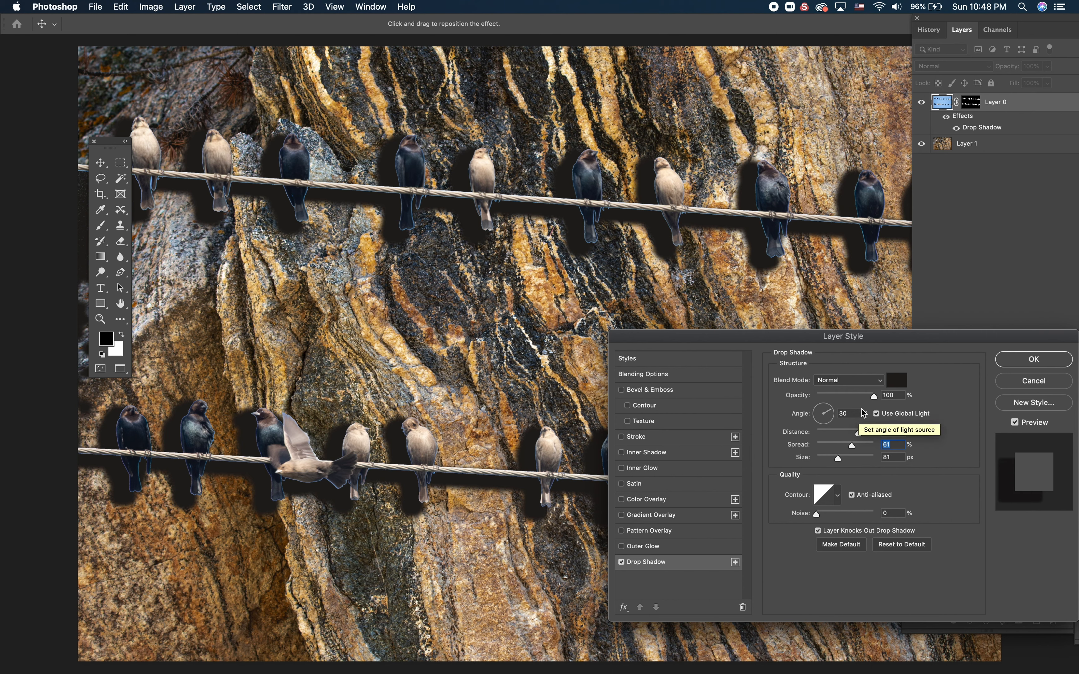
{"action": "mouse_move", "coordinate": [897, 385]}
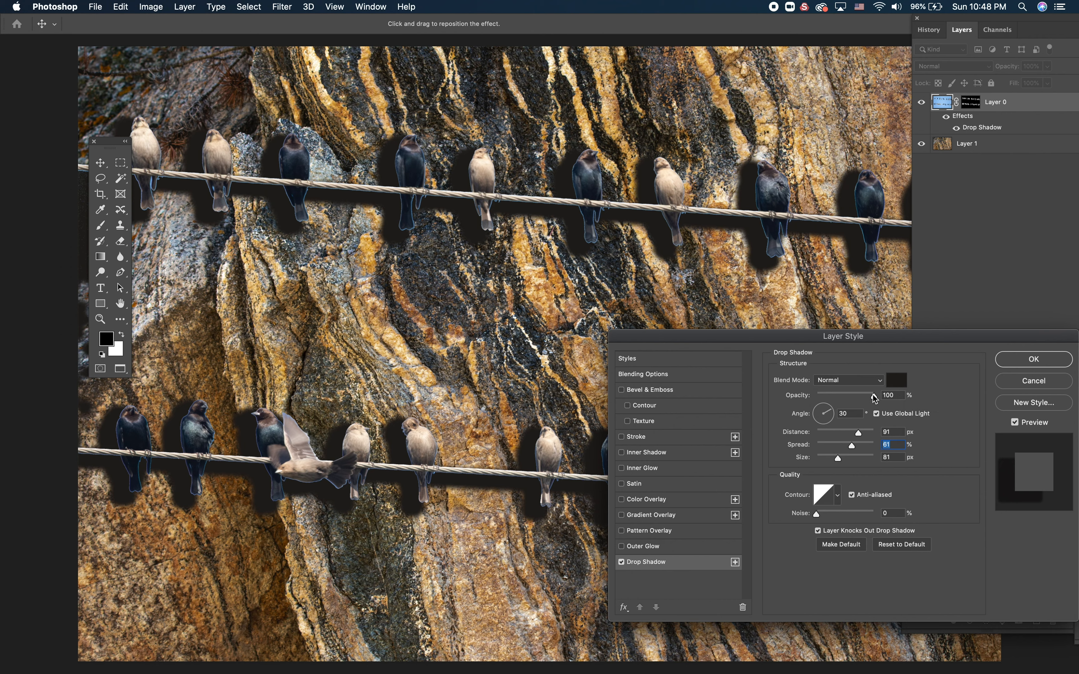
Lower the shadow opacity and try Multiply, Color Dodge and Overlay blend modes.
{"action": "left_click", "coordinate": [890, 394]}
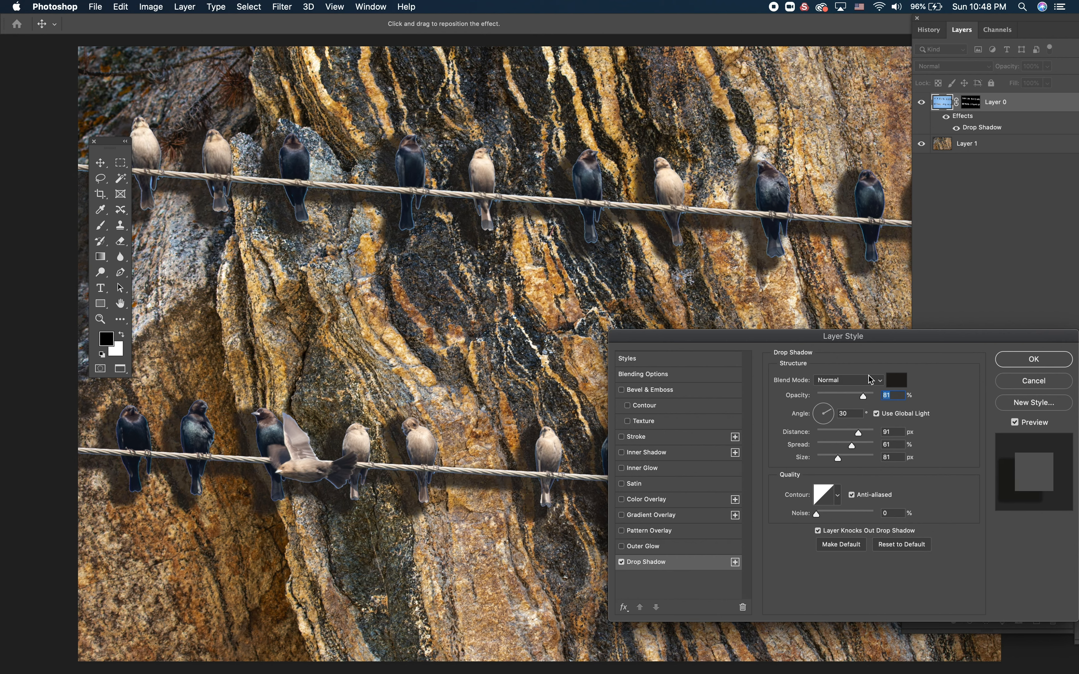
{"action": "left_click", "coordinate": [849, 380]}
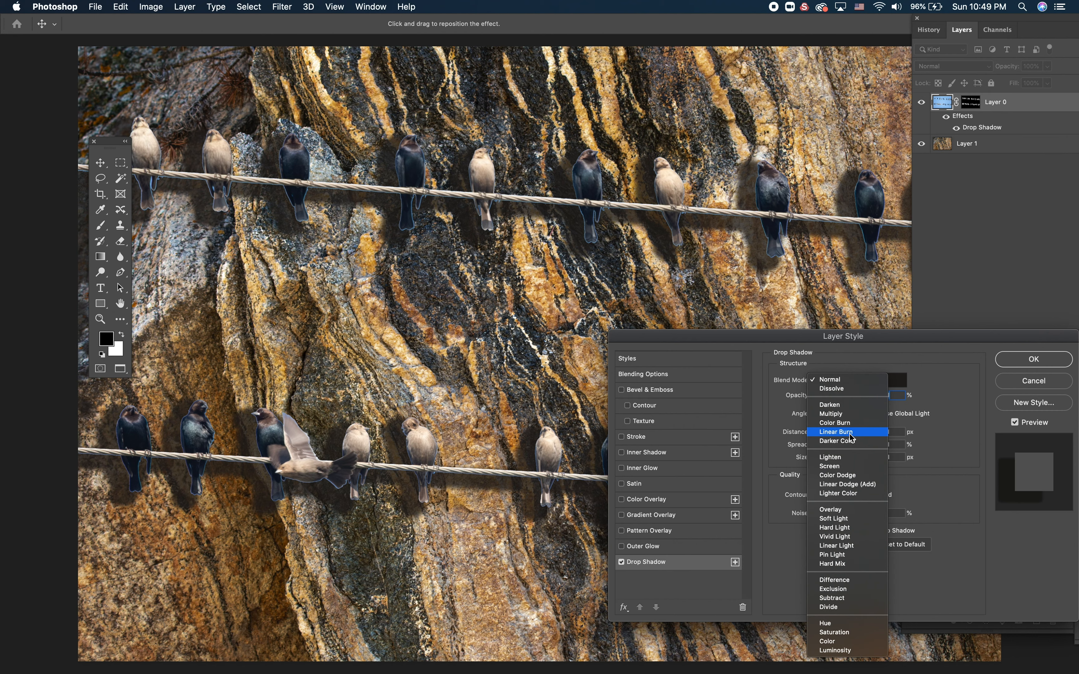
{"action": "left_click", "coordinate": [831, 414]}
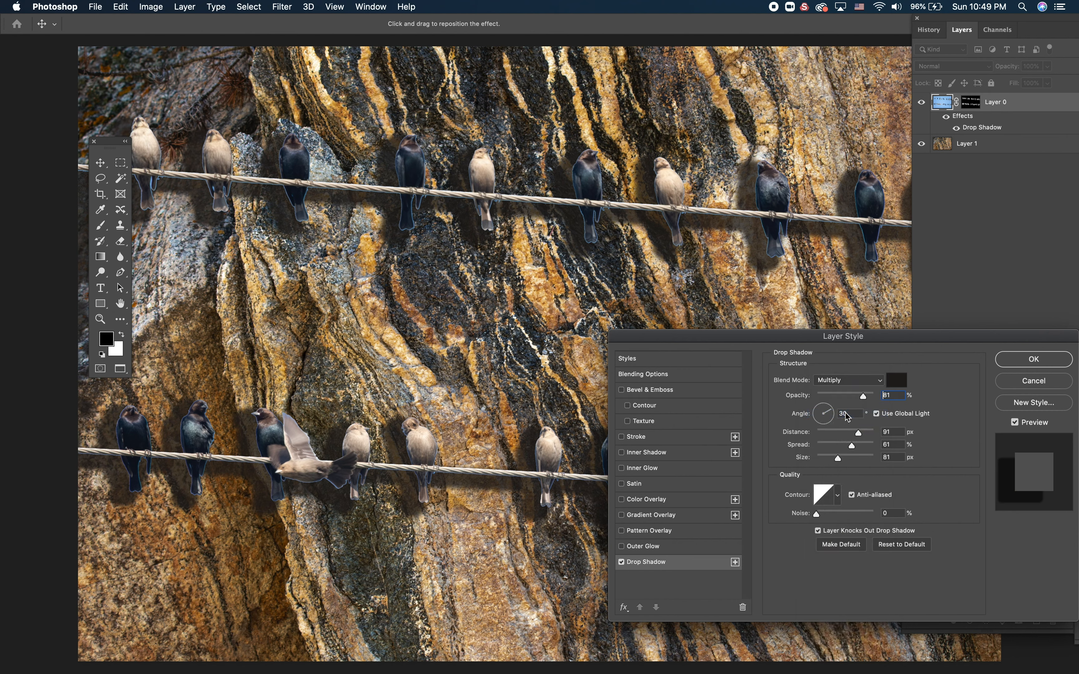
{"action": "left_click", "coordinate": [848, 379]}
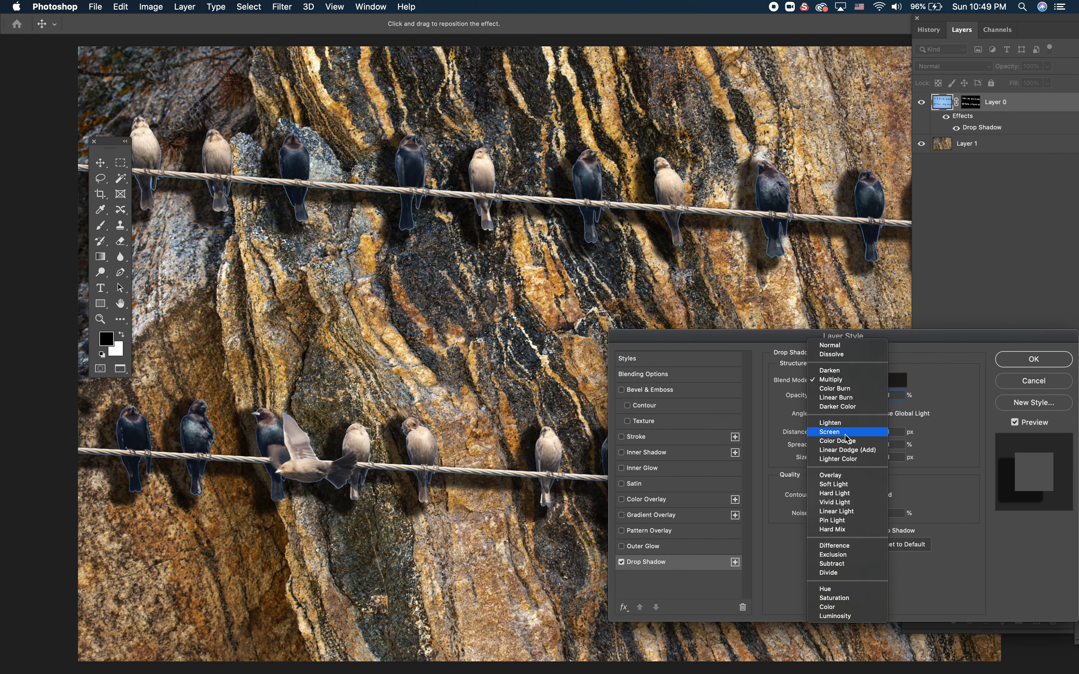
{"action": "left_click", "coordinate": [837, 441]}
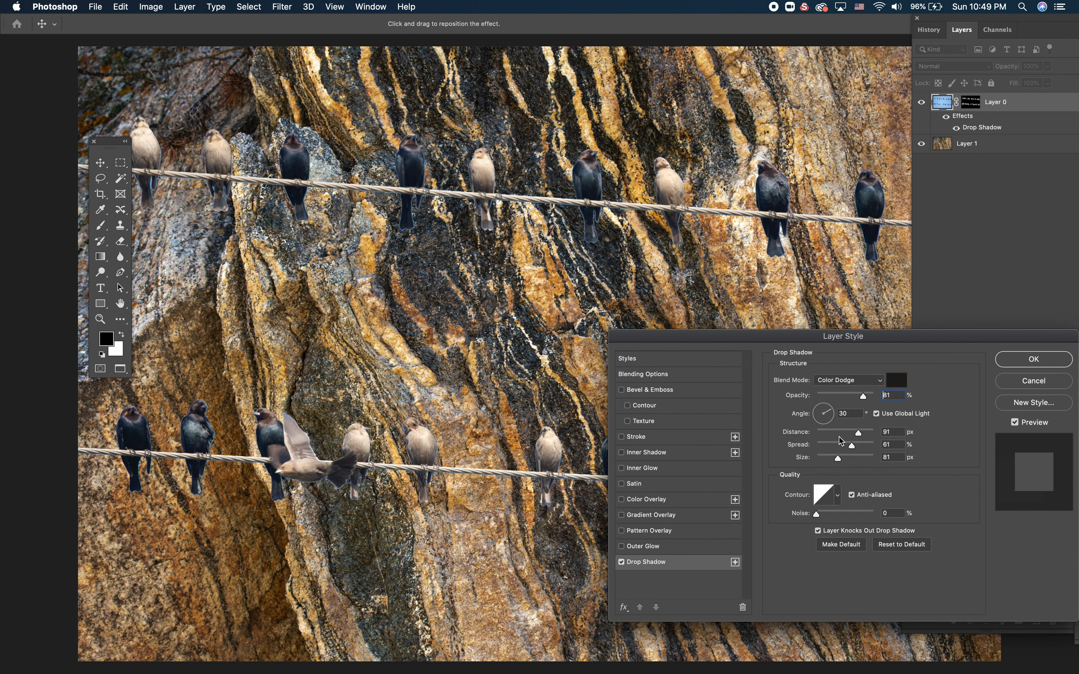
{"action": "left_click", "coordinate": [848, 379]}
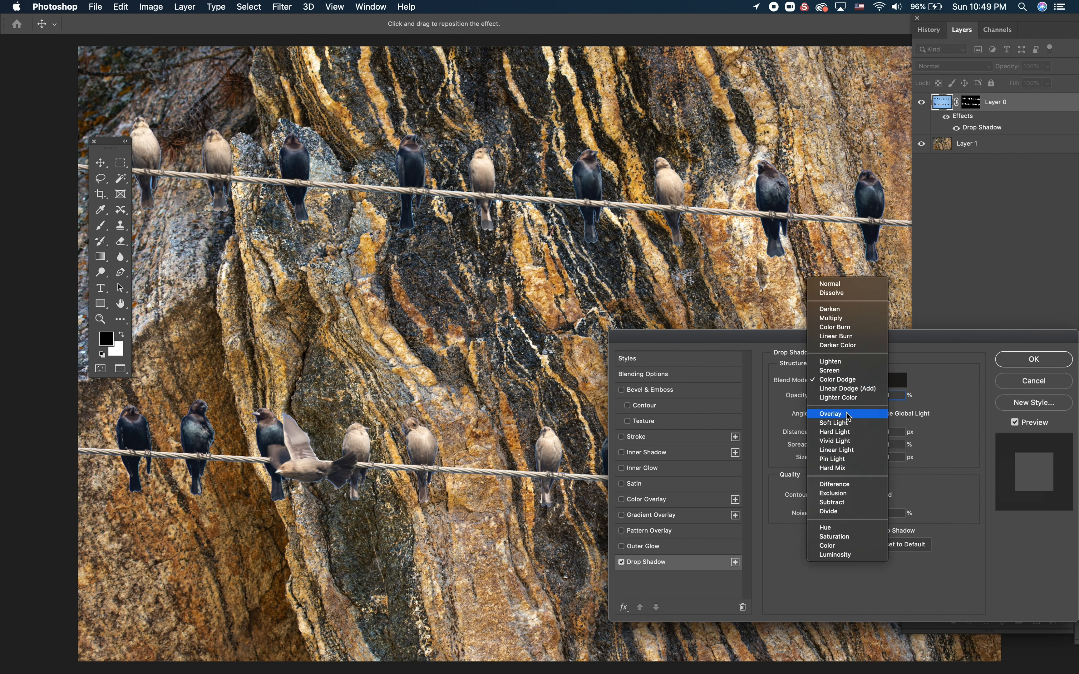
{"action": "left_click", "coordinate": [830, 413]}
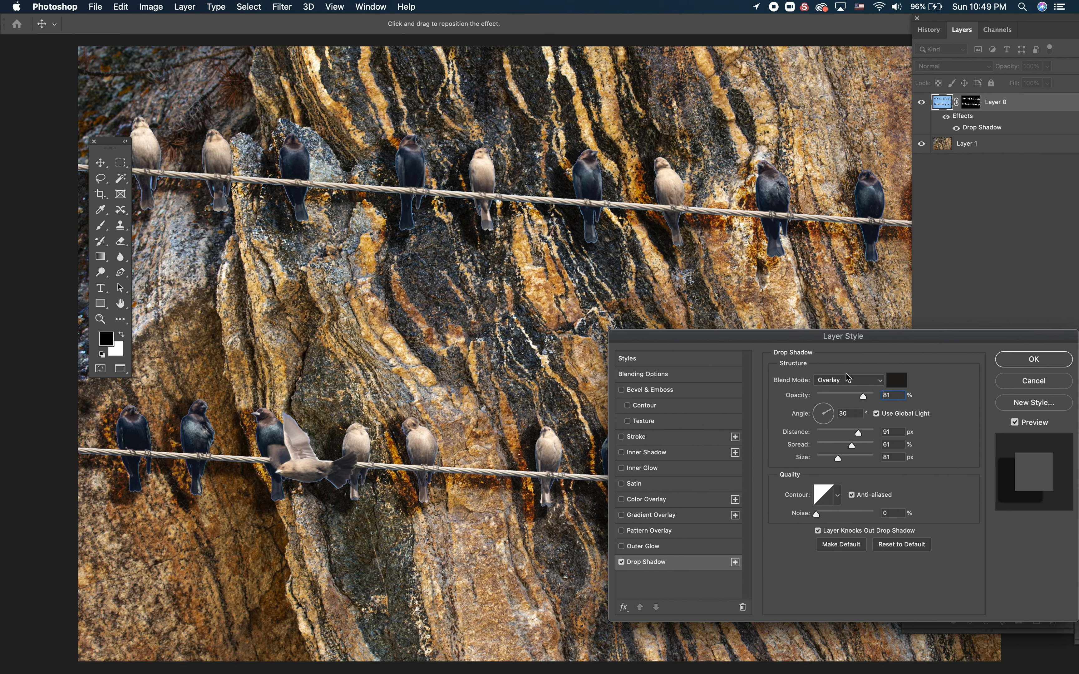
Try Soft Light, then settle the shadow's blend mode on Darken.
{"action": "left_click", "coordinate": [848, 379]}
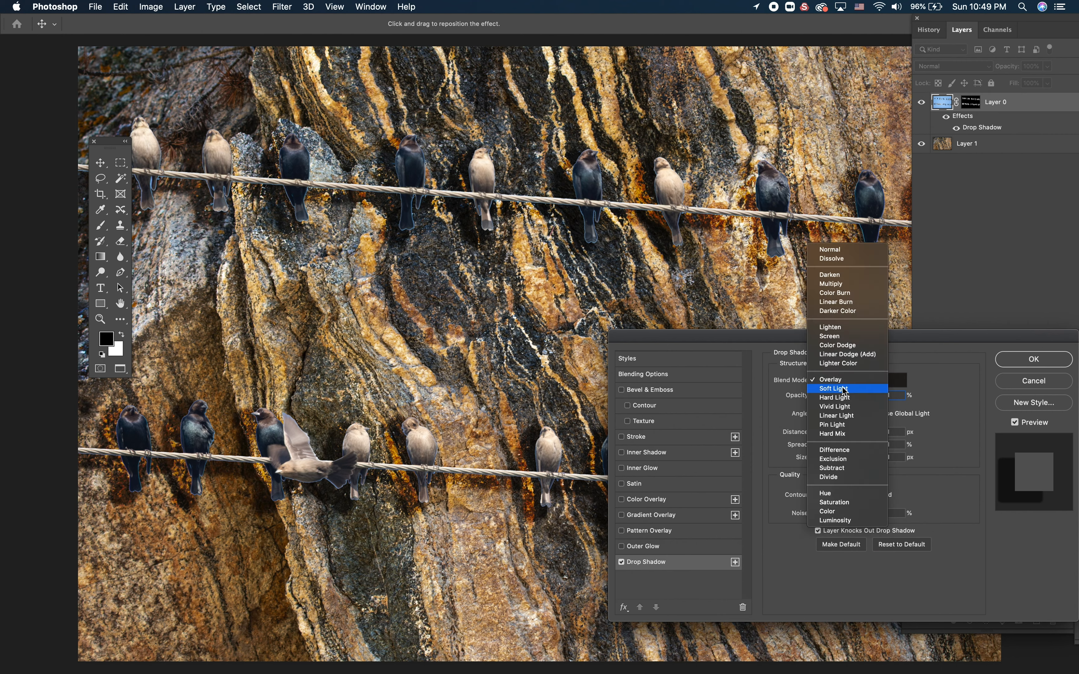
{"action": "left_click", "coordinate": [833, 389]}
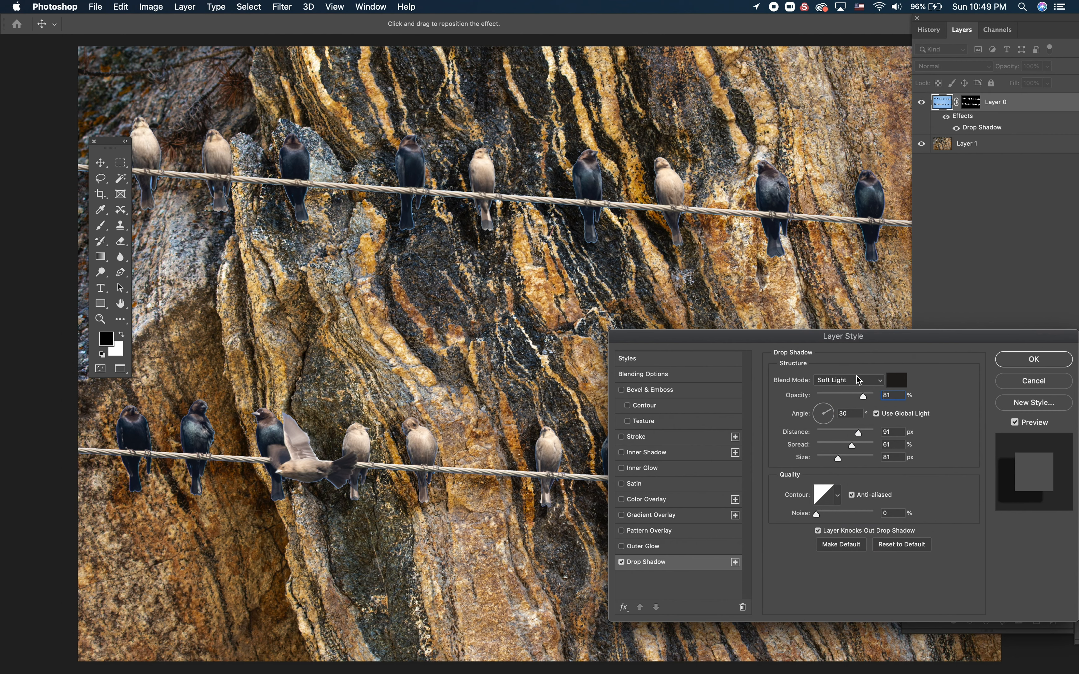
{"action": "left_click", "coordinate": [848, 379]}
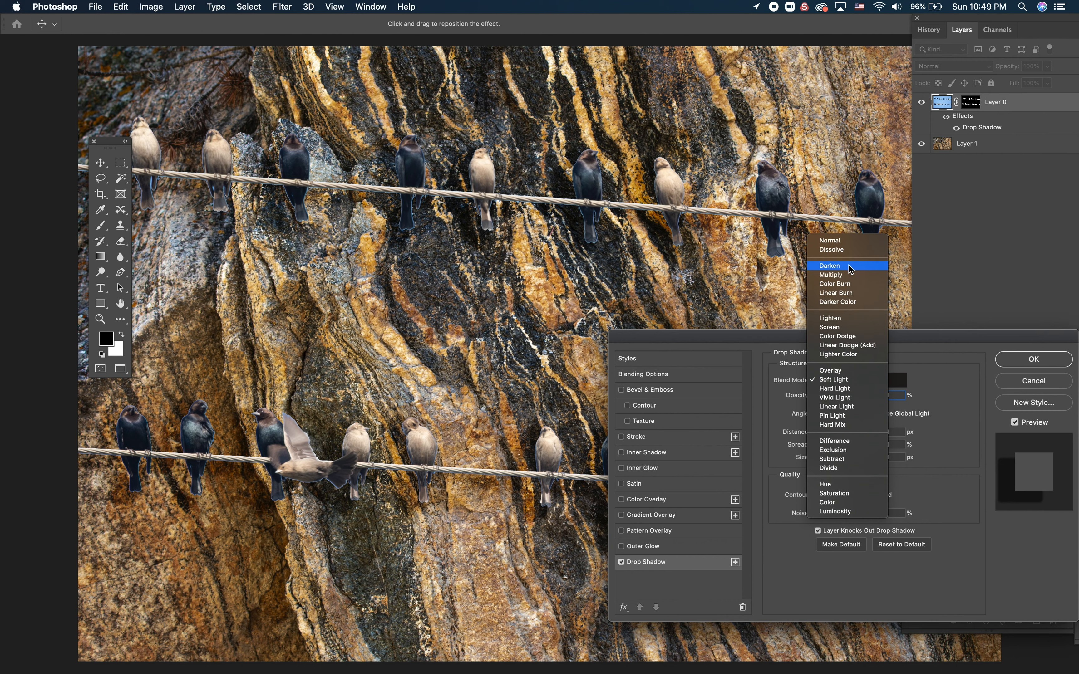
{"action": "left_click", "coordinate": [829, 266]}
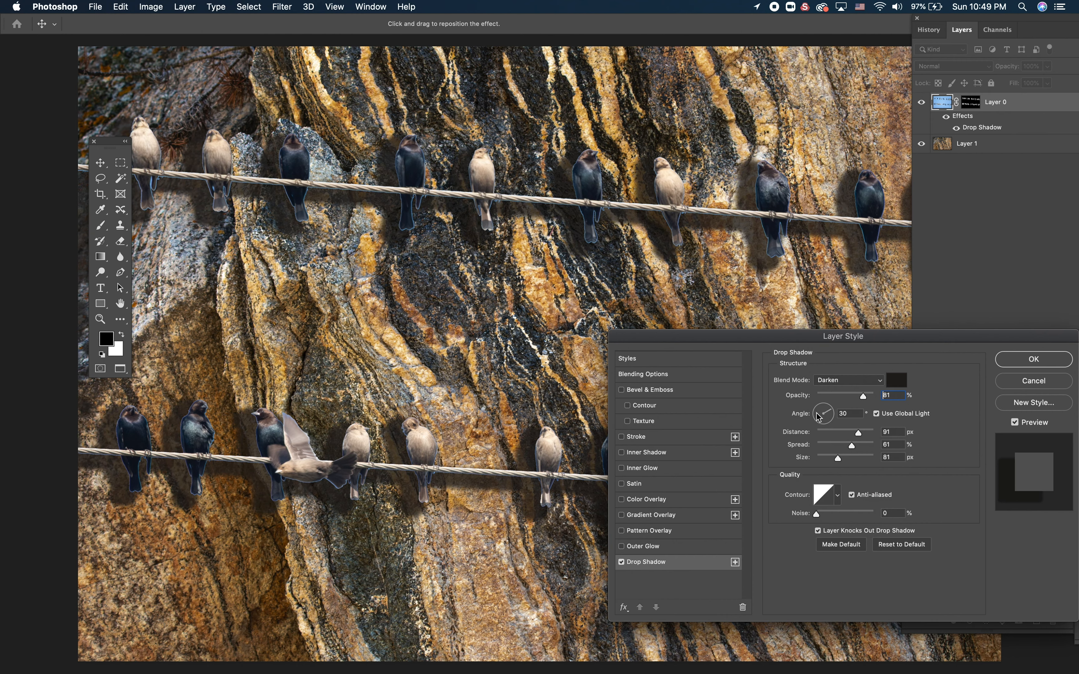
{"action": "mouse_move", "coordinate": [823, 413]}
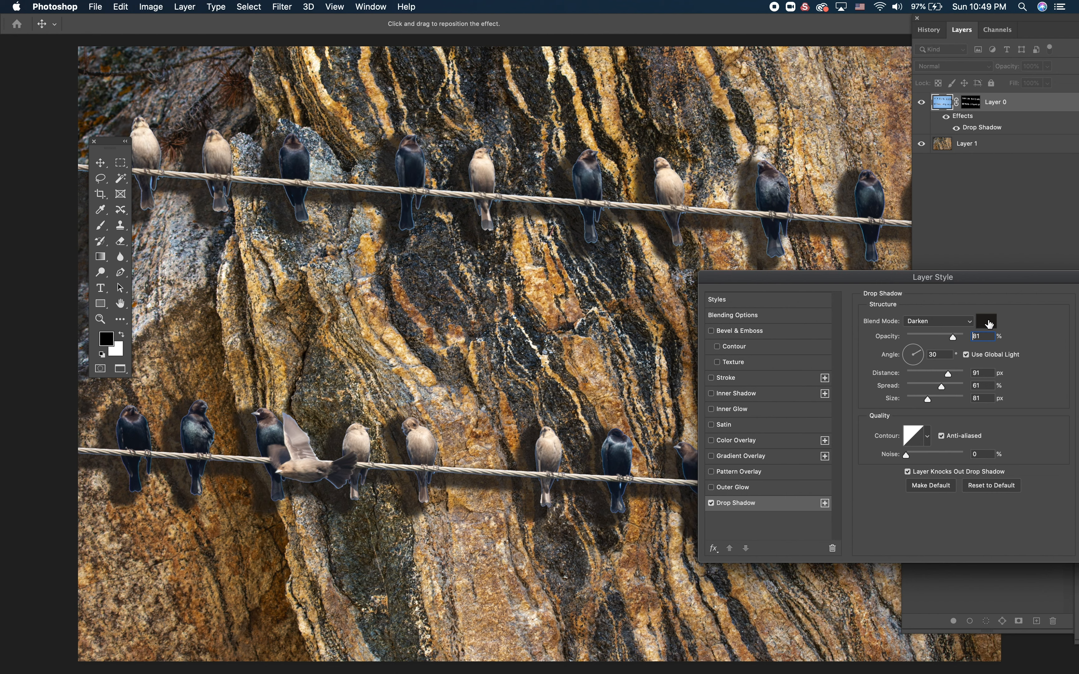
{"action": "mouse_move", "coordinate": [985, 322]}
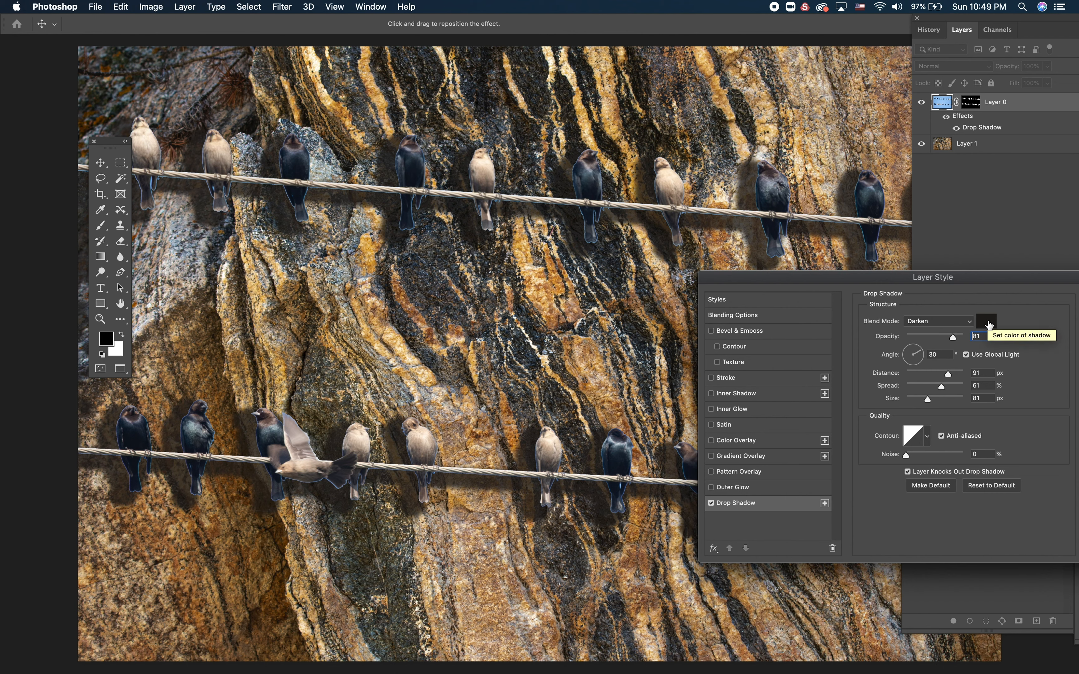
{"action": "left_click", "coordinate": [986, 321]}
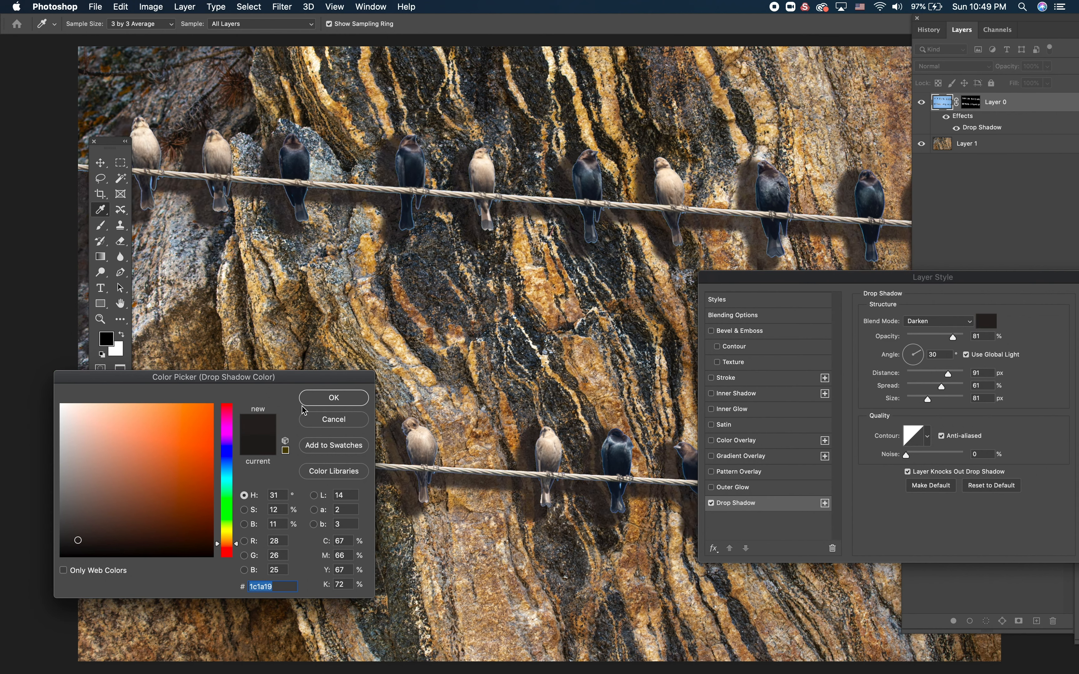
{"action": "left_click", "coordinate": [333, 398]}
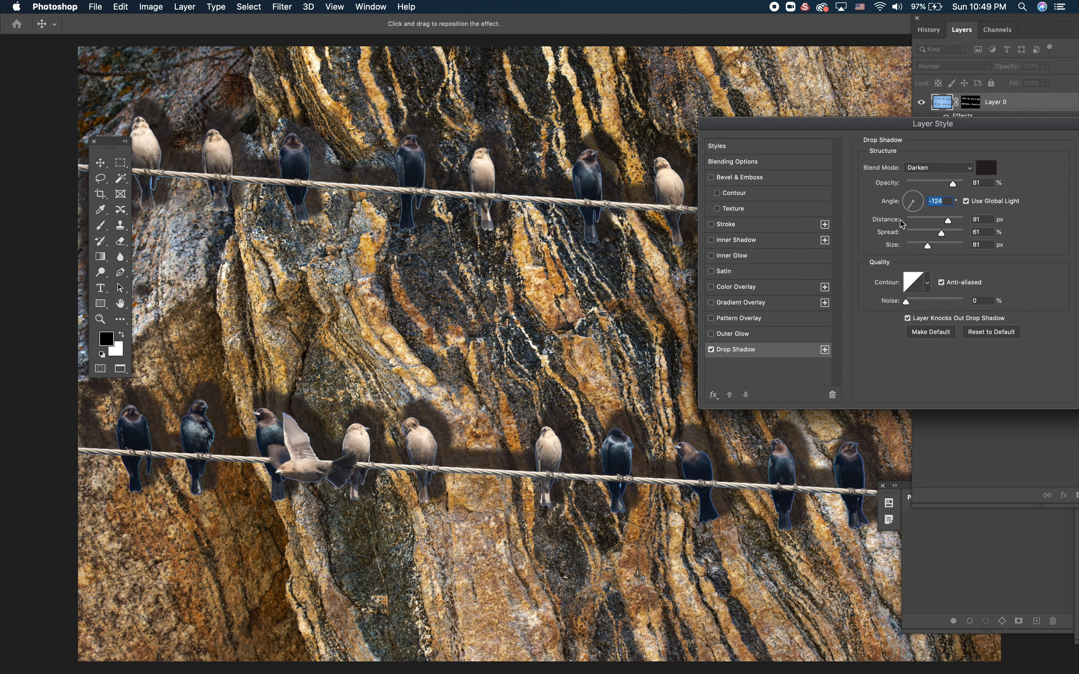
{"action": "mouse_move", "coordinate": [912, 202]}
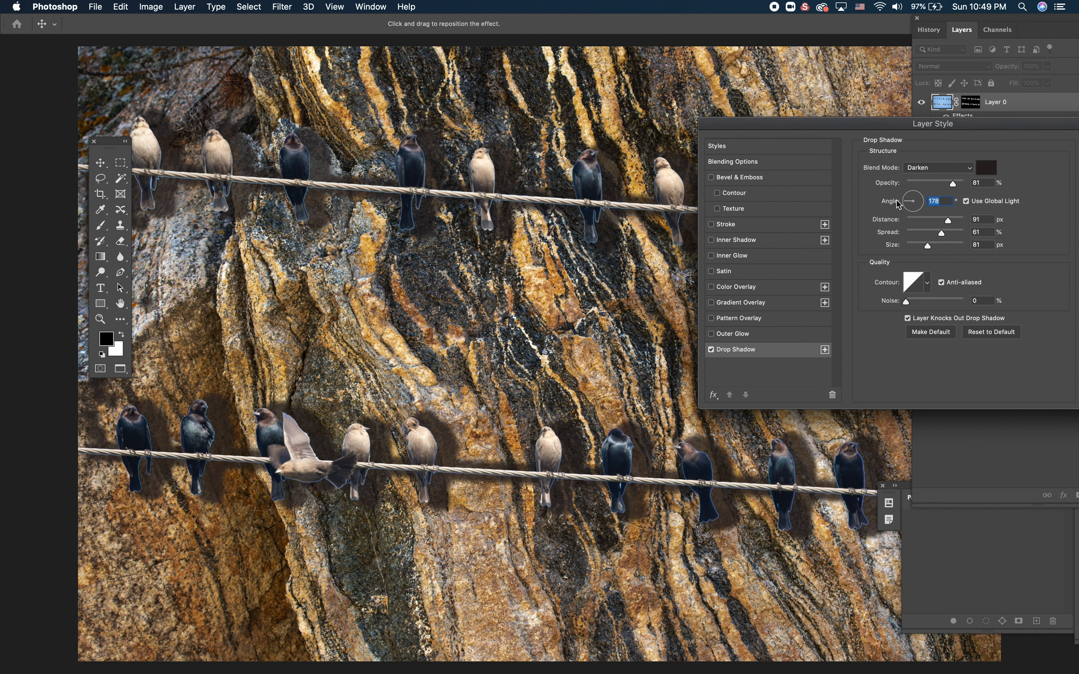
{"action": "mouse_move", "coordinate": [898, 207]}
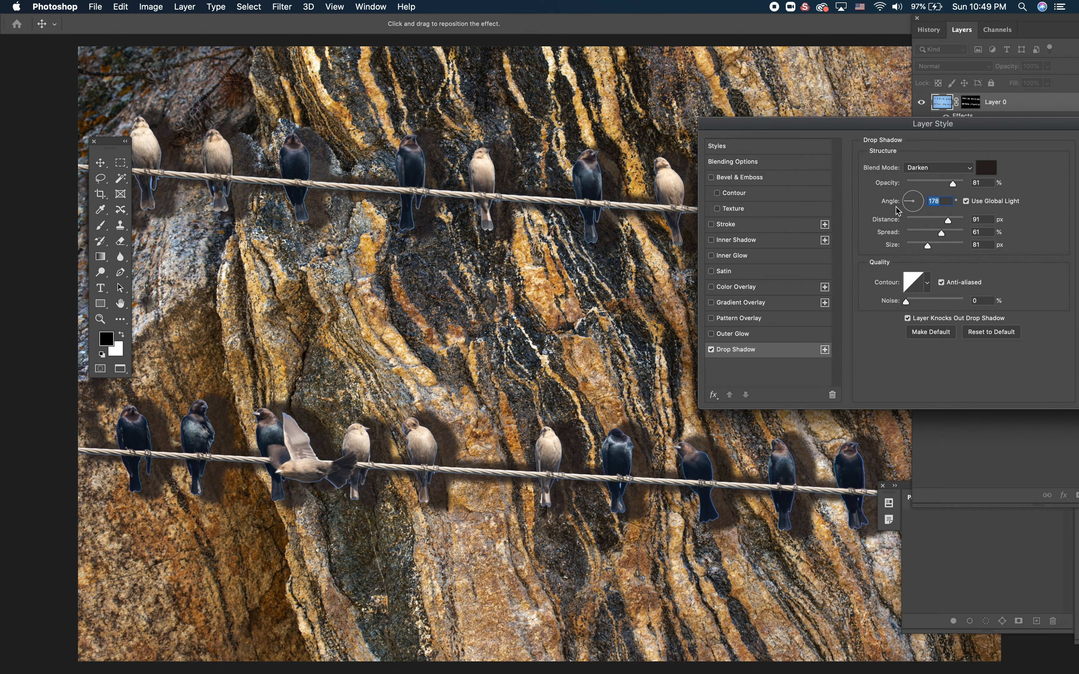
{"action": "mouse_move", "coordinate": [845, 213]}
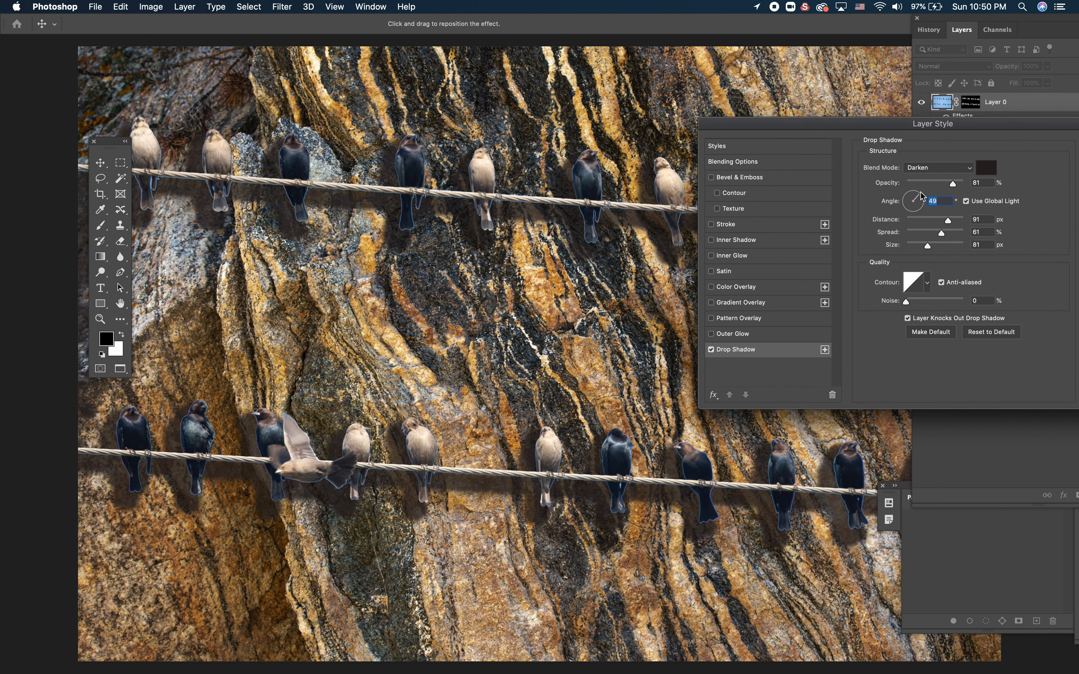
{"action": "mouse_move", "coordinate": [935, 221]}
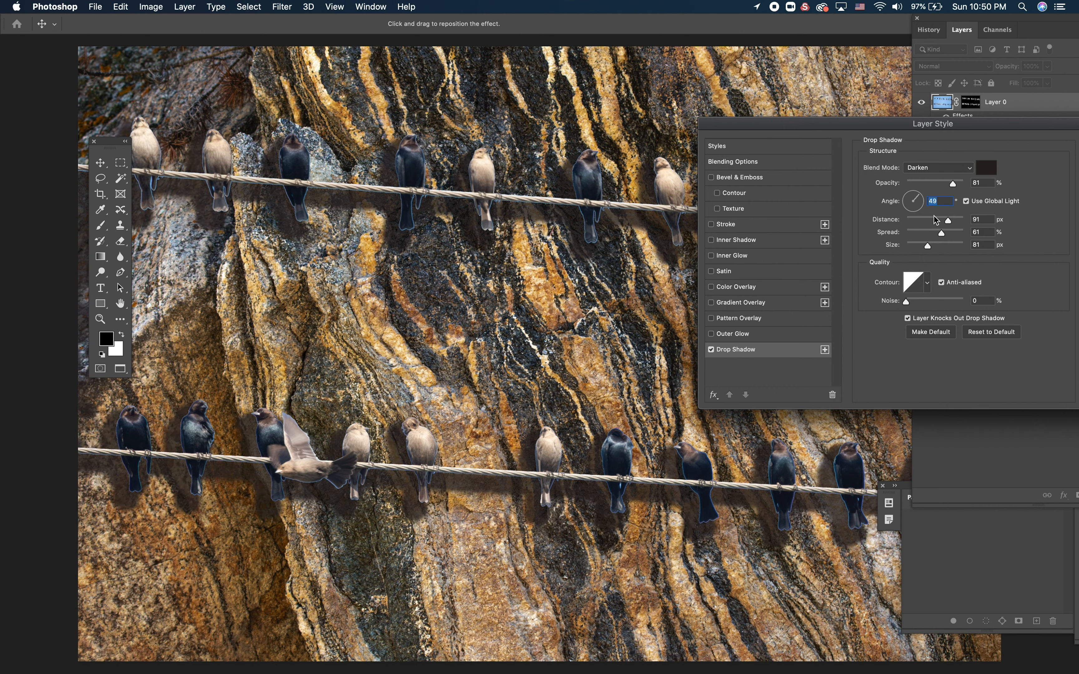
{"action": "mouse_move", "coordinate": [967, 204]}
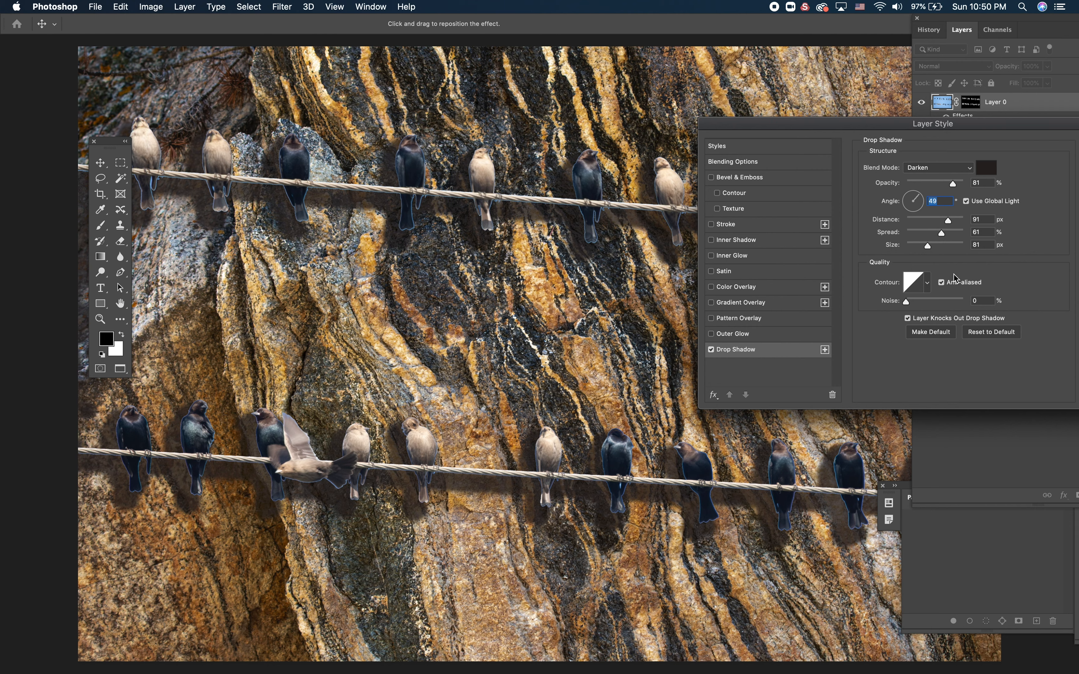
{"action": "mouse_move", "coordinate": [941, 199]}
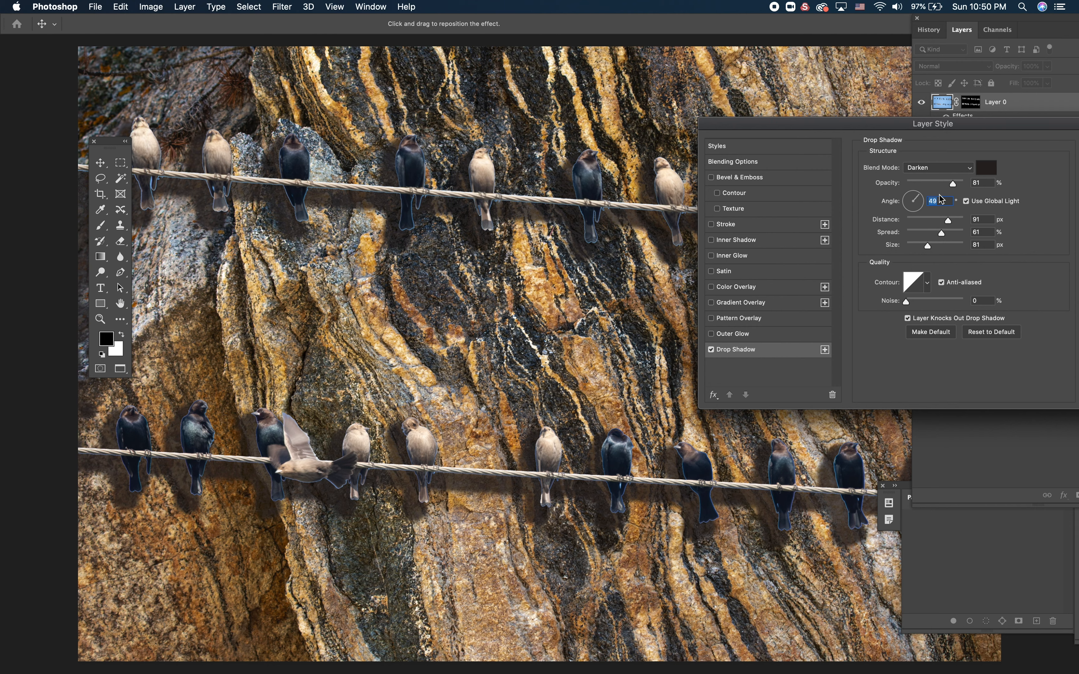
{"action": "mouse_move", "coordinate": [935, 282]}
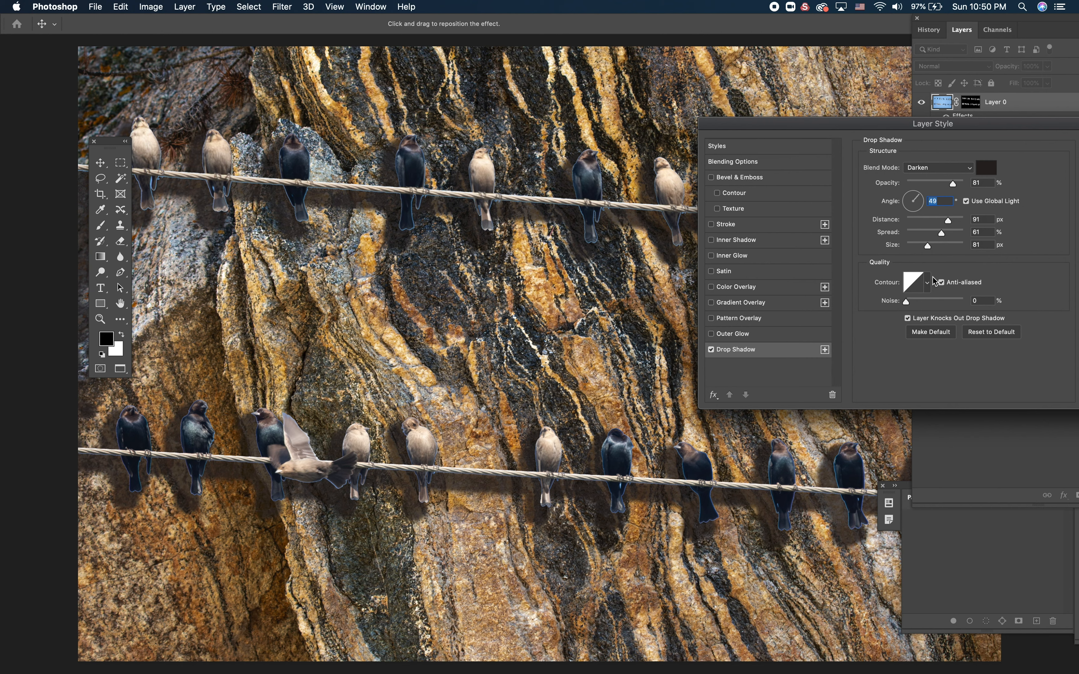
{"action": "mouse_move", "coordinate": [953, 227]}
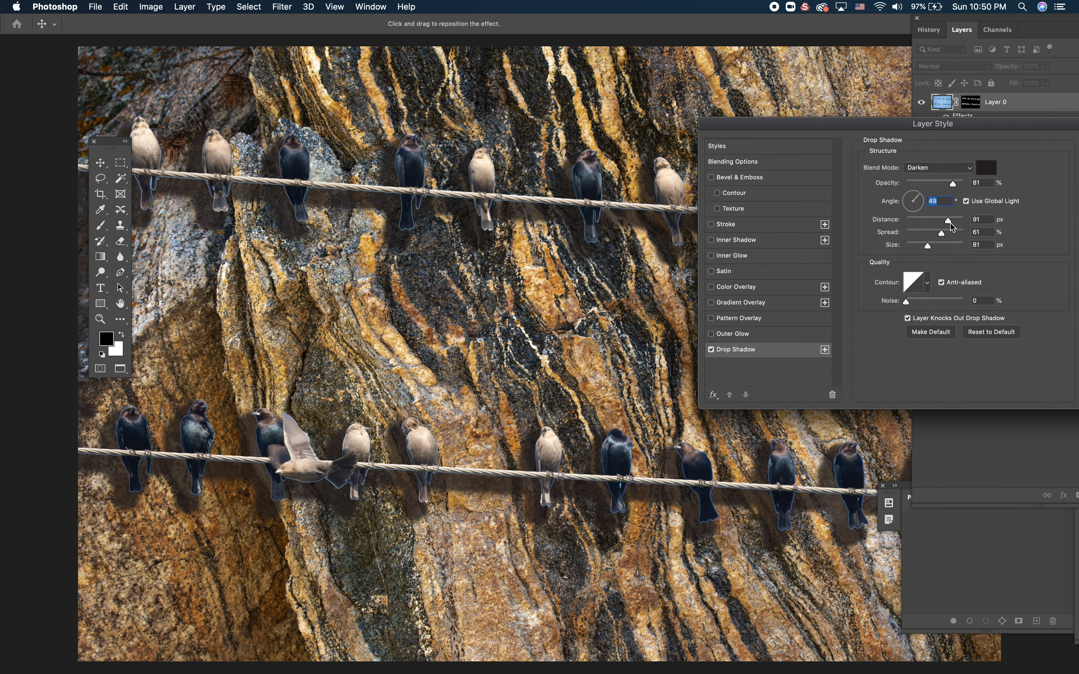
{"action": "mouse_move", "coordinate": [951, 225]}
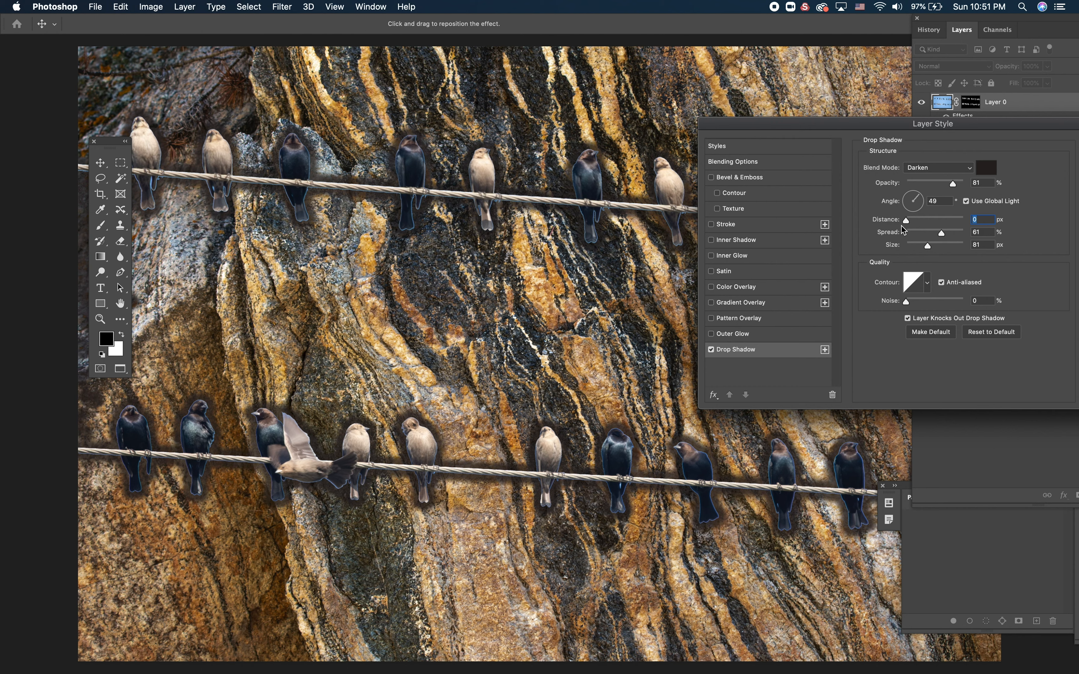
{"action": "mouse_move", "coordinate": [885, 359]}
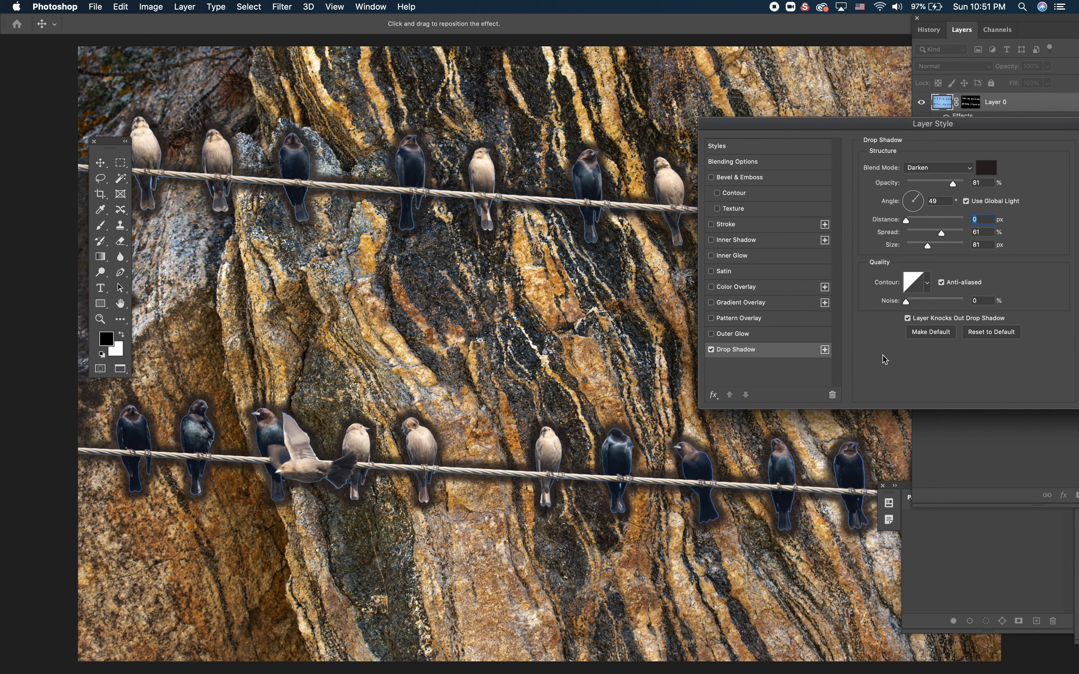
{"action": "mouse_move", "coordinate": [922, 241]}
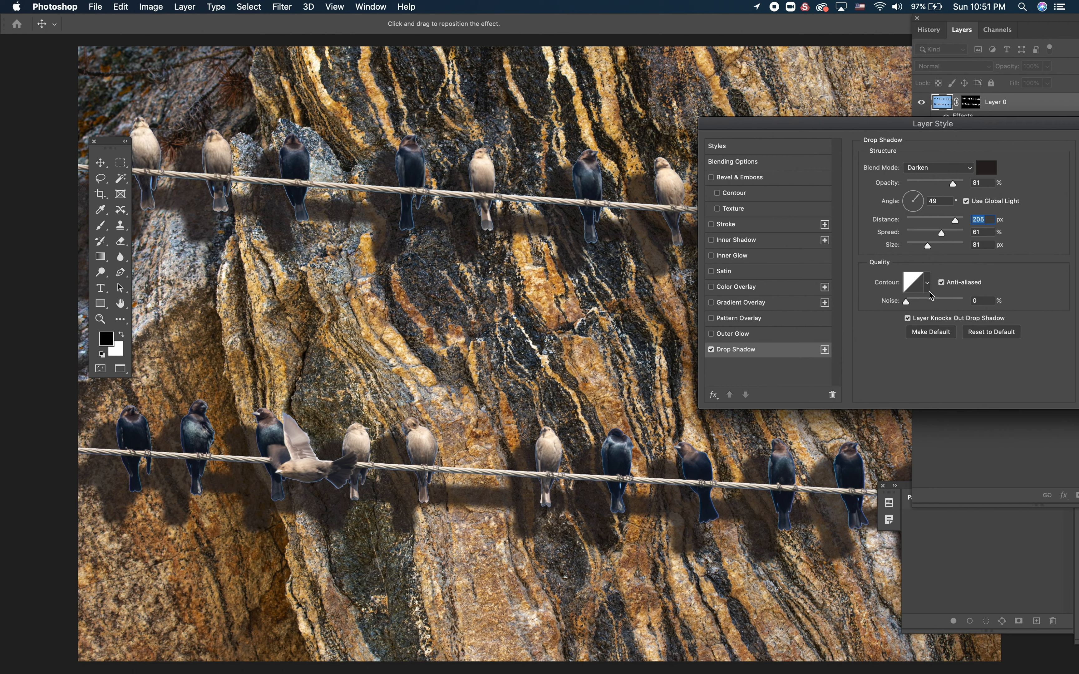
{"action": "mouse_move", "coordinate": [956, 220]}
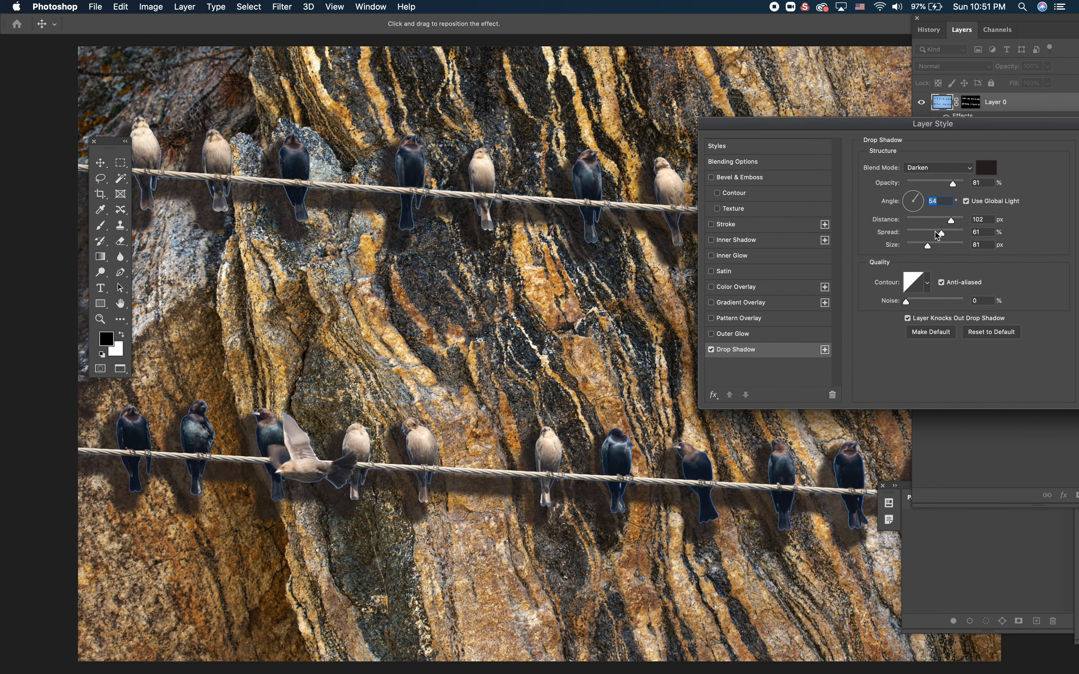
{"action": "mouse_move", "coordinate": [933, 237]}
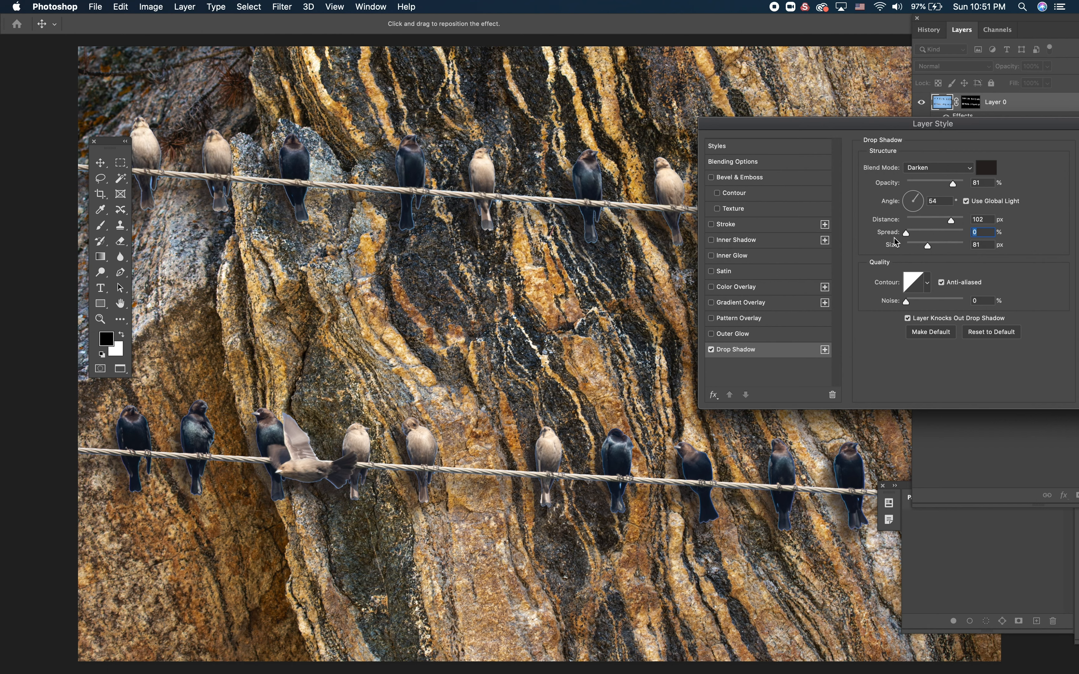
{"action": "mouse_move", "coordinate": [905, 238]}
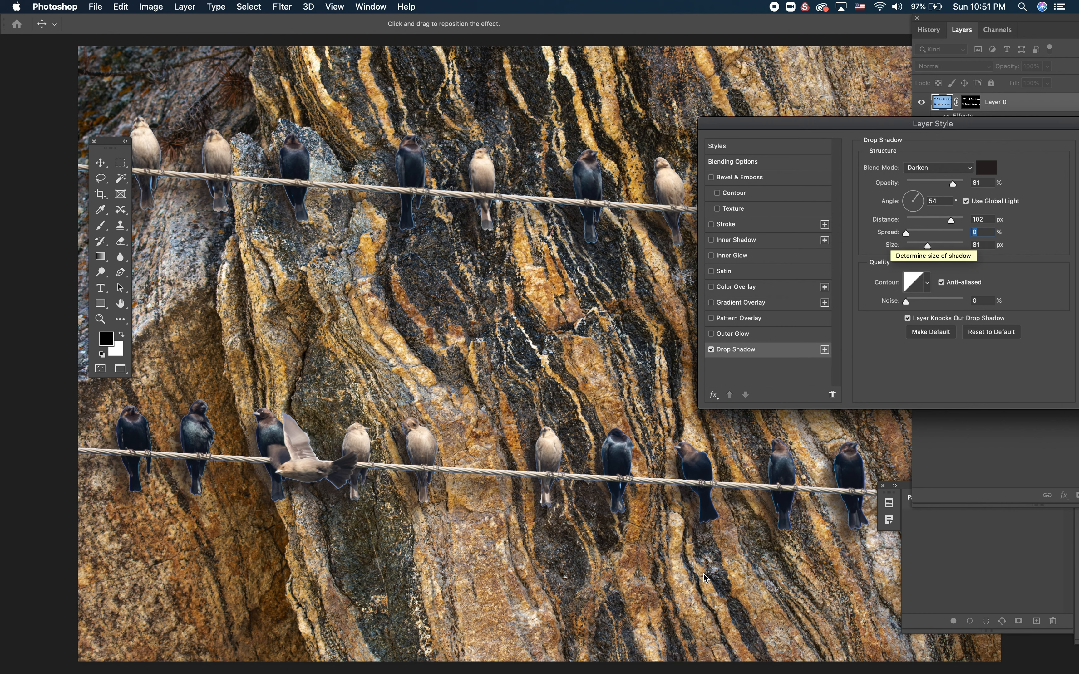
{"action": "mouse_move", "coordinate": [897, 188]}
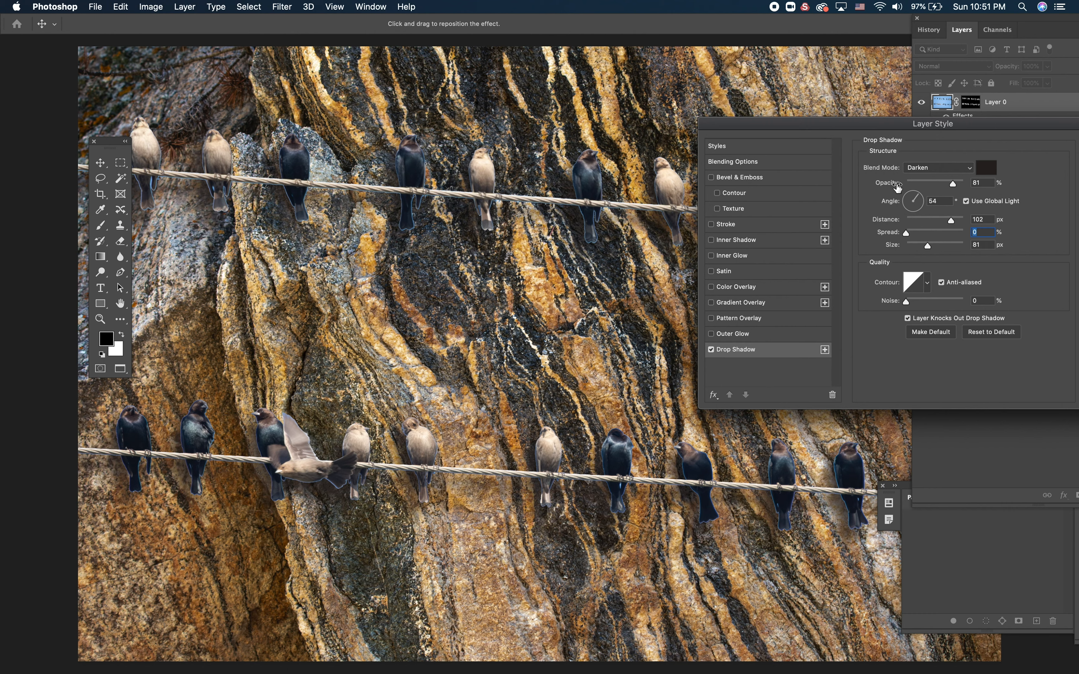
{"action": "mouse_move", "coordinate": [905, 237]}
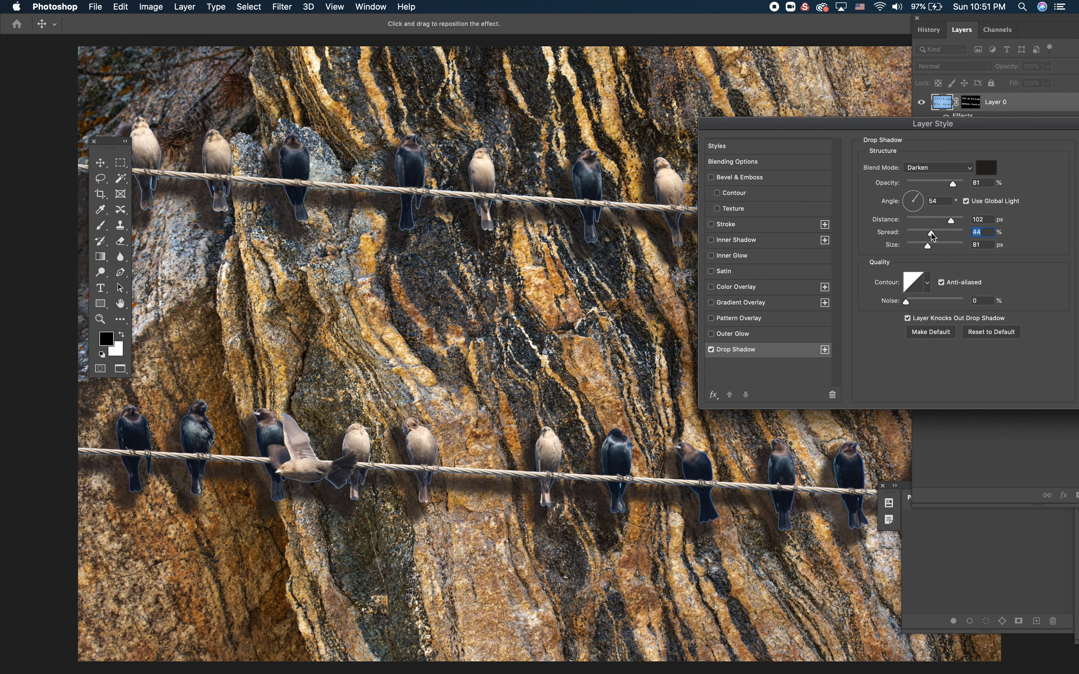
{"action": "mouse_move", "coordinate": [932, 236]}
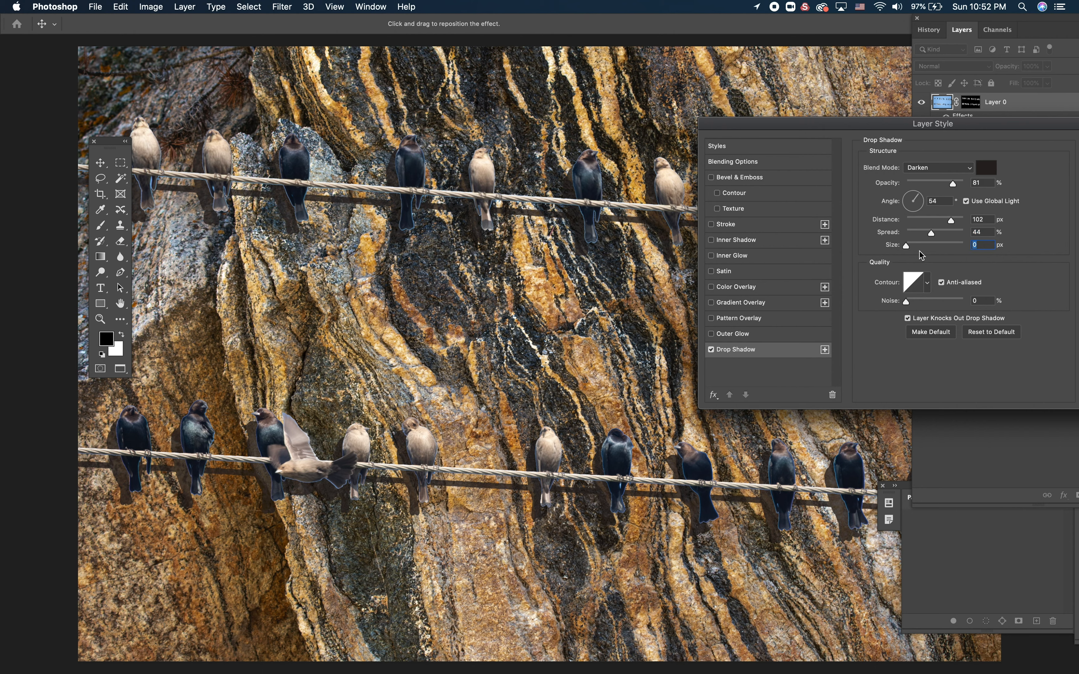
{"action": "mouse_move", "coordinate": [923, 258]}
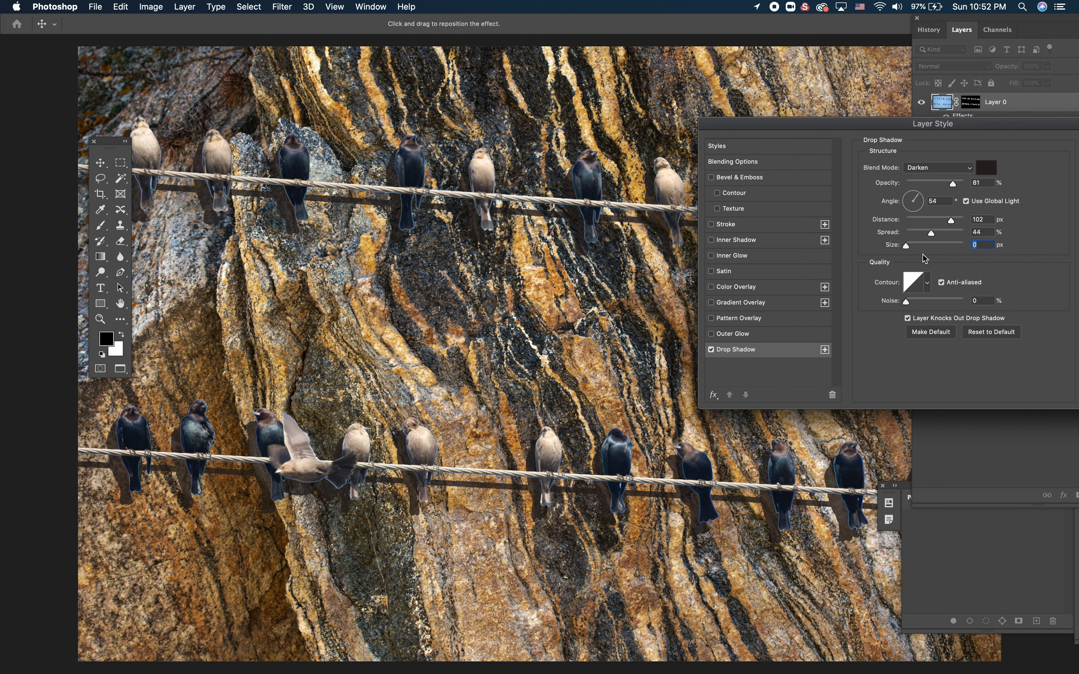
{"action": "mouse_move", "coordinate": [892, 255]}
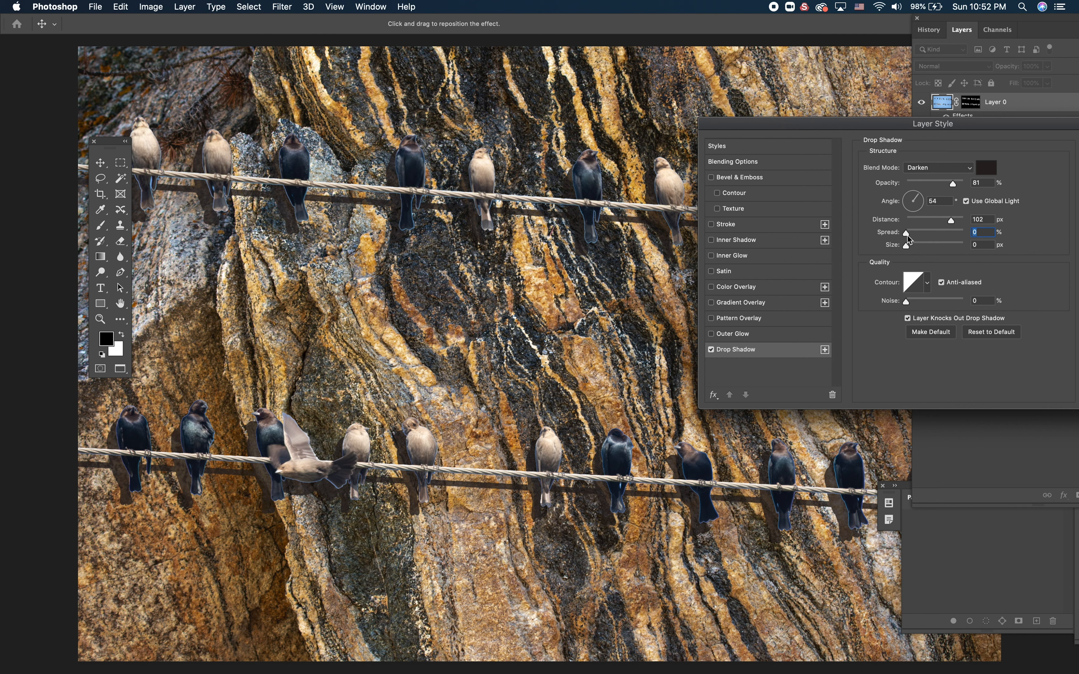
{"action": "mouse_move", "coordinate": [910, 240]}
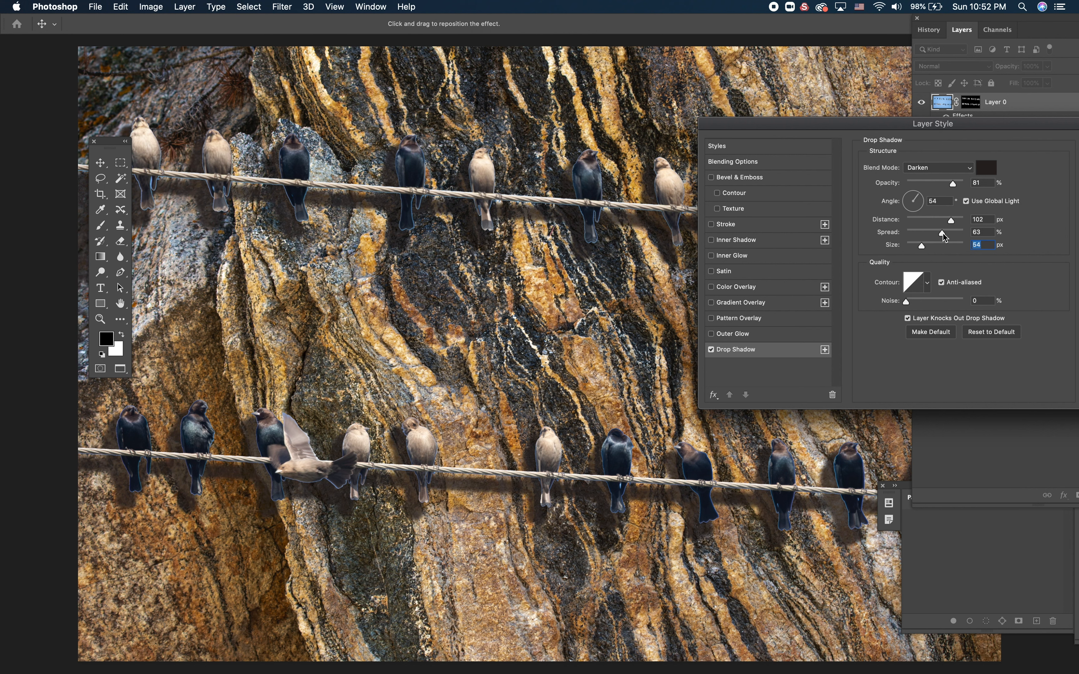
Fine-tune the drop shadow's blur size to 54 px at 63% spread.
{"action": "left_click", "coordinate": [943, 233]}
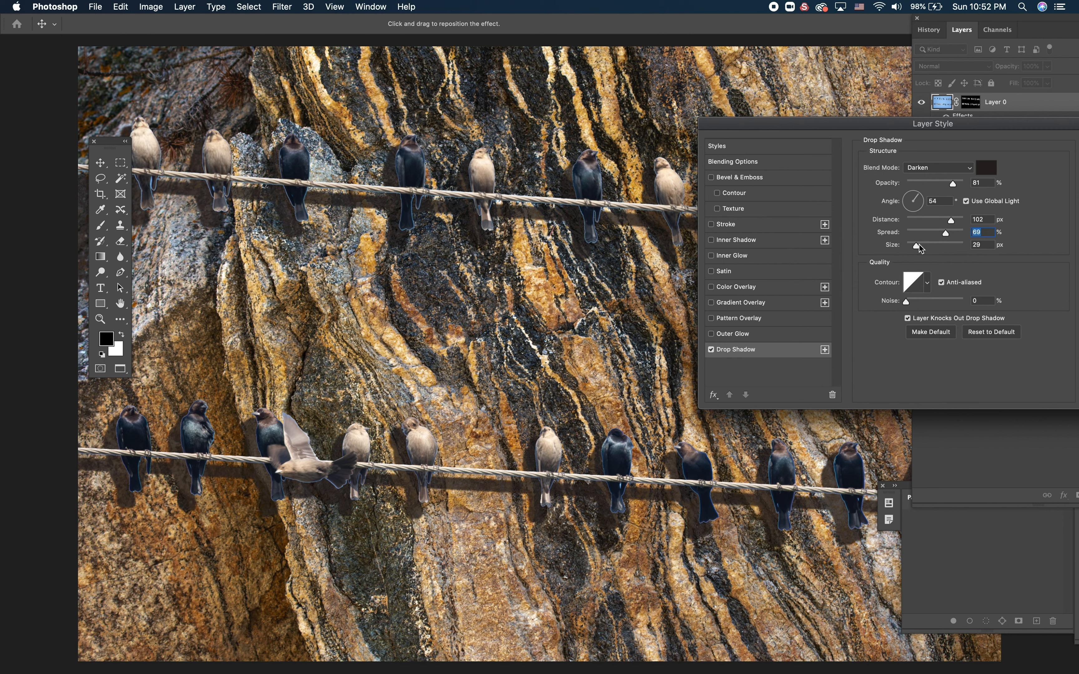
{"action": "mouse_move", "coordinate": [930, 254]}
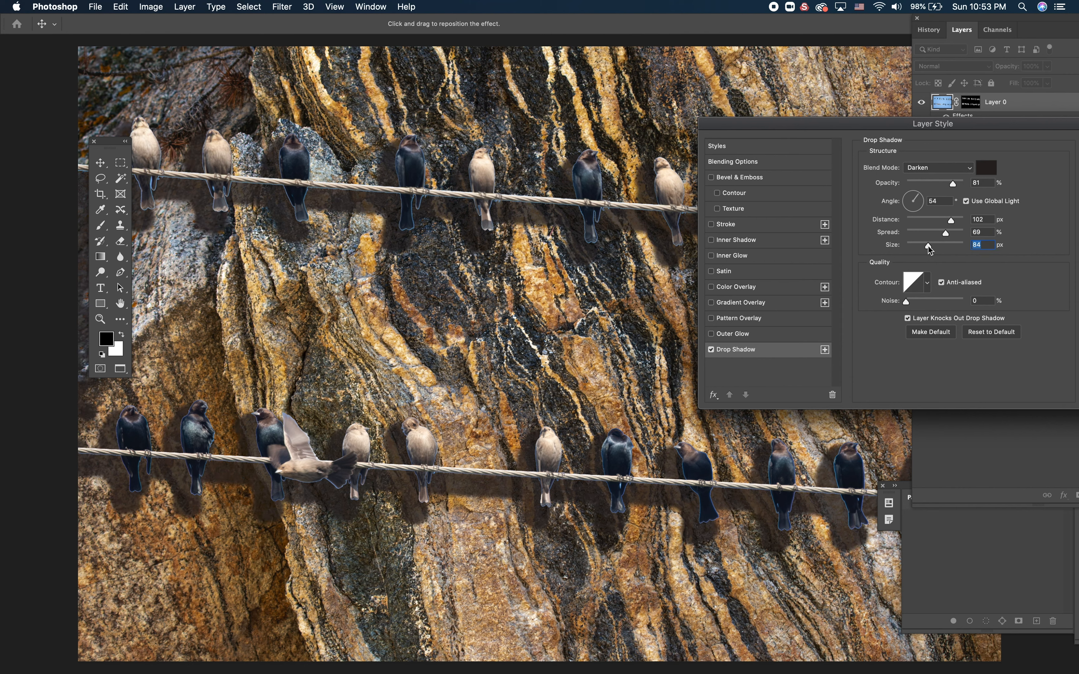
{"action": "mouse_move", "coordinate": [888, 254]}
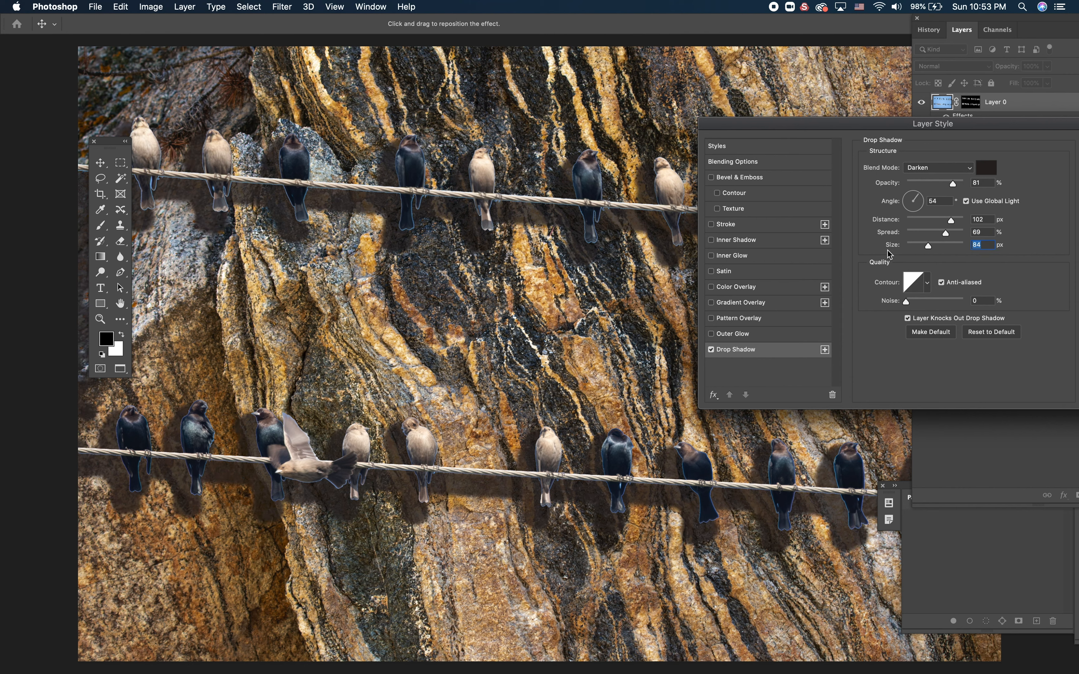
{"action": "mouse_move", "coordinate": [926, 274]}
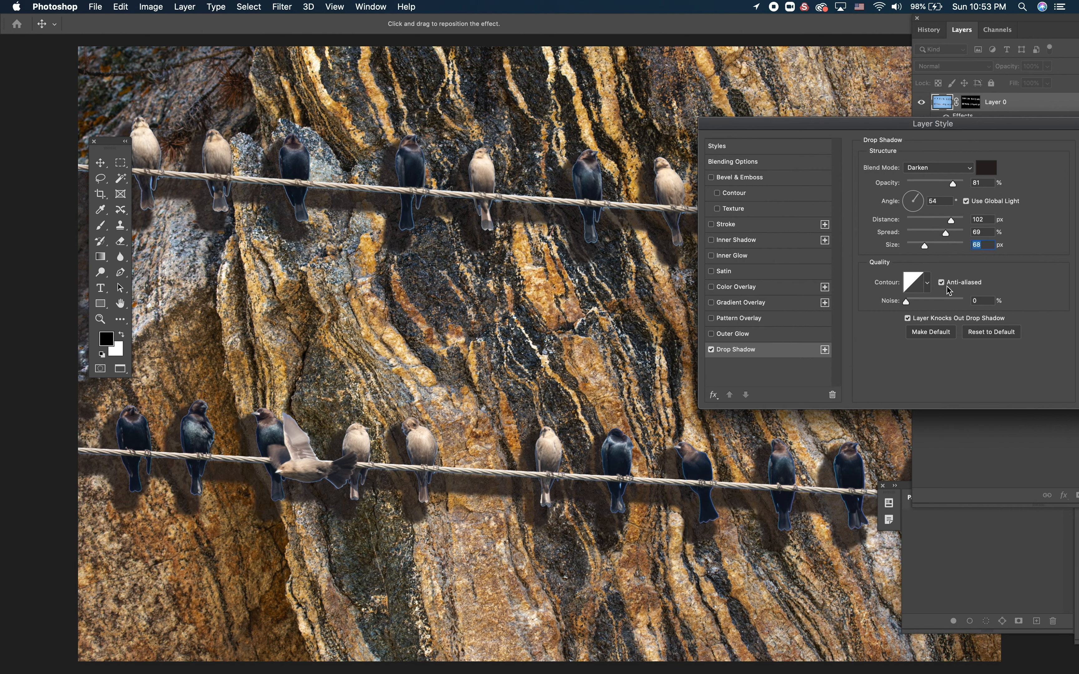
{"action": "mouse_move", "coordinate": [977, 131]}
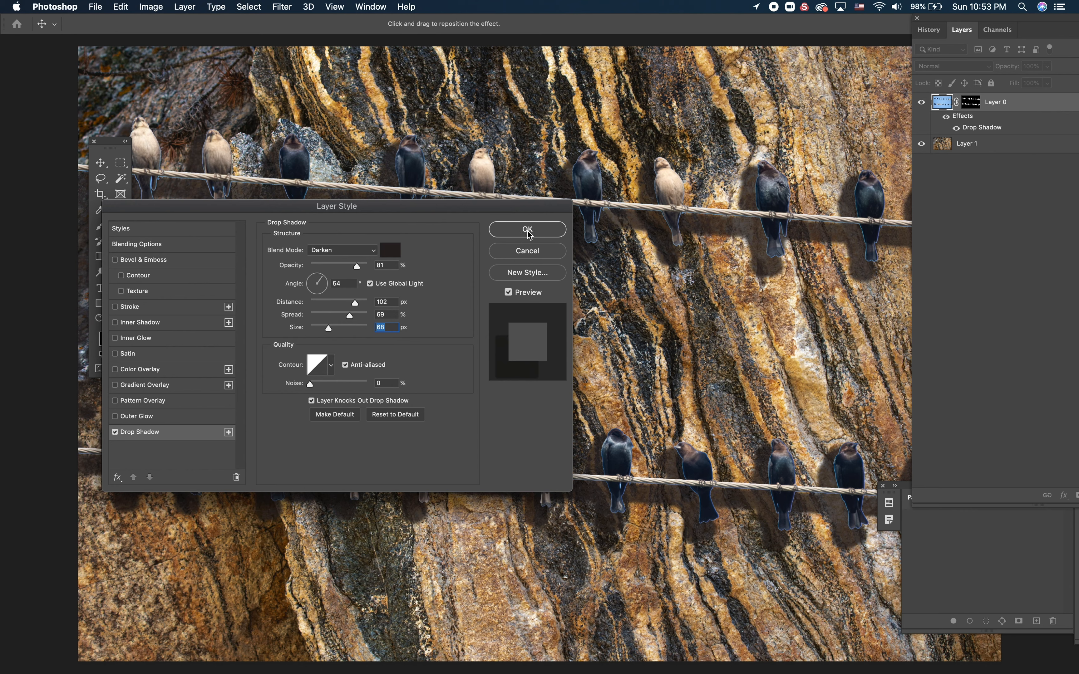
Commit the drop shadow at 69% spread and 68 px size with OK.
{"action": "left_click", "coordinate": [527, 230]}
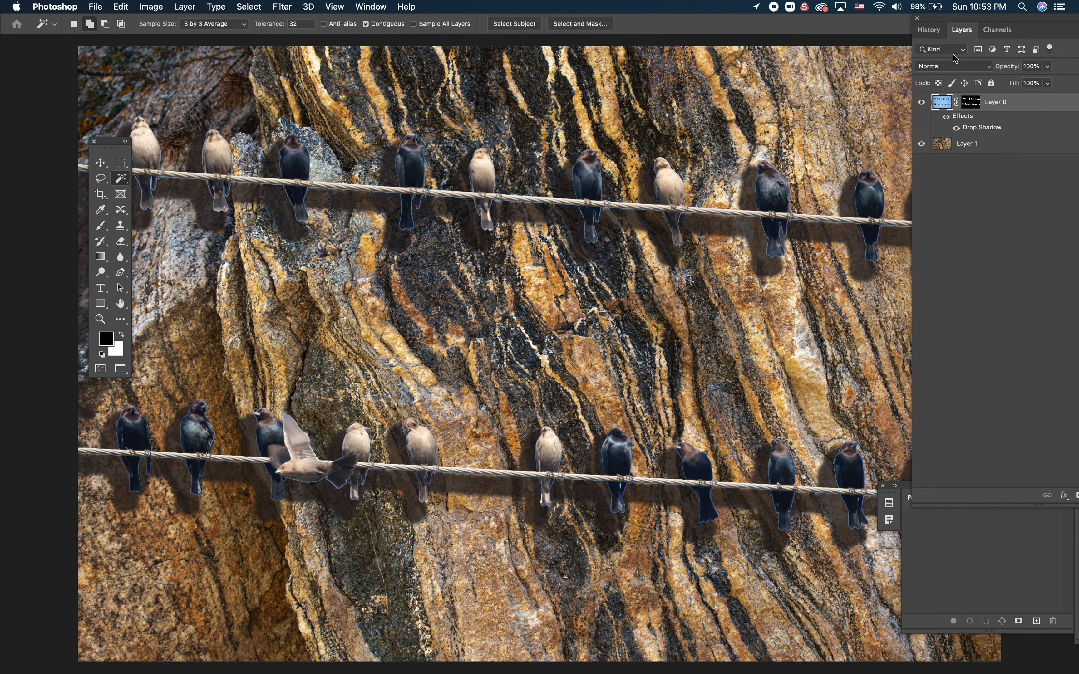
{"action": "mouse_move", "coordinate": [1004, 148]}
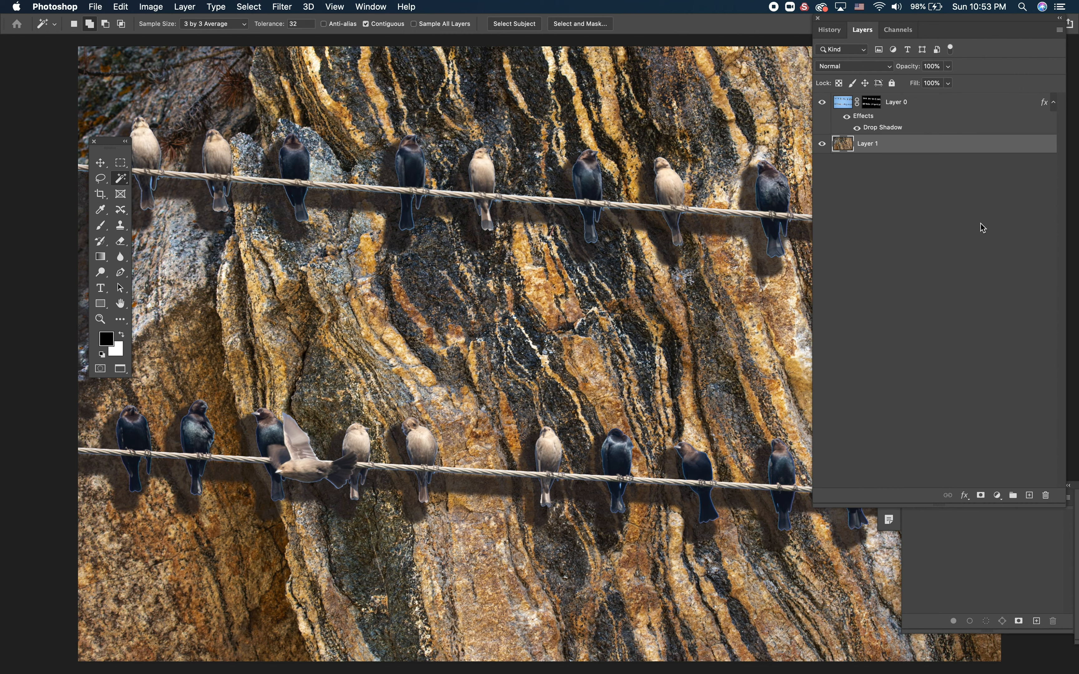
Add a Solid Color fill layer in tan (b8aa72) hiding the rock behind the birds.
{"action": "left_click", "coordinate": [997, 495]}
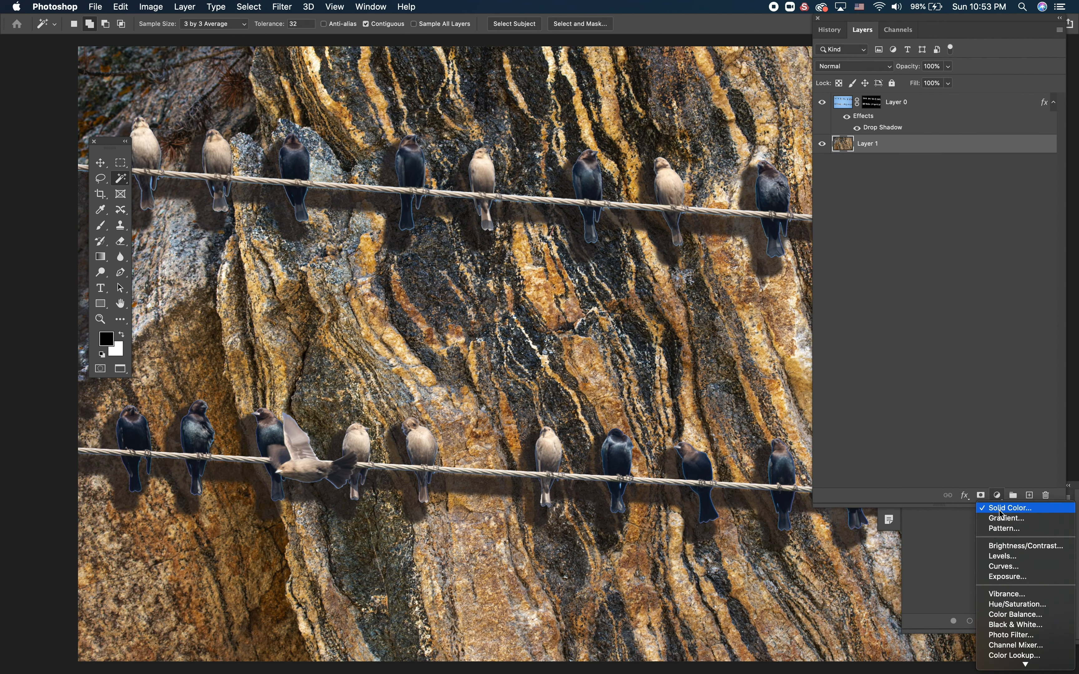
{"action": "left_click", "coordinate": [1010, 507]}
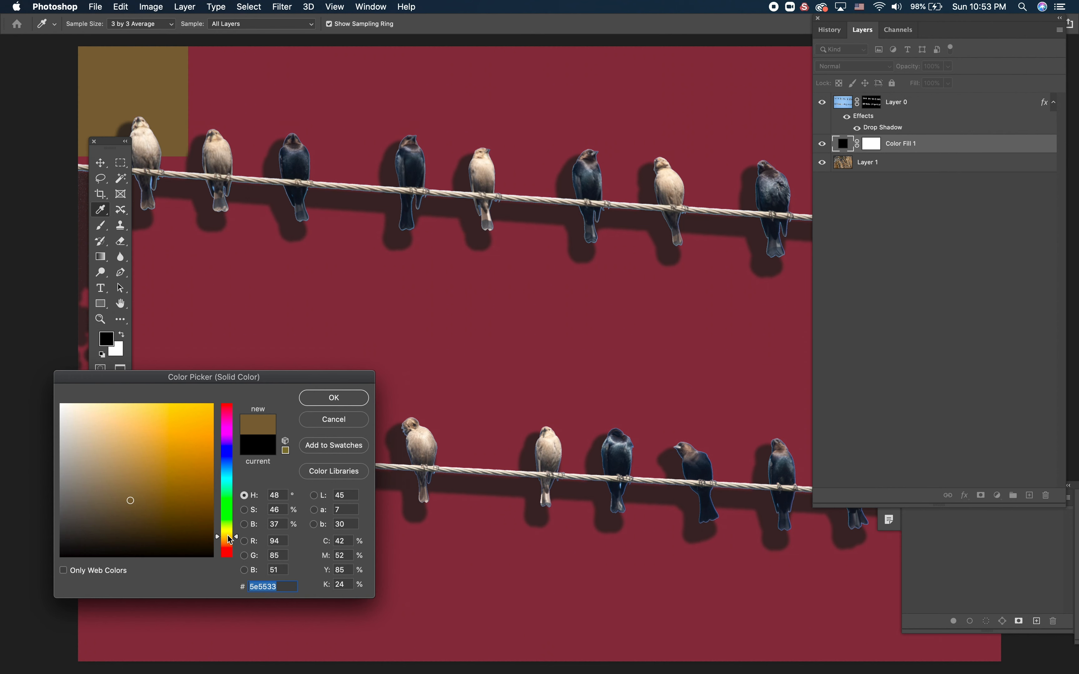
{"action": "left_click", "coordinate": [118, 446]}
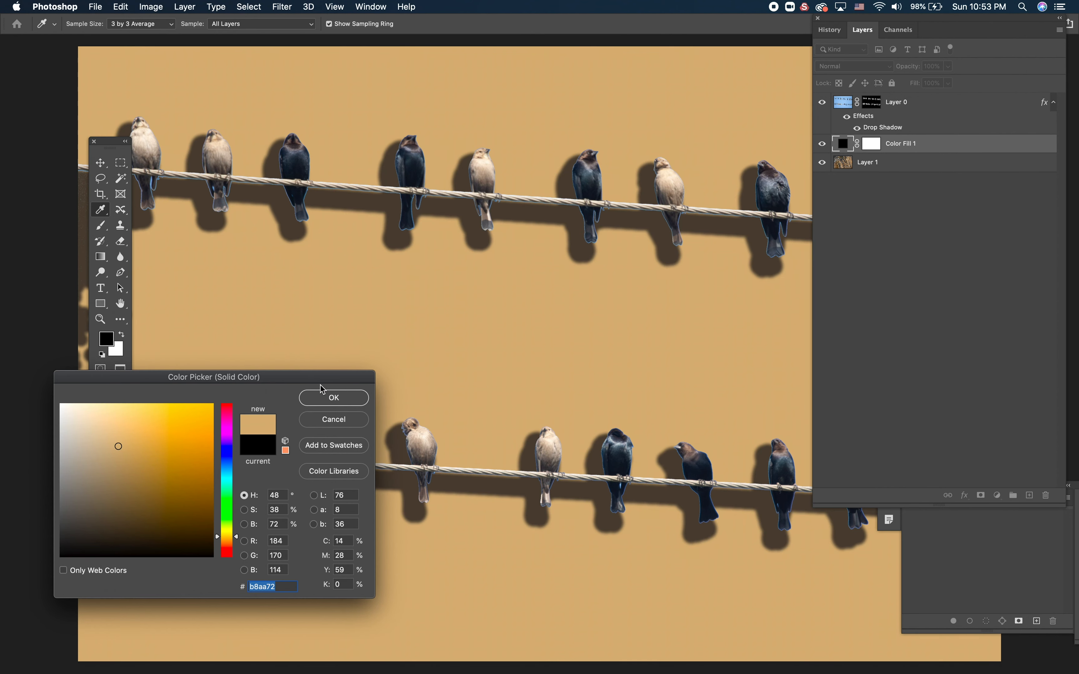
{"action": "left_click", "coordinate": [333, 397]}
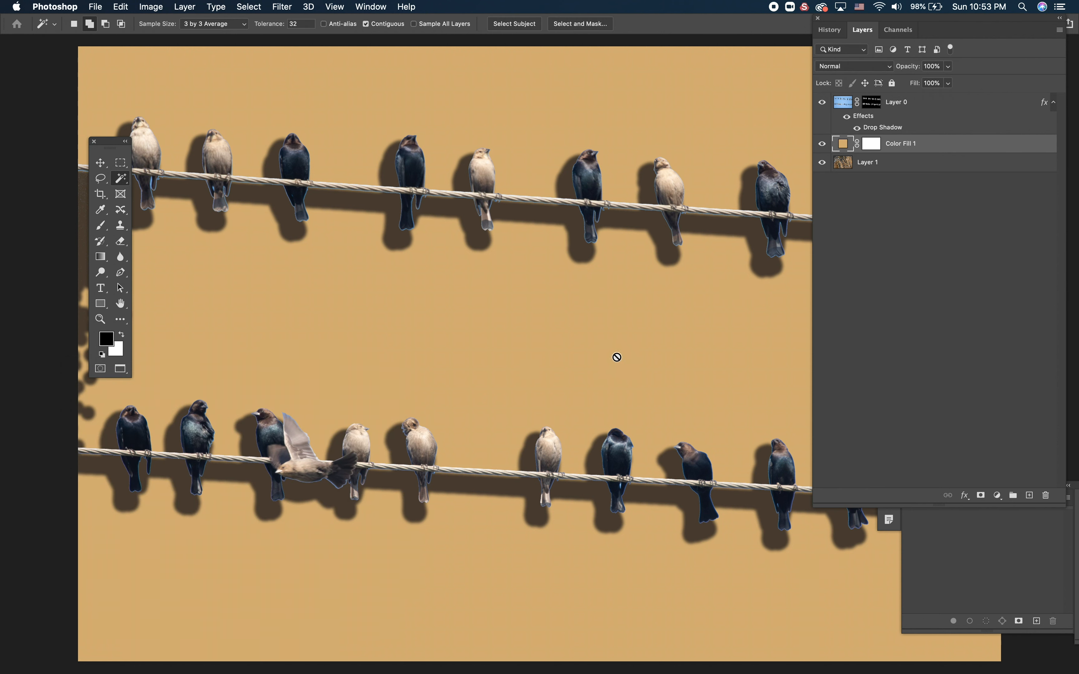
{"action": "mouse_move", "coordinate": [366, 518]}
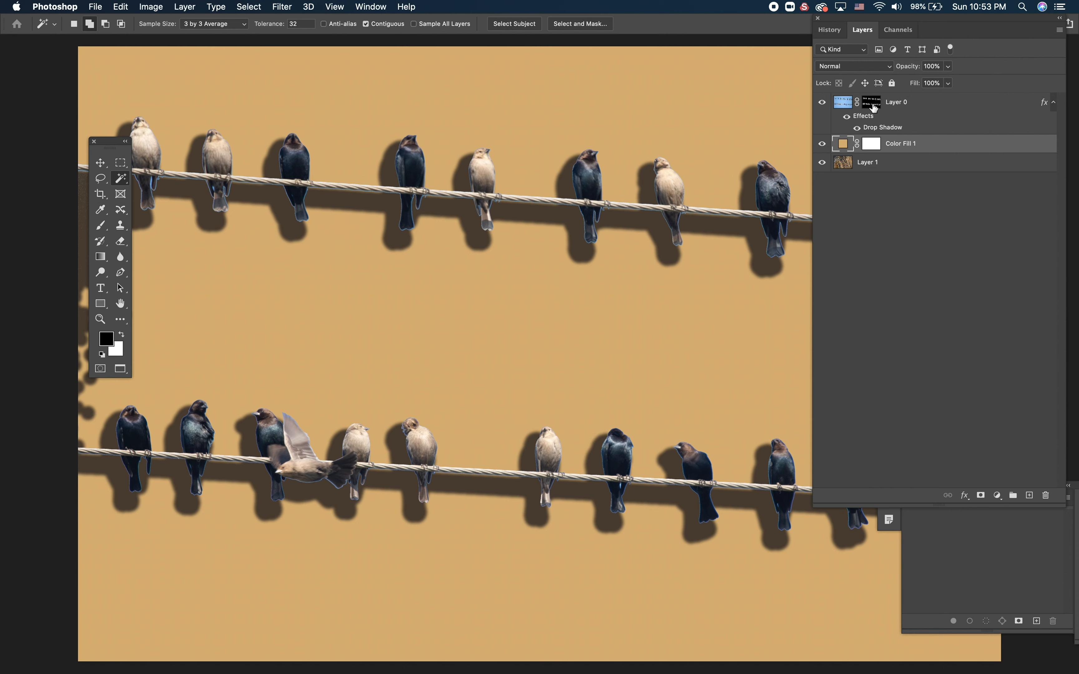
{"action": "mouse_move", "coordinate": [871, 103]}
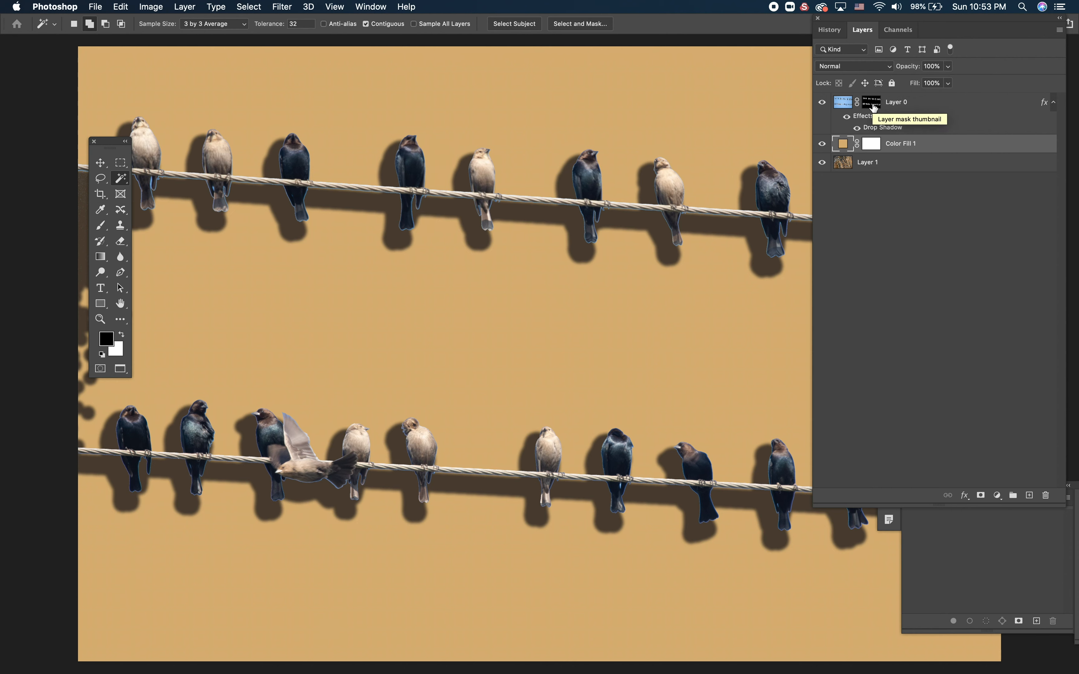
{"action": "mouse_move", "coordinate": [665, 208]}
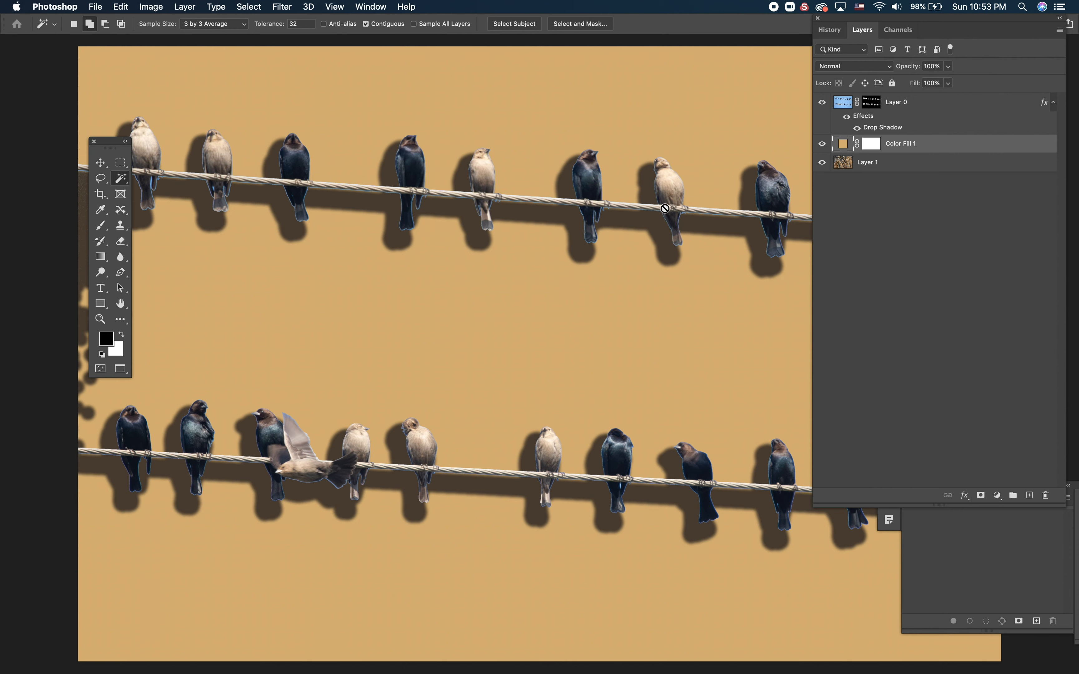
{"action": "mouse_move", "coordinate": [771, 237]}
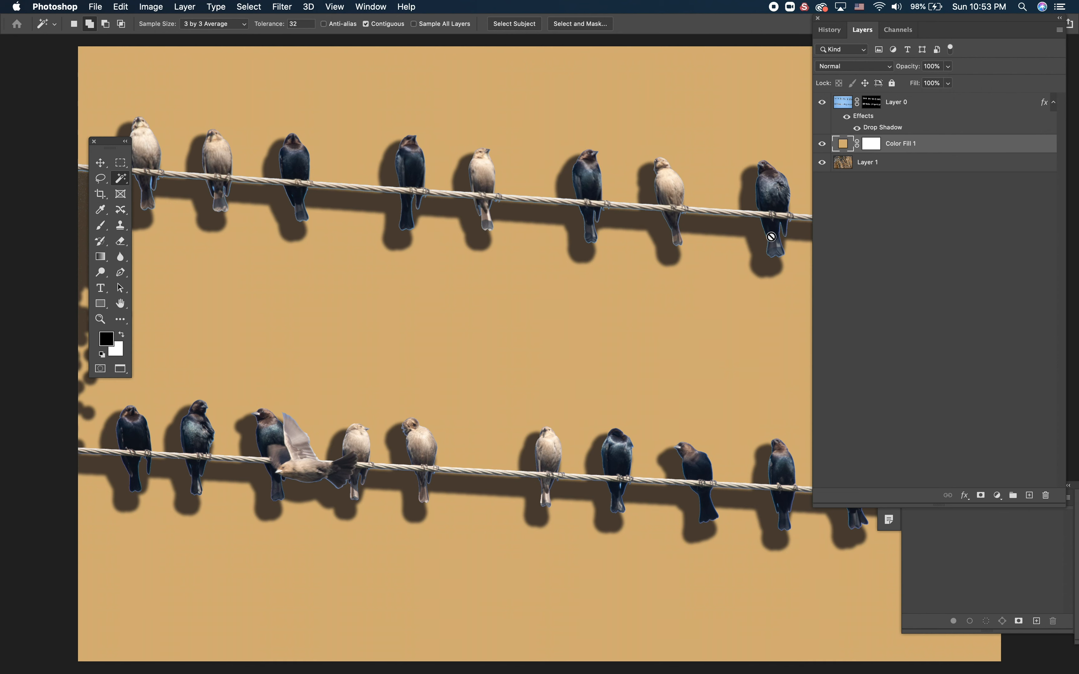
{"action": "mouse_move", "coordinate": [848, 348]}
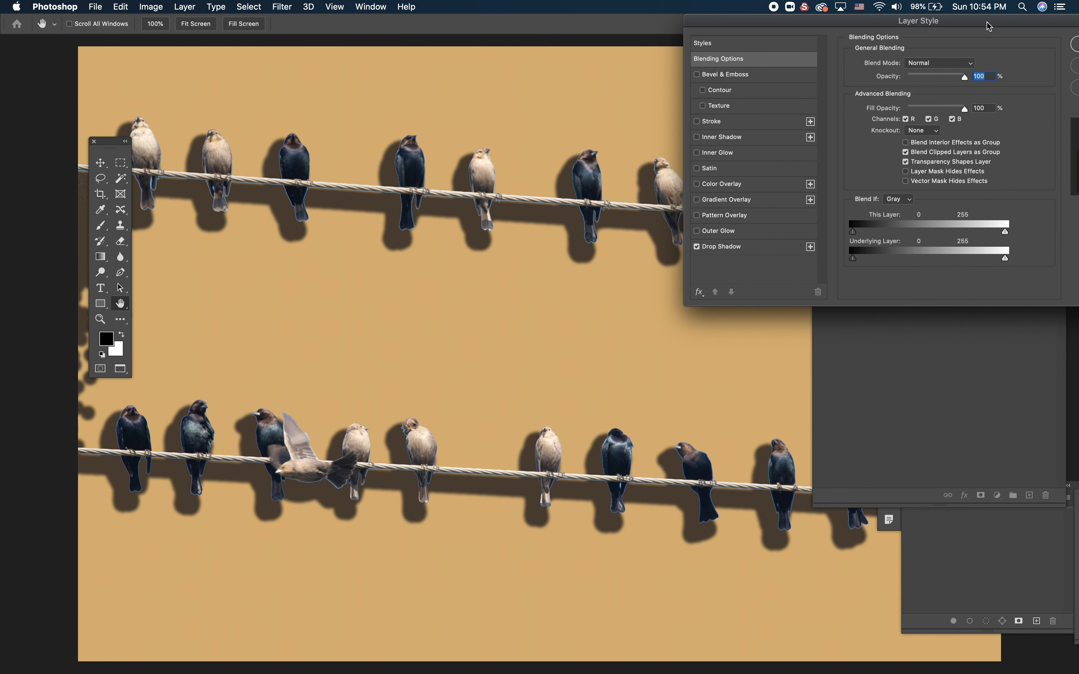
{"action": "mouse_move", "coordinate": [777, 252]}
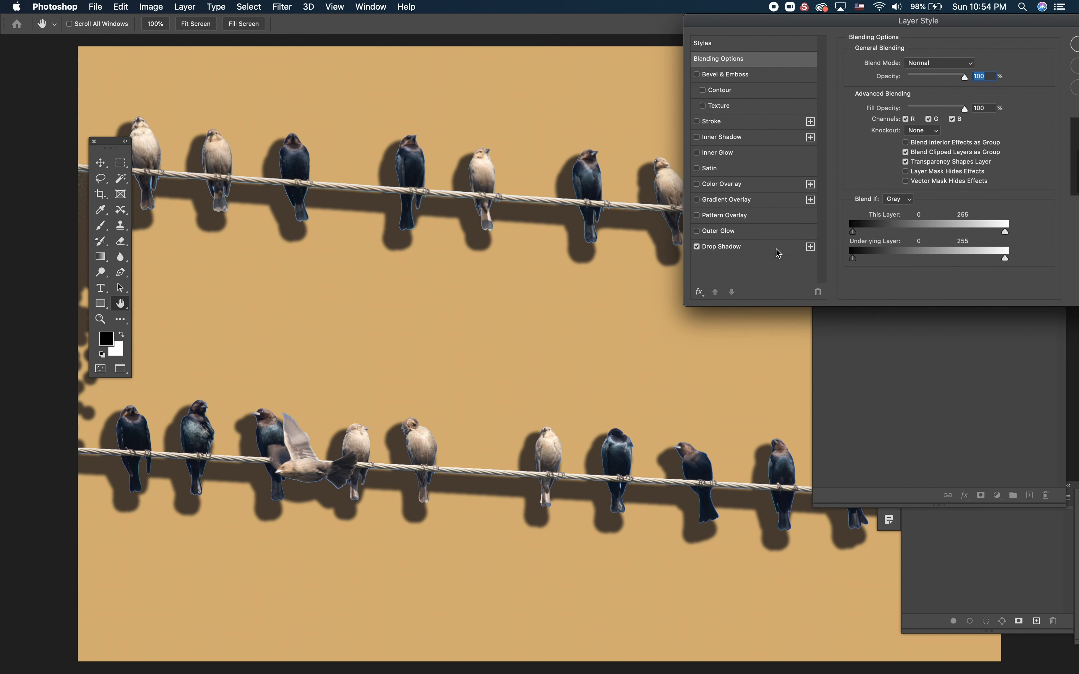
Reopen Drop Shadow and set distance 299 px, spread 35% and size 142 px.
{"action": "left_click", "coordinate": [721, 247]}
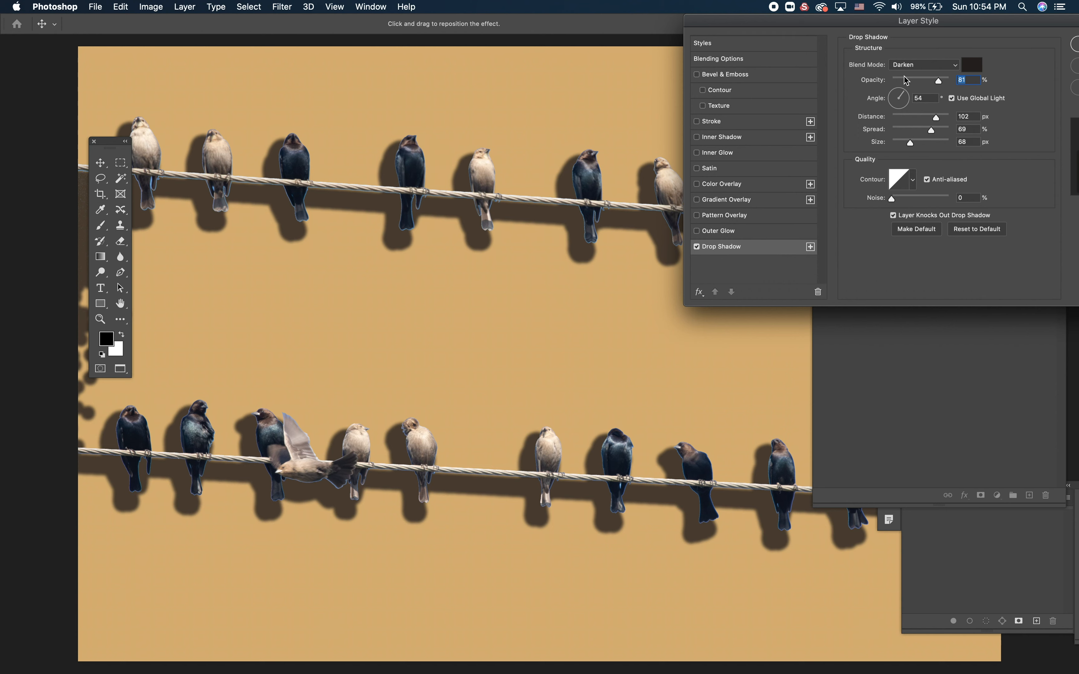
{"action": "mouse_move", "coordinate": [926, 72]}
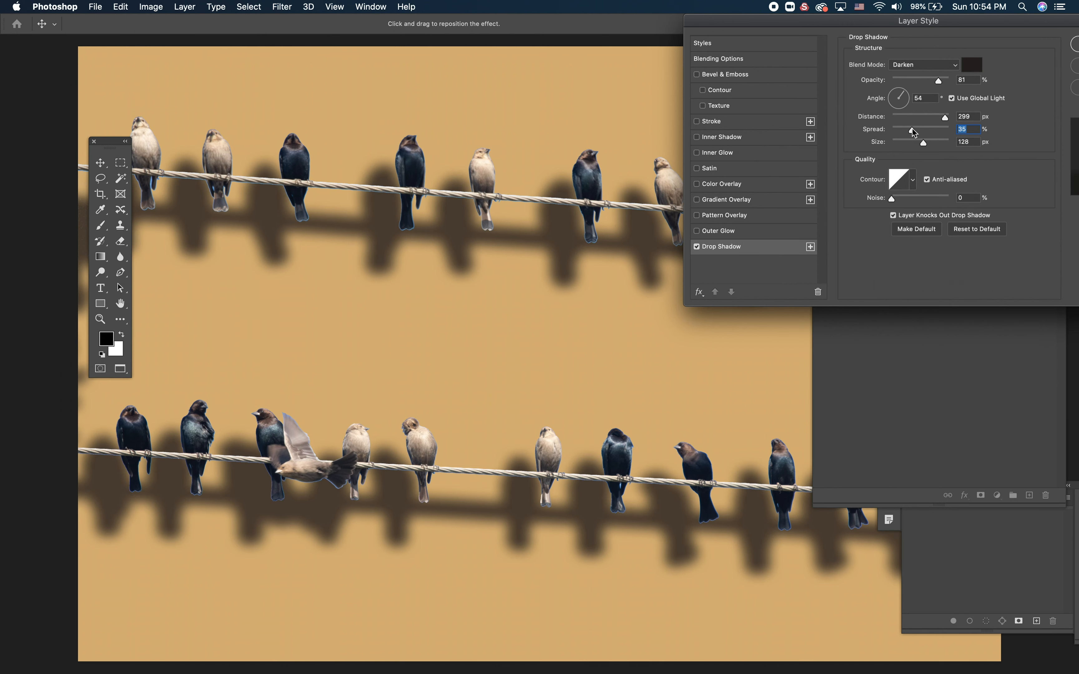
{"action": "triple_click", "coordinate": [966, 142]}
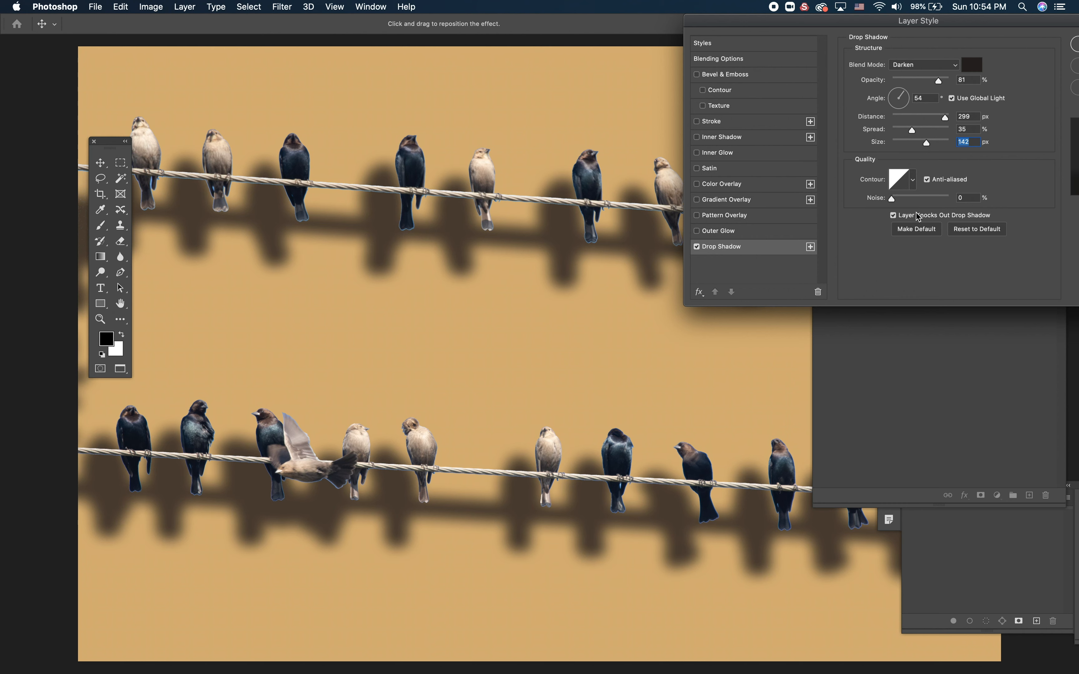
{"action": "mouse_move", "coordinate": [924, 174]}
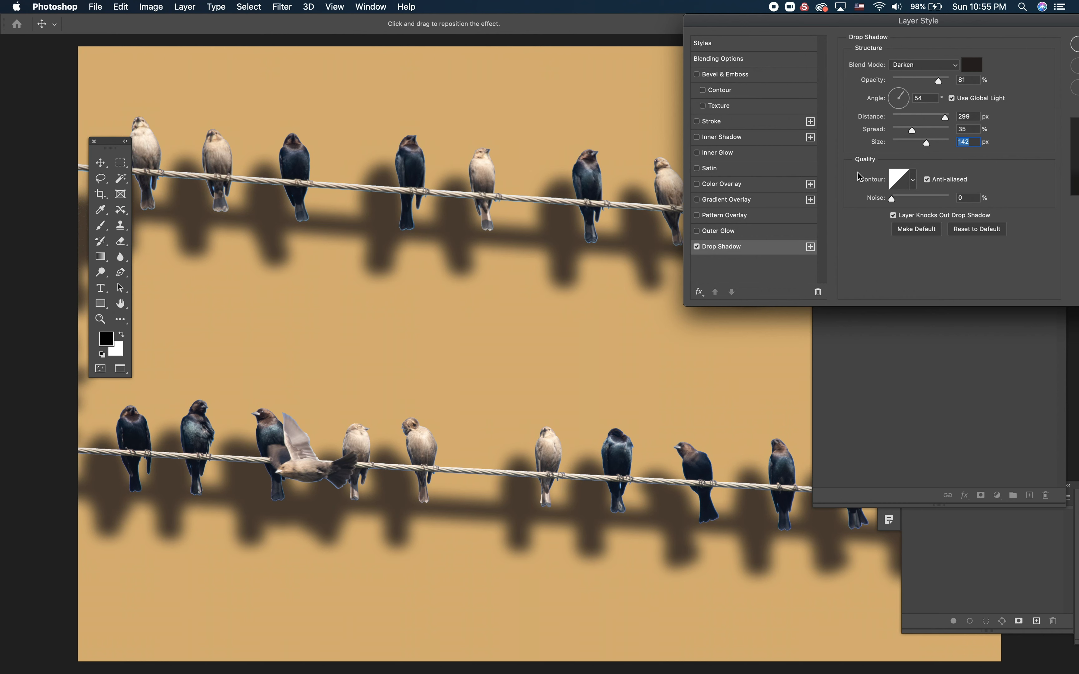
{"action": "mouse_move", "coordinate": [916, 183]}
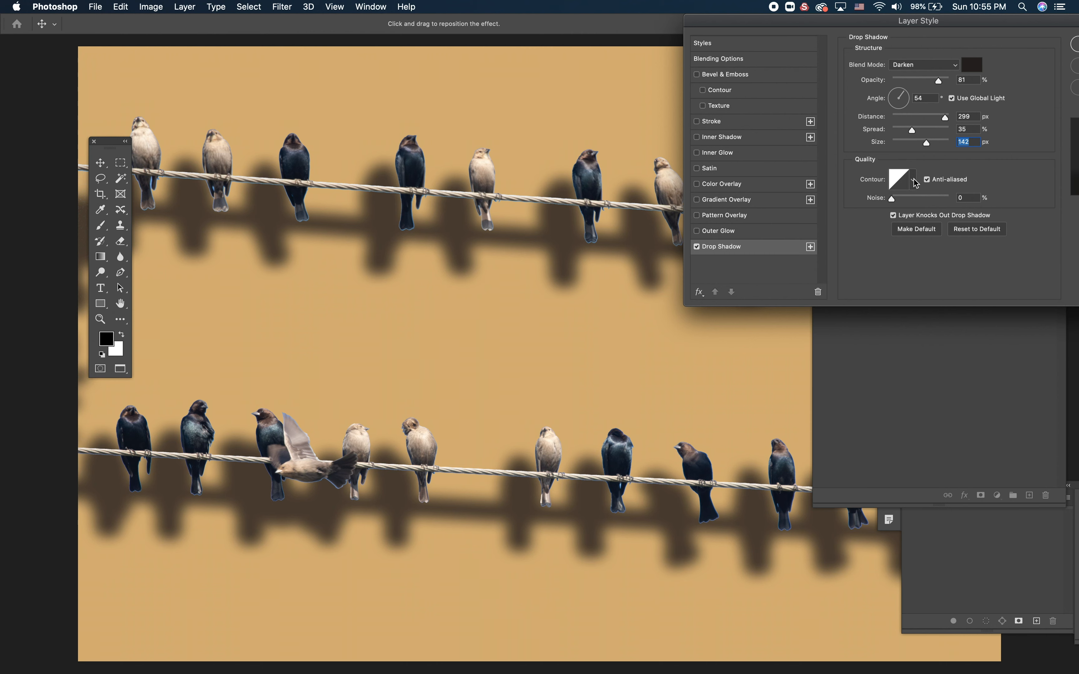
Preview the top-row contour presets on the shadows, including wavy and inverted cone shapes.
{"action": "left_click", "coordinate": [898, 180]}
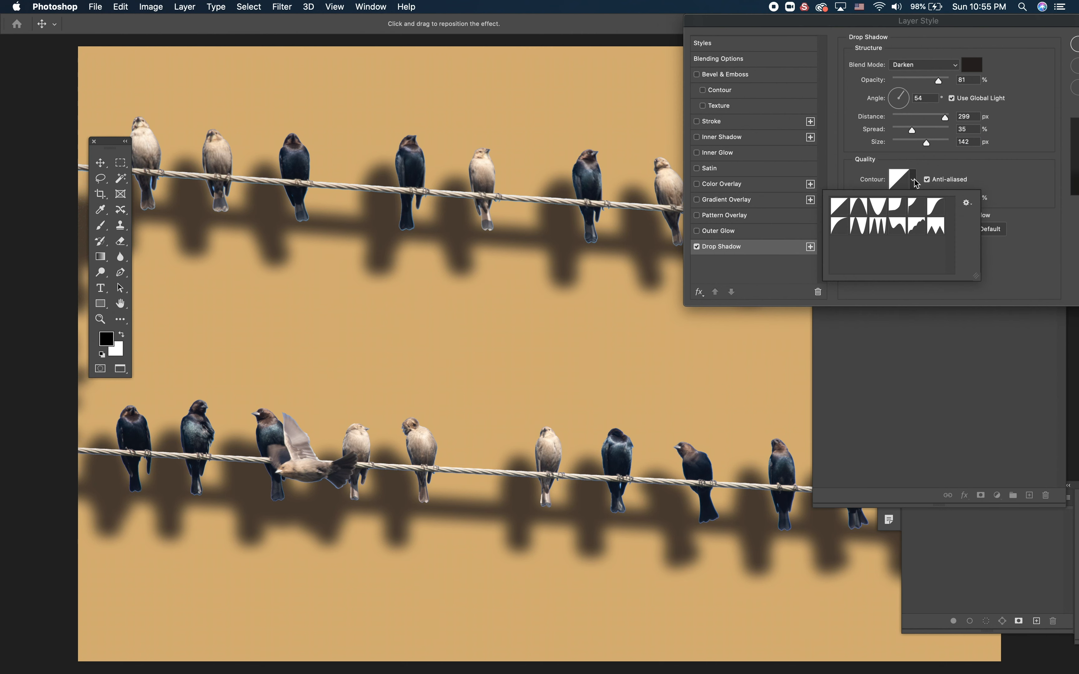
{"action": "mouse_move", "coordinate": [876, 207]}
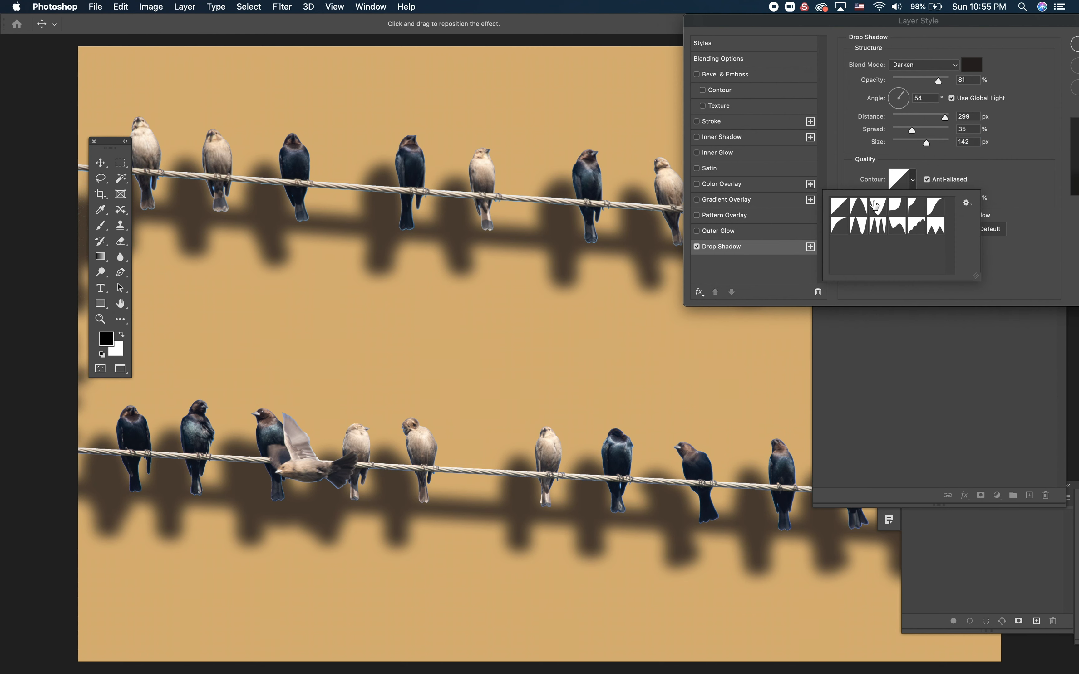
{"action": "mouse_move", "coordinate": [919, 169]}
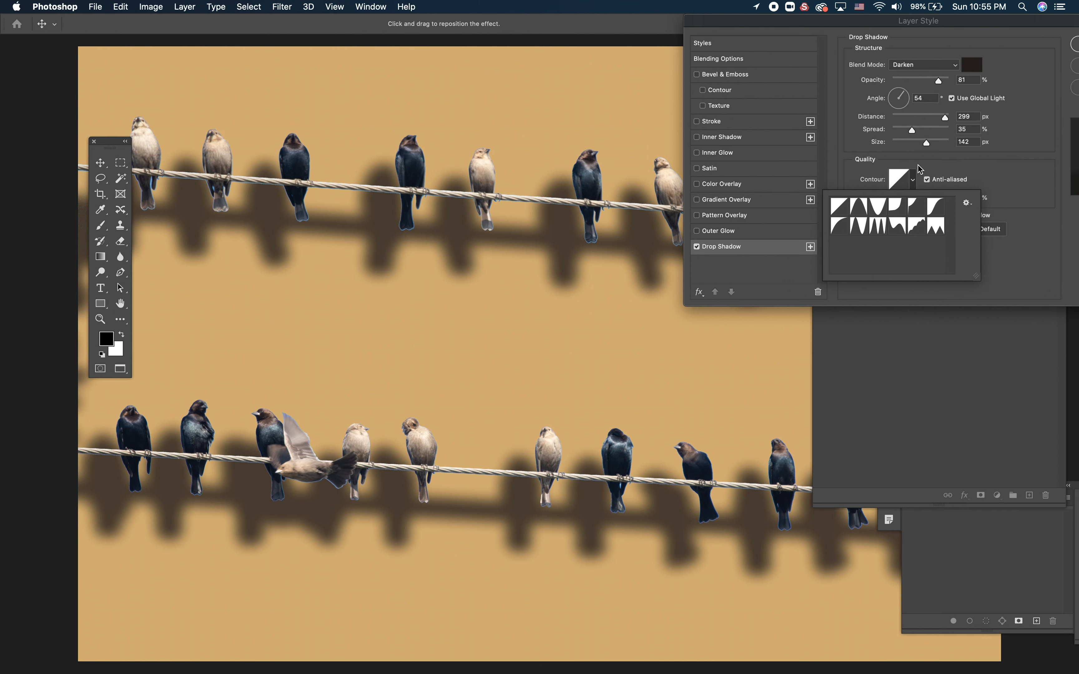
{"action": "mouse_move", "coordinate": [859, 210]}
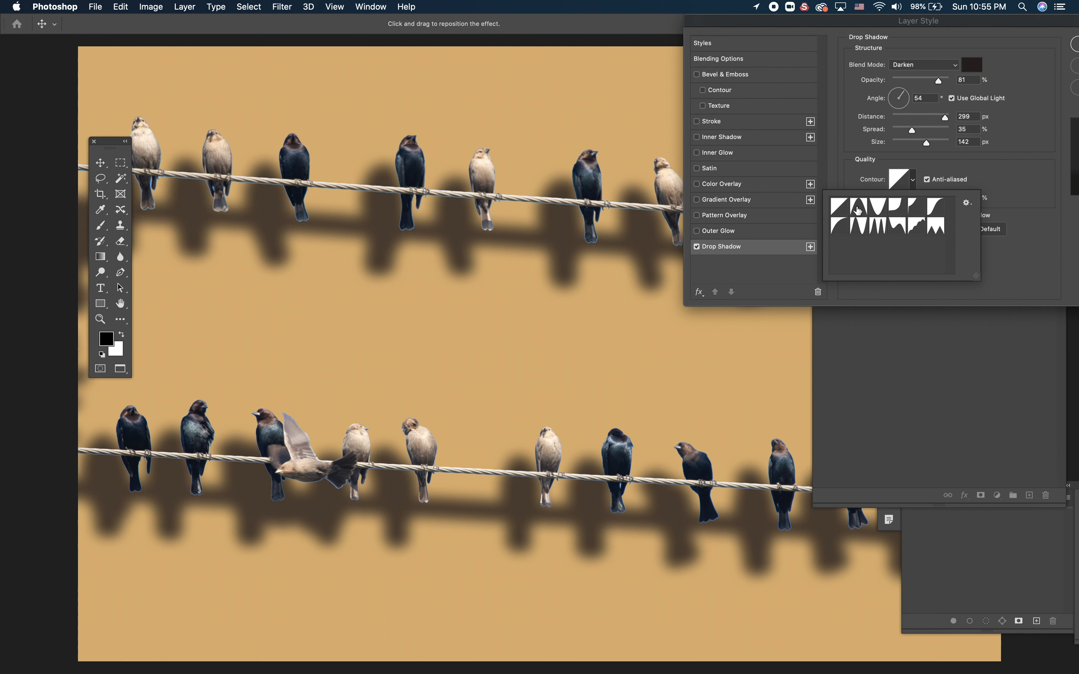
{"action": "left_click", "coordinate": [966, 202]}
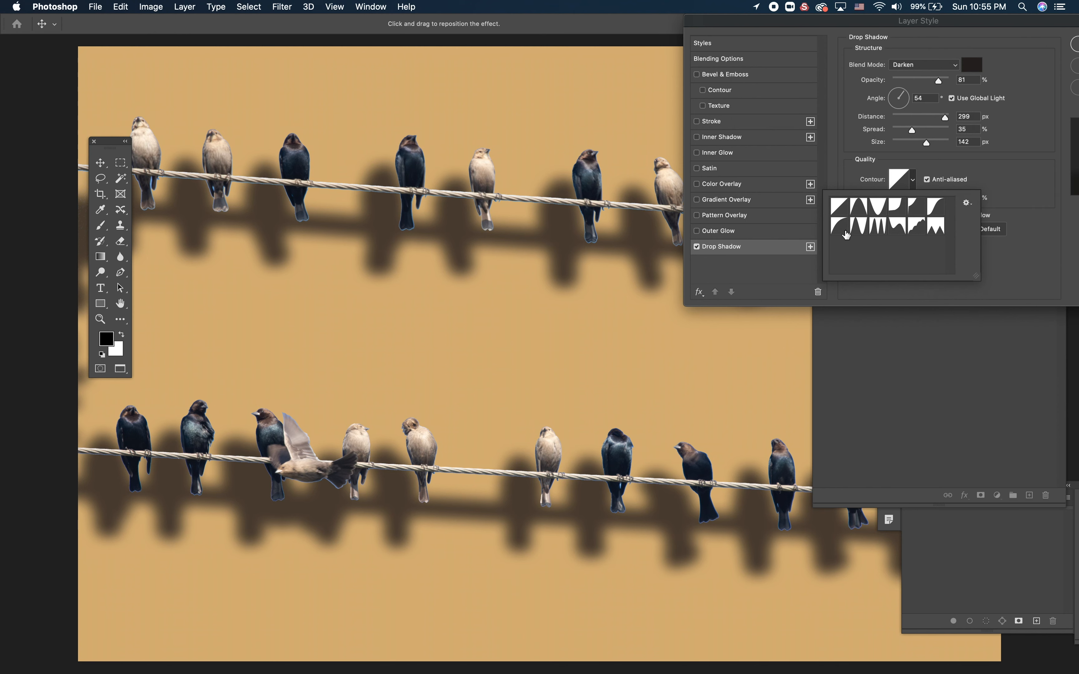
{"action": "mouse_move", "coordinate": [859, 214]}
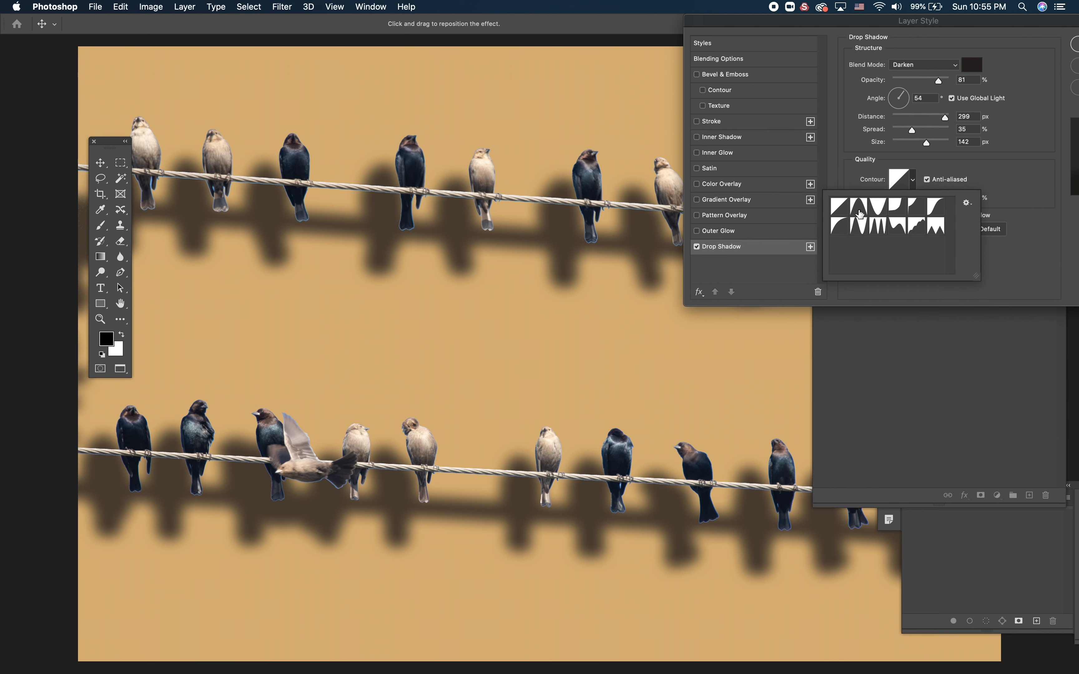
{"action": "left_click", "coordinate": [858, 214]}
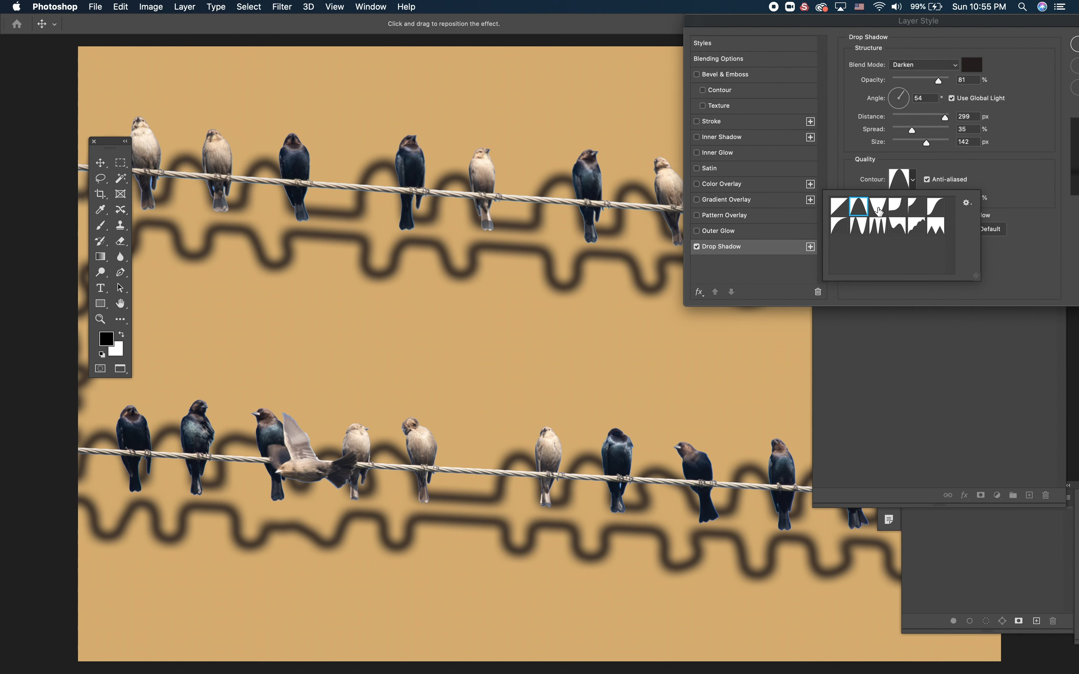
{"action": "left_click", "coordinate": [871, 208]}
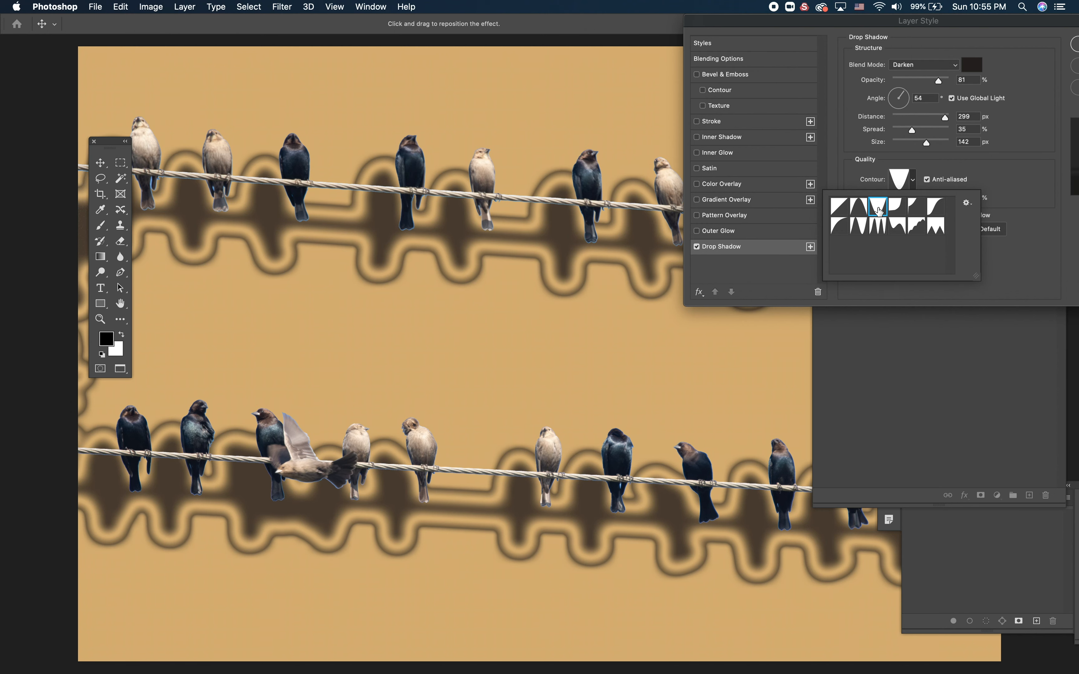
{"action": "mouse_move", "coordinate": [898, 208]}
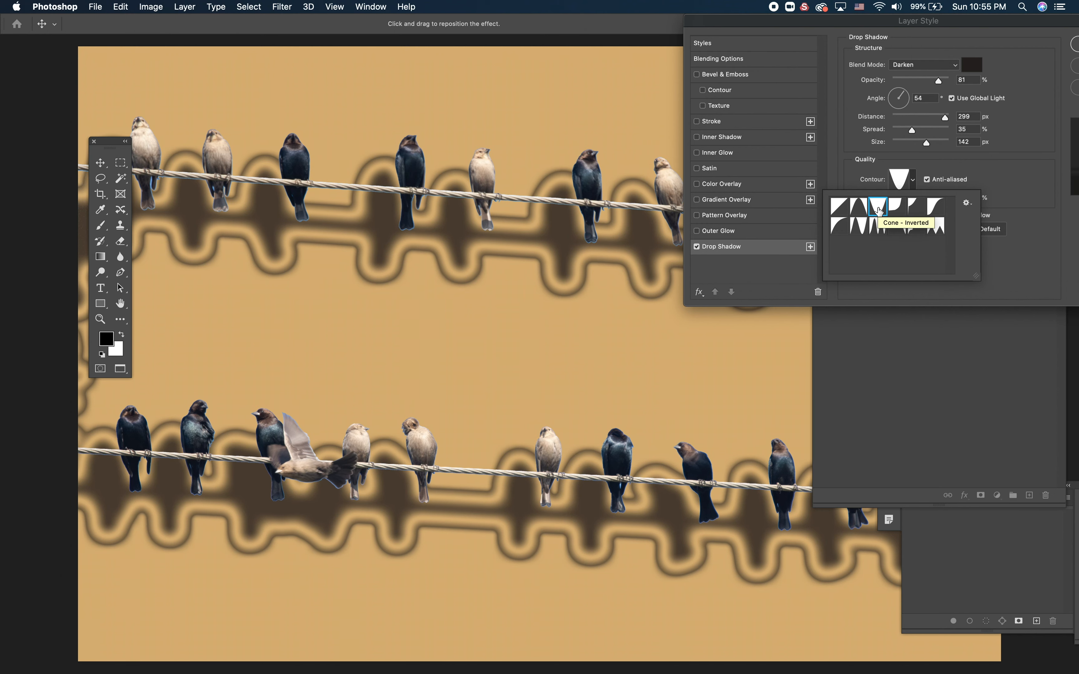
{"action": "left_click", "coordinate": [902, 210]}
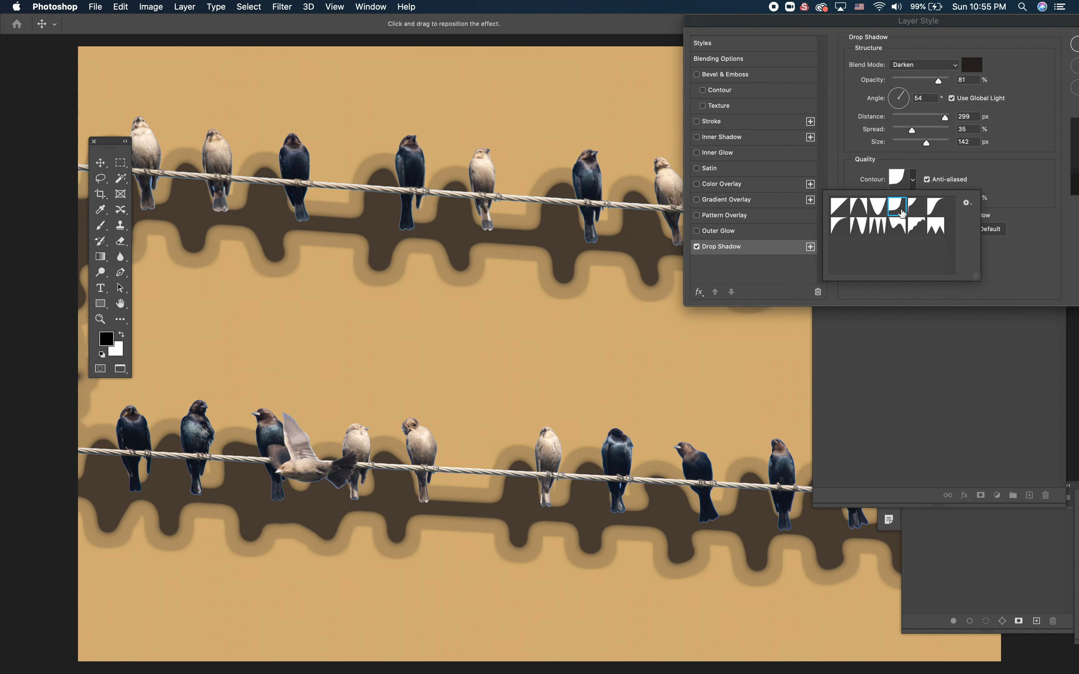
{"action": "left_click", "coordinate": [918, 209]}
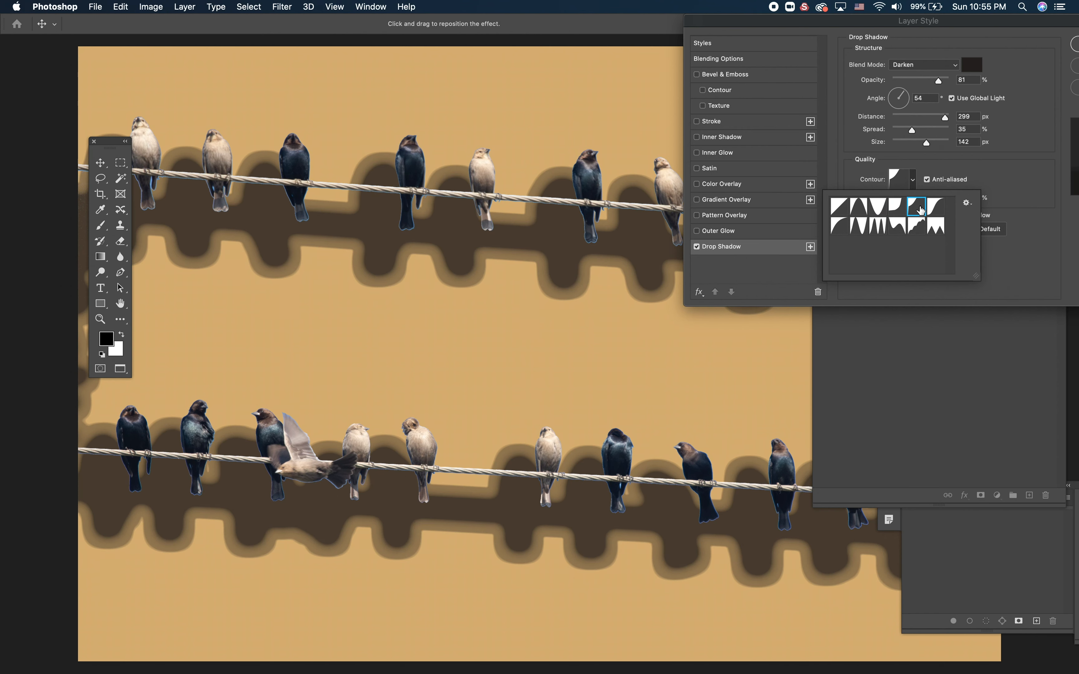
{"action": "left_click", "coordinate": [935, 207]}
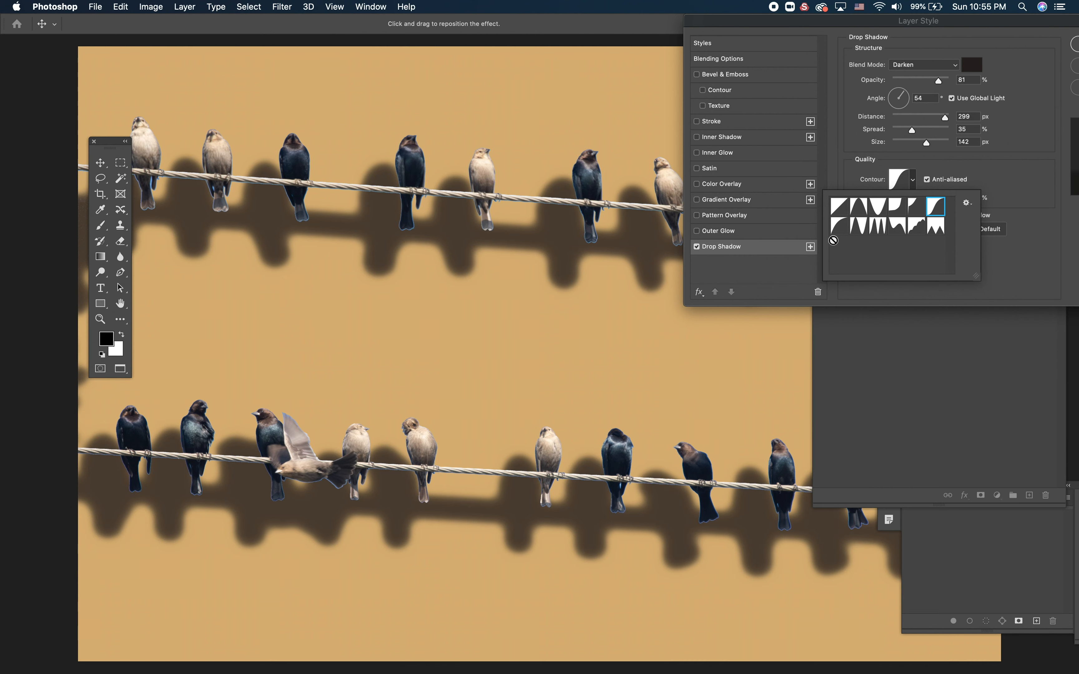
Step through the bottom-row ringed contours and settle on a rippled, banded one.
{"action": "left_click", "coordinate": [842, 228]}
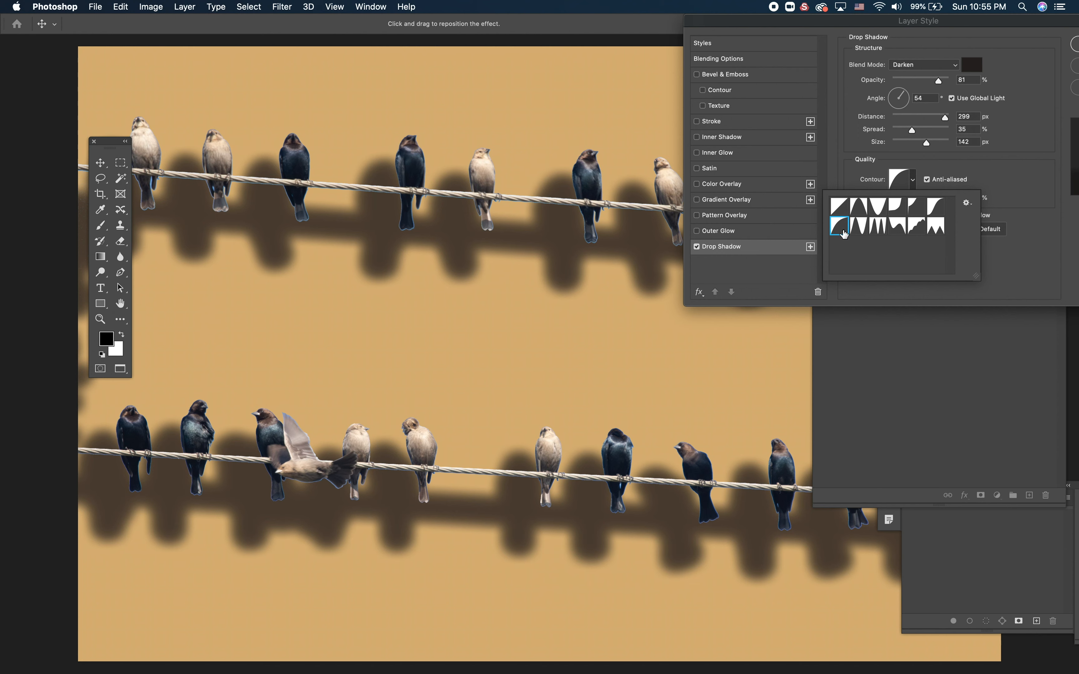
{"action": "left_click", "coordinate": [858, 228]}
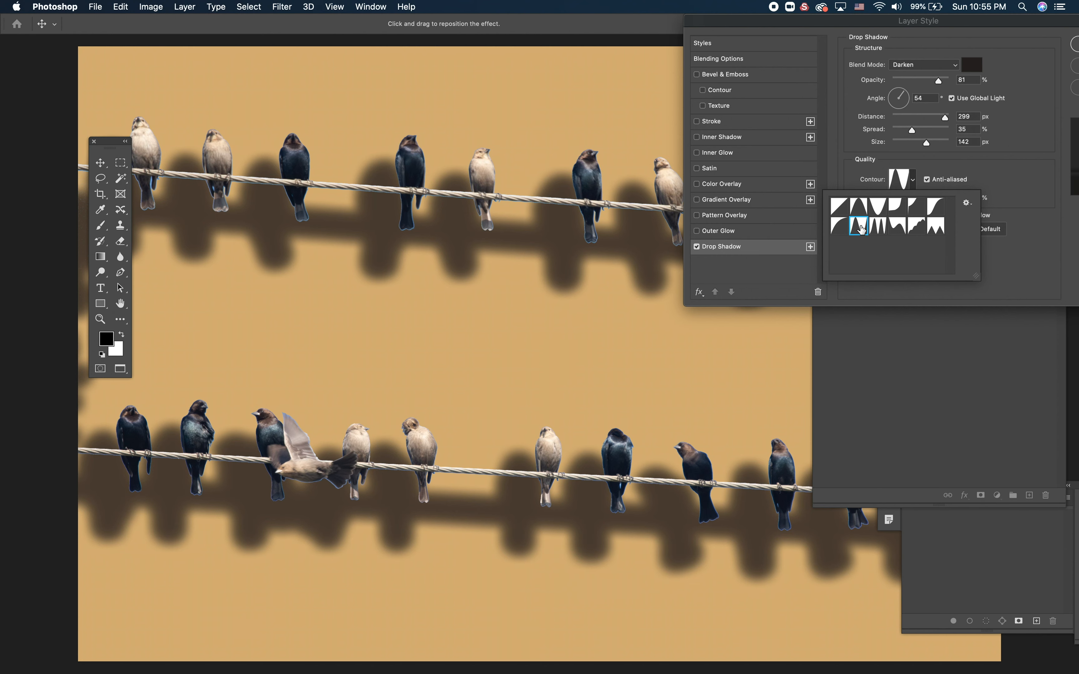
{"action": "left_click", "coordinate": [857, 220]}
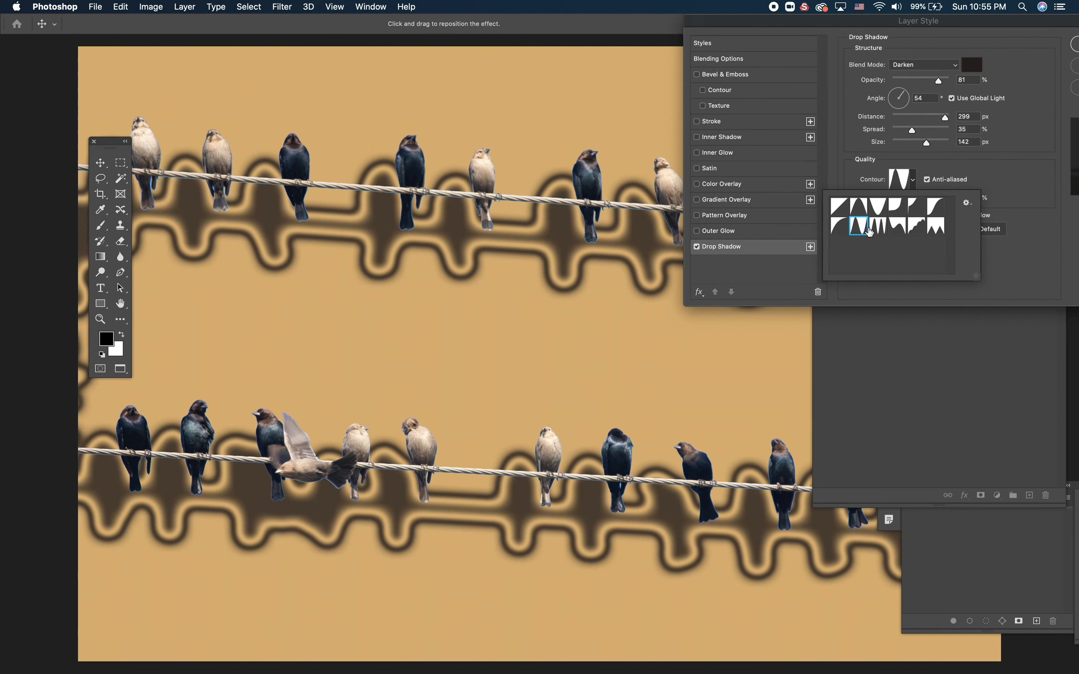
{"action": "left_click", "coordinate": [879, 223]}
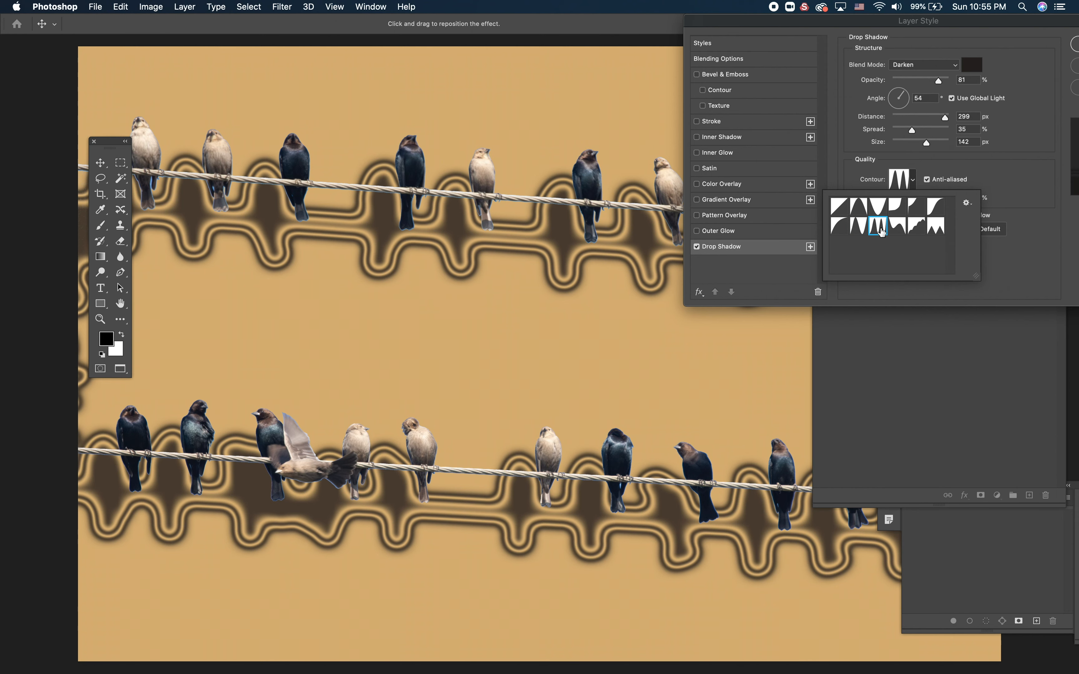
{"action": "left_click", "coordinate": [896, 225]}
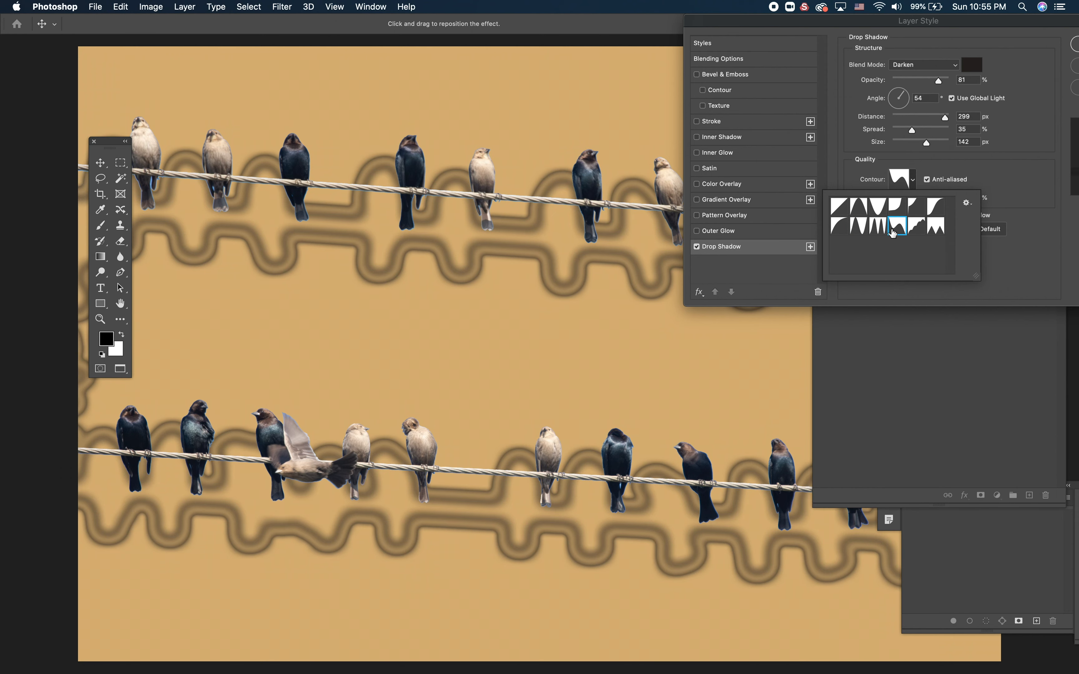
{"action": "mouse_move", "coordinate": [915, 234]}
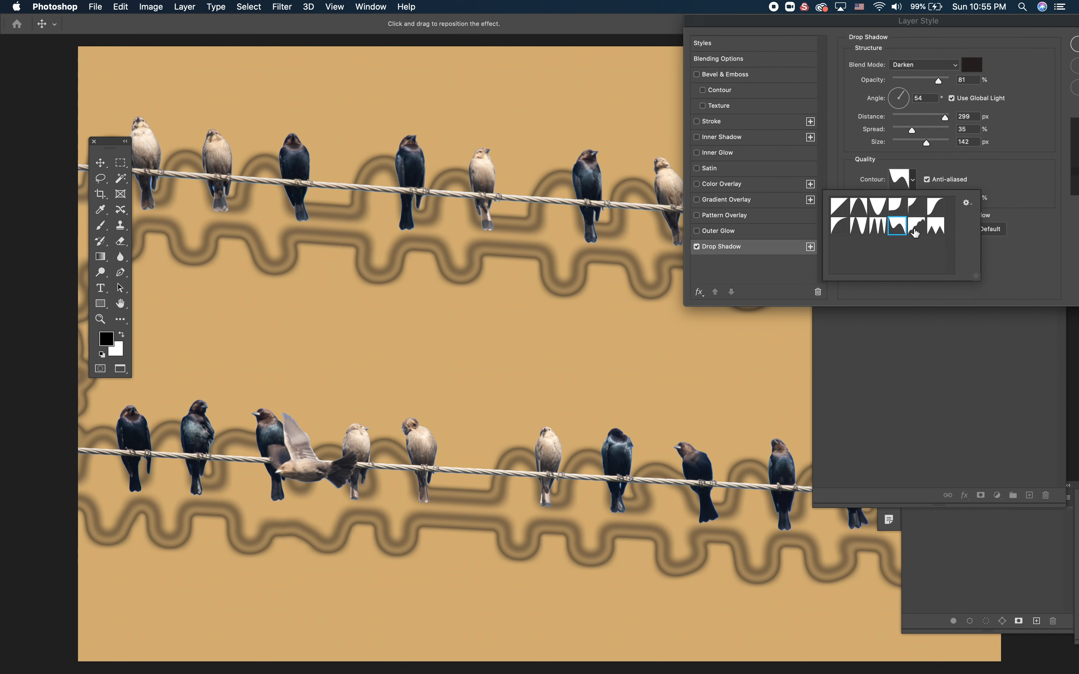
{"action": "left_click", "coordinate": [915, 222]}
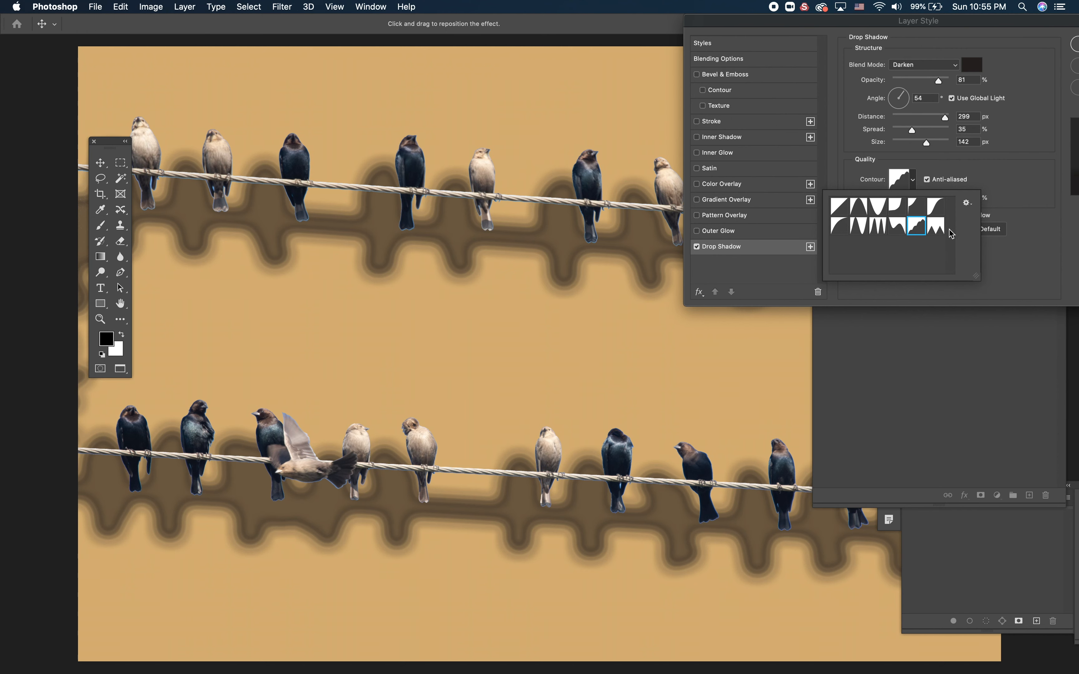
{"action": "left_click", "coordinate": [936, 226]}
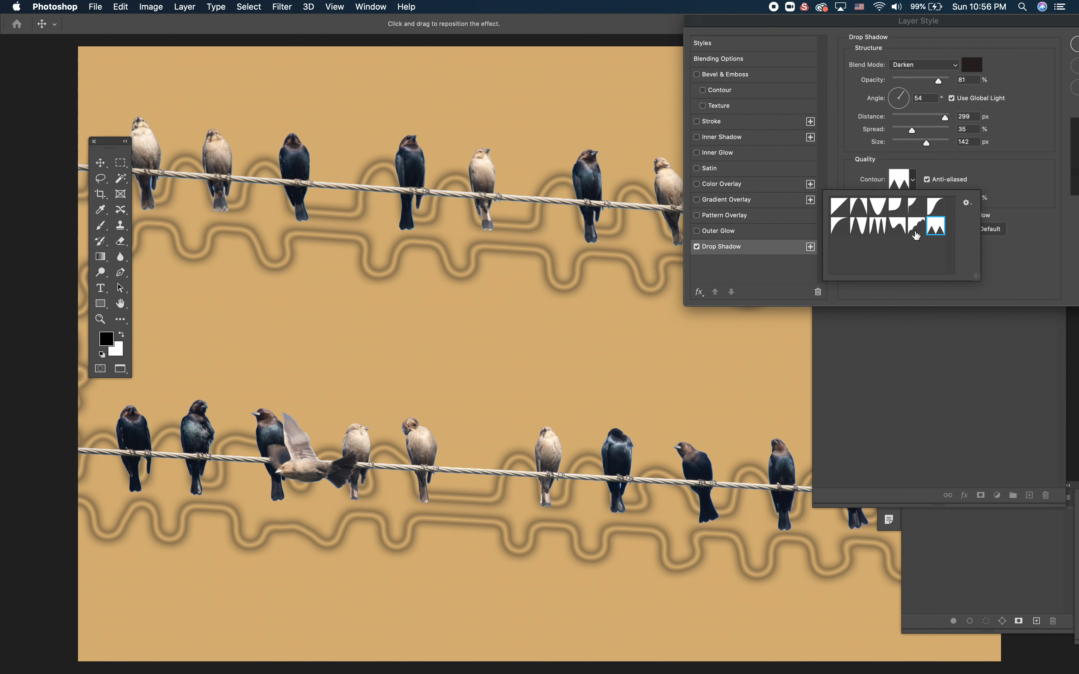
{"action": "left_click", "coordinate": [915, 227]}
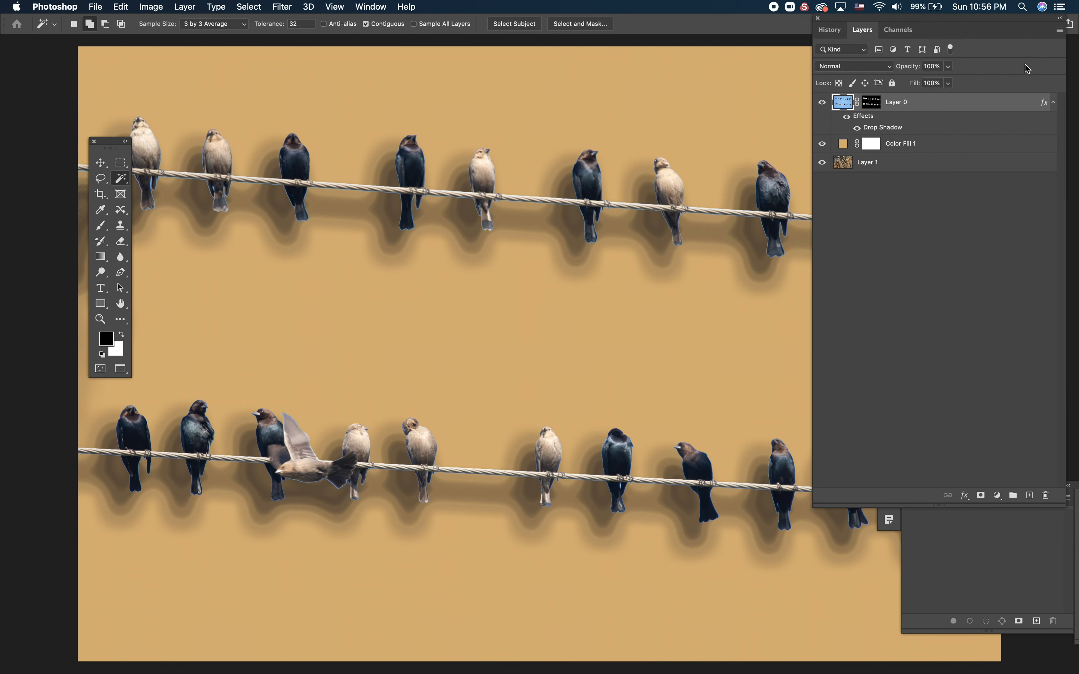
Hide the Color Fill 1 layer to check the rock photo, then show the tan fill again.
{"action": "left_click", "coordinate": [822, 143]}
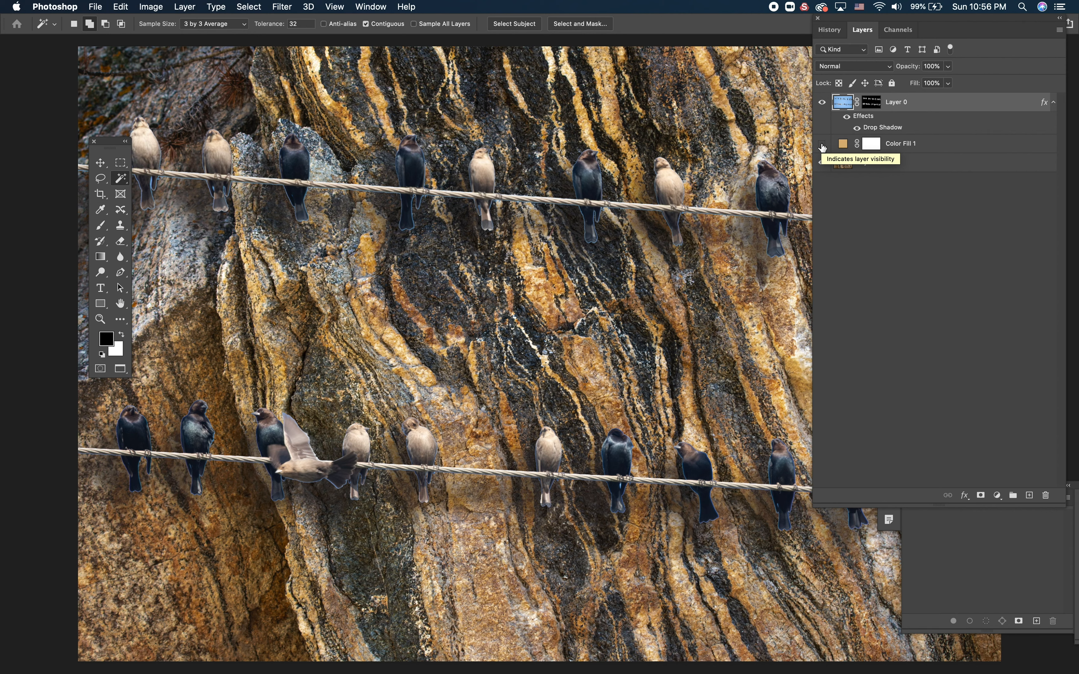
{"action": "left_click", "coordinate": [821, 162]}
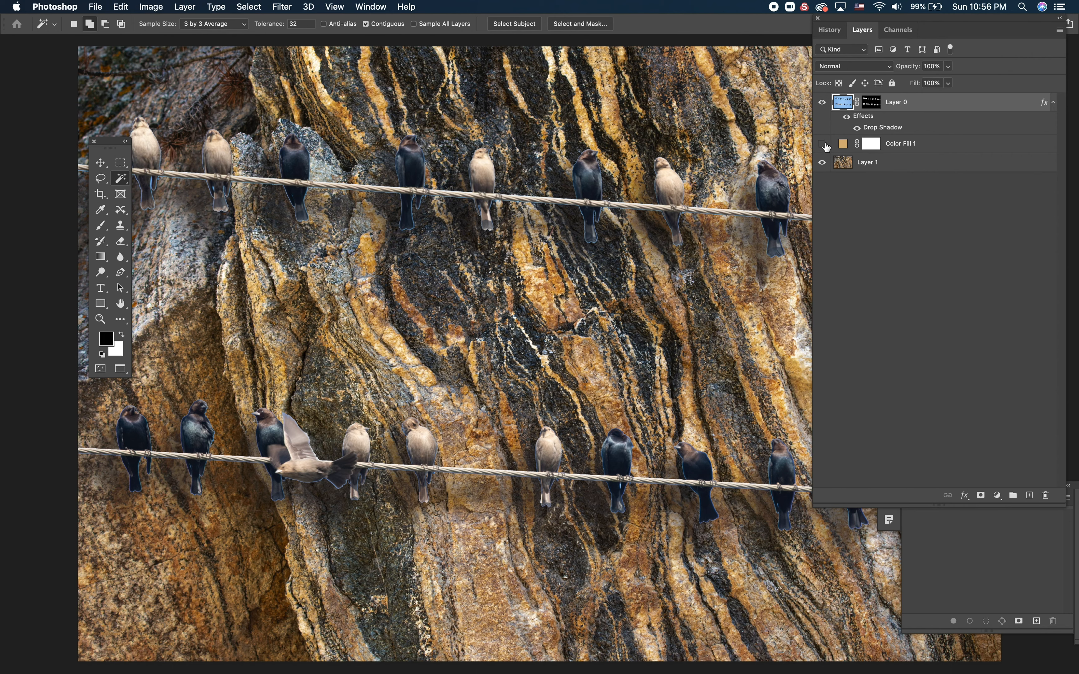
{"action": "left_click", "coordinate": [821, 144]}
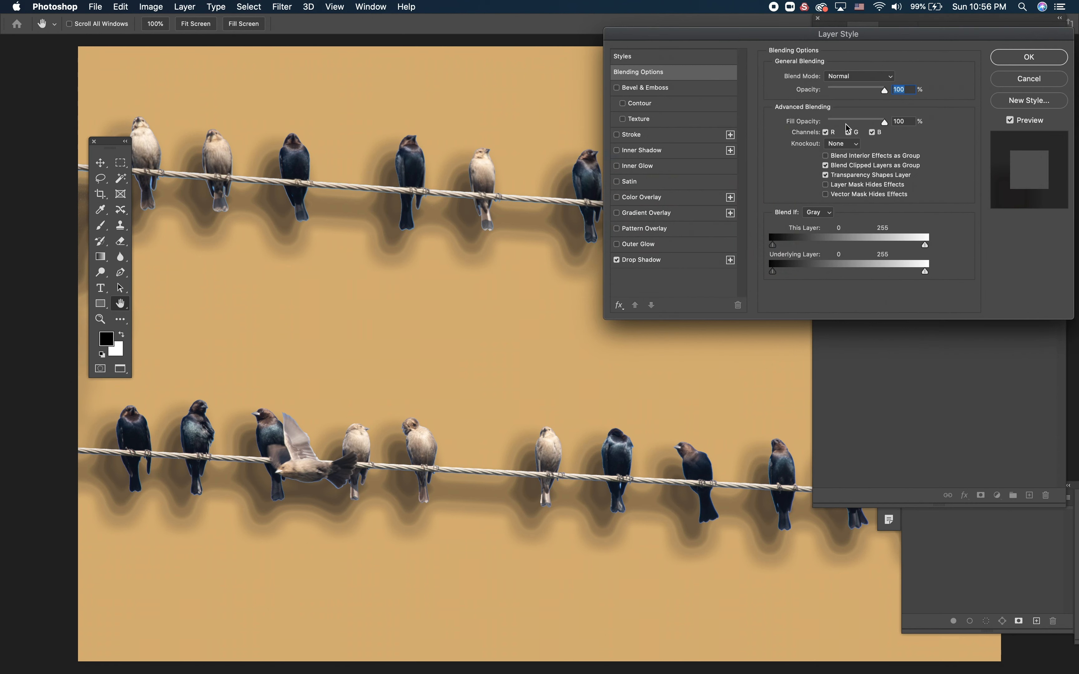
Keep the layer blend mode Normal and start recolouring the birds' drop shadow to orange.
{"action": "left_click", "coordinate": [859, 76]}
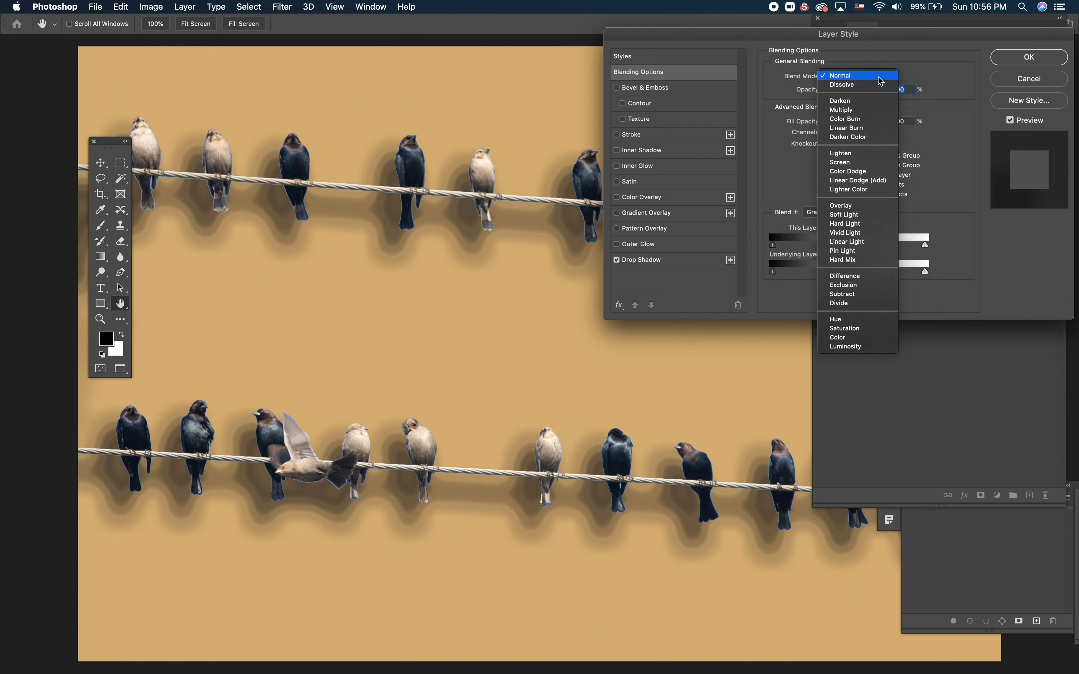
{"action": "left_click", "coordinate": [840, 75]}
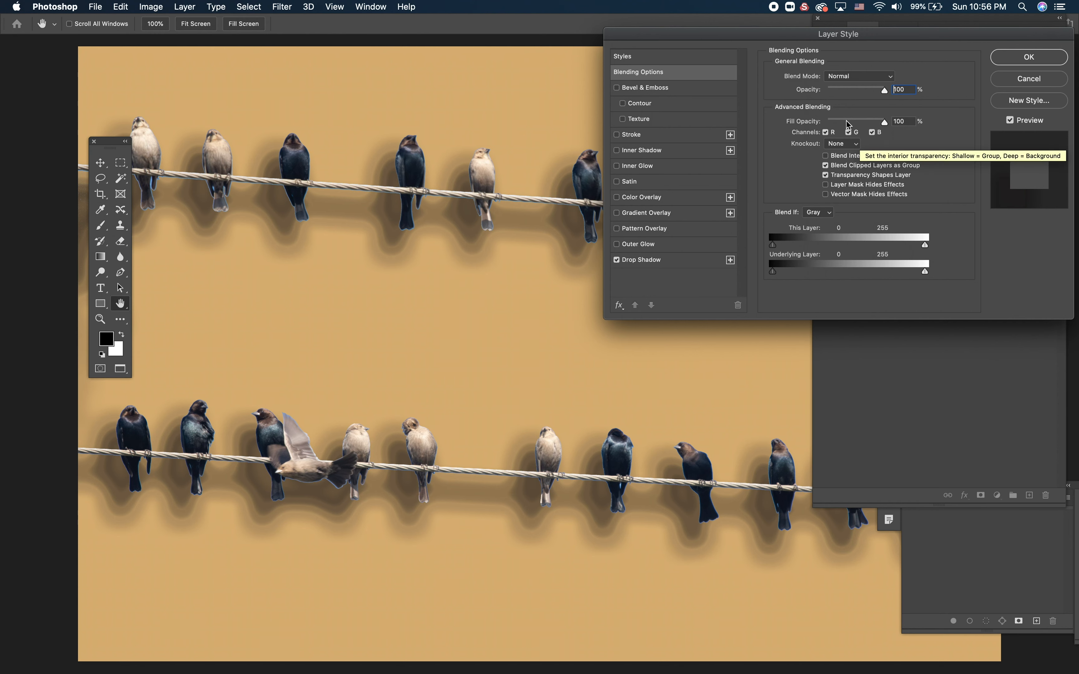
{"action": "left_click", "coordinate": [641, 259]}
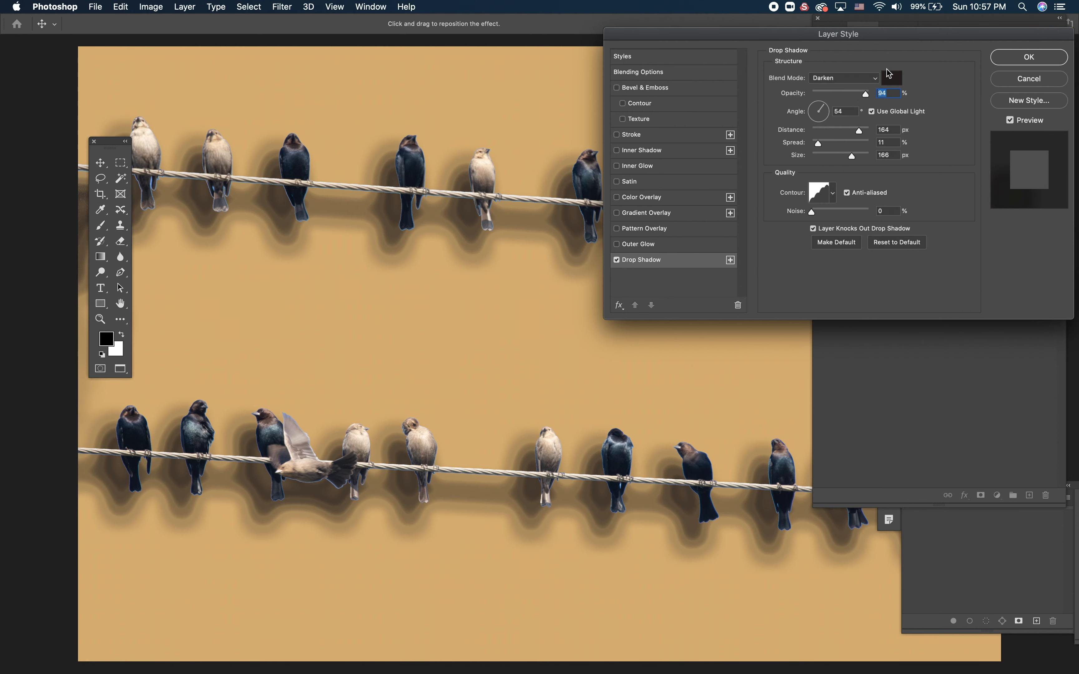
{"action": "left_click", "coordinate": [891, 78]}
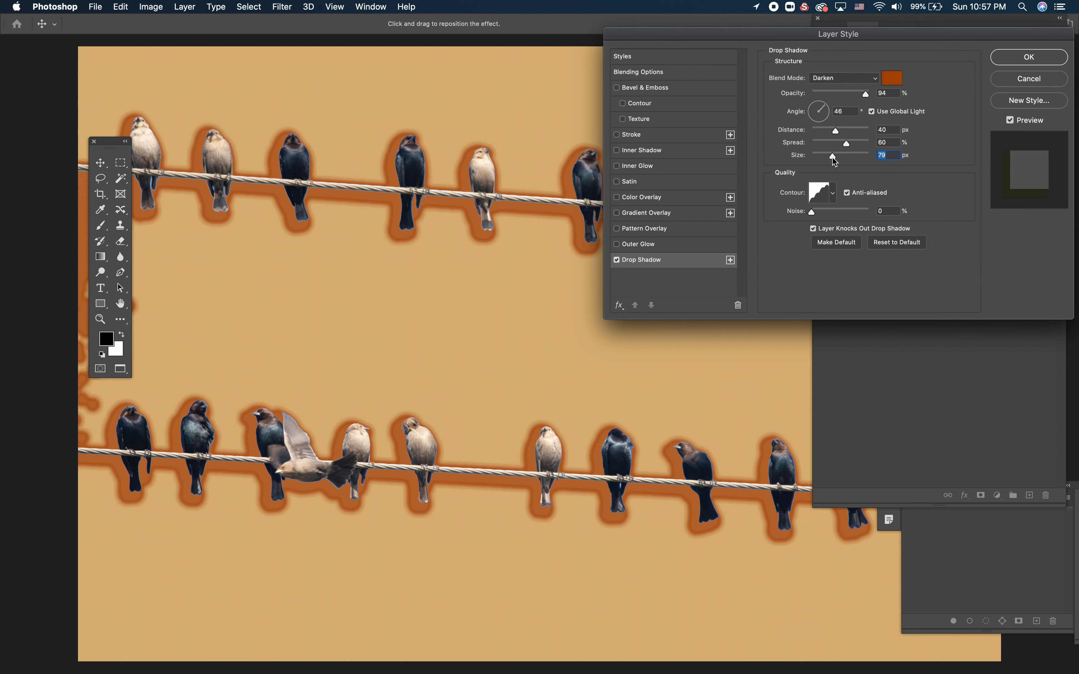
{"action": "mouse_move", "coordinate": [834, 157]}
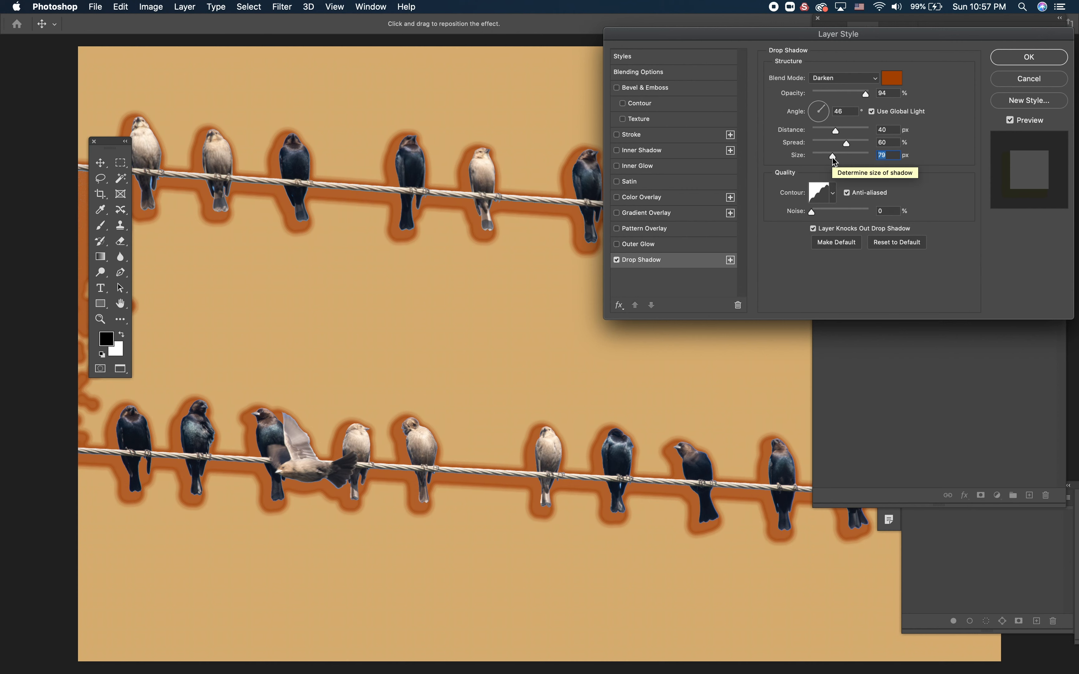
{"action": "mouse_move", "coordinate": [834, 162]}
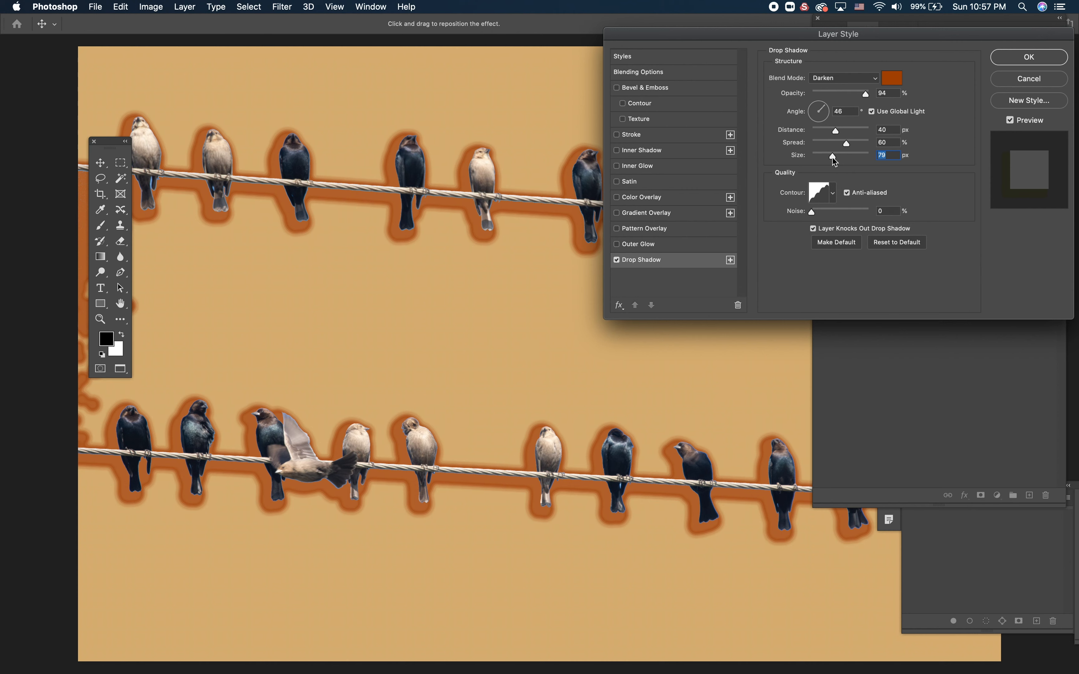